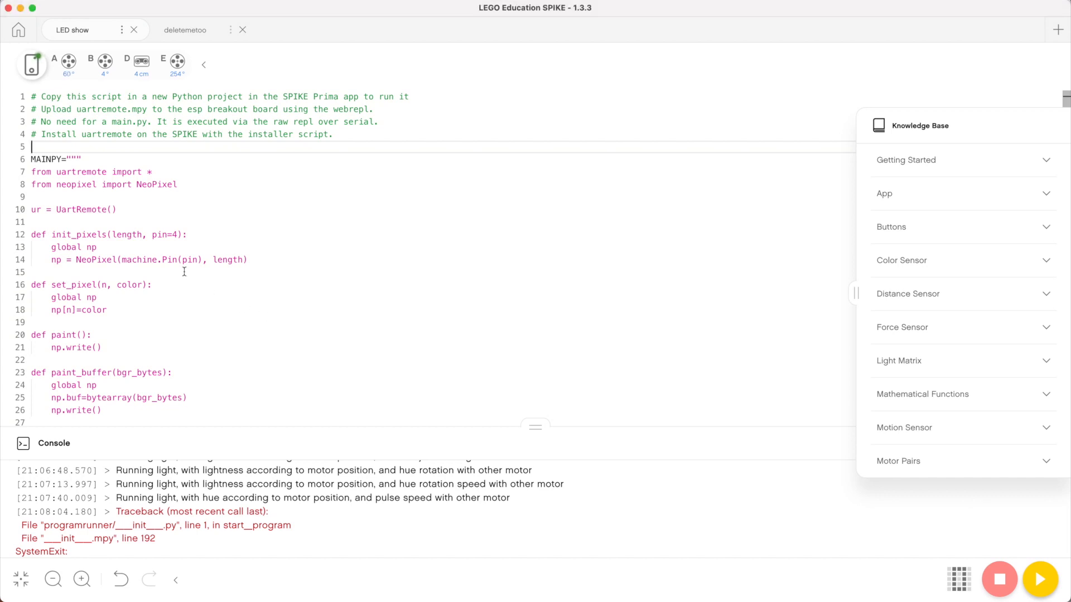
Bring Chrome forward and open LMS-uart-esp from the GitHub profile's popular repositories
{"action": "scroll", "scroll_direction": "down", "scroll_amount": 3}
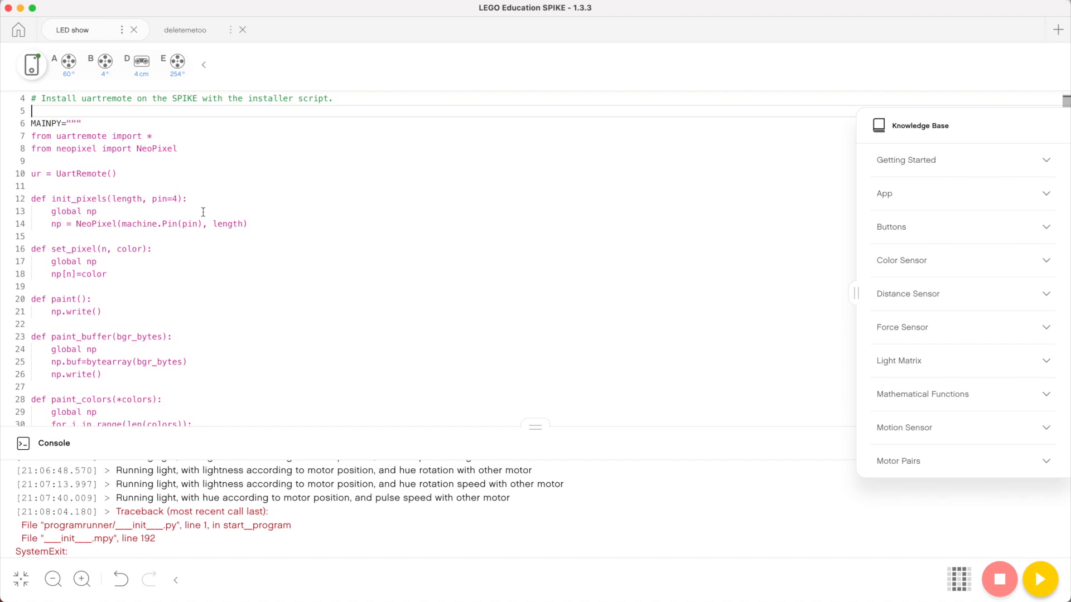
{"action": "scroll", "scroll_direction": "down", "scroll_amount": 3}
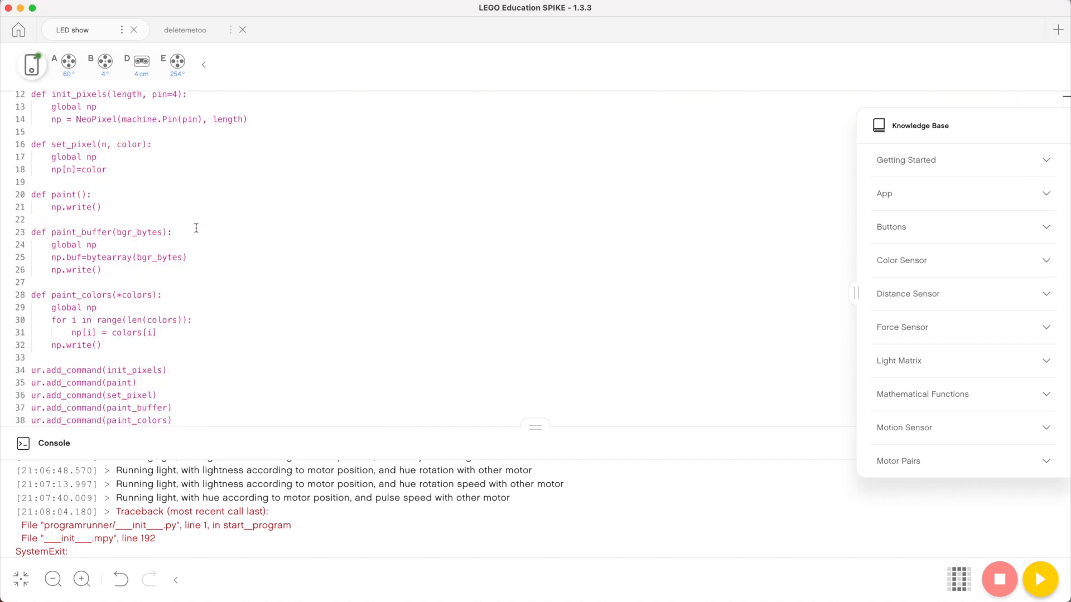
{"action": "scroll", "scroll_direction": "up", "scroll_amount": 3}
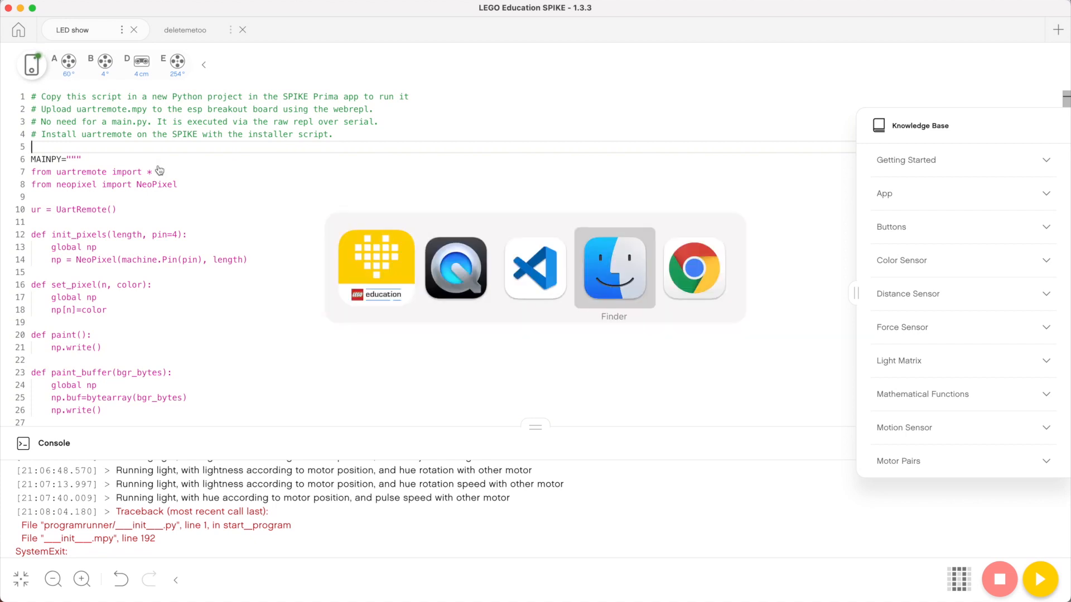
{"action": "left_click", "coordinate": [693, 267]}
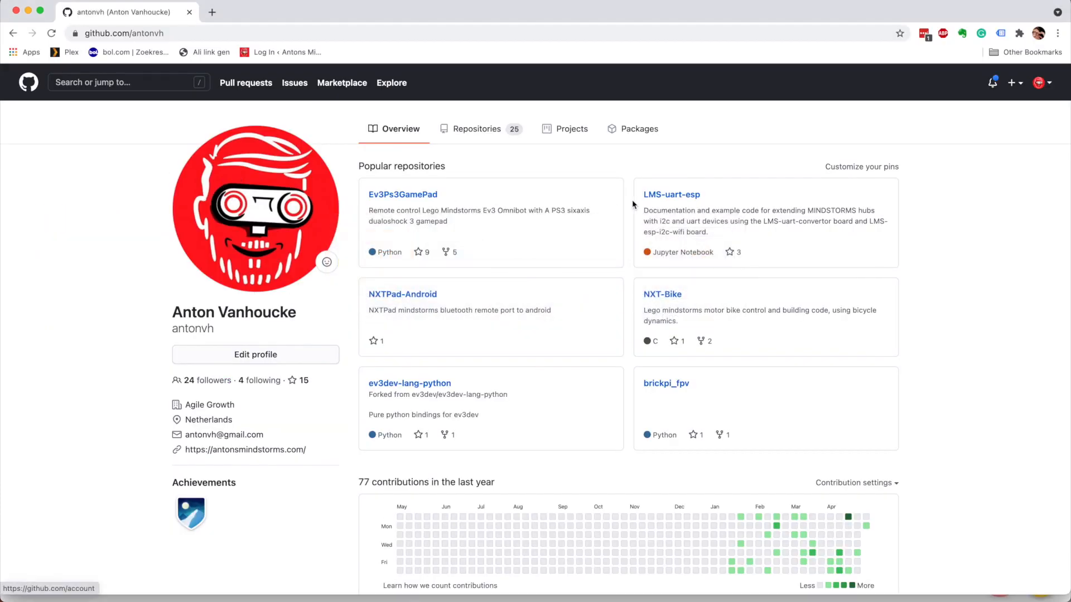
{"action": "mouse_move", "coordinate": [672, 194]}
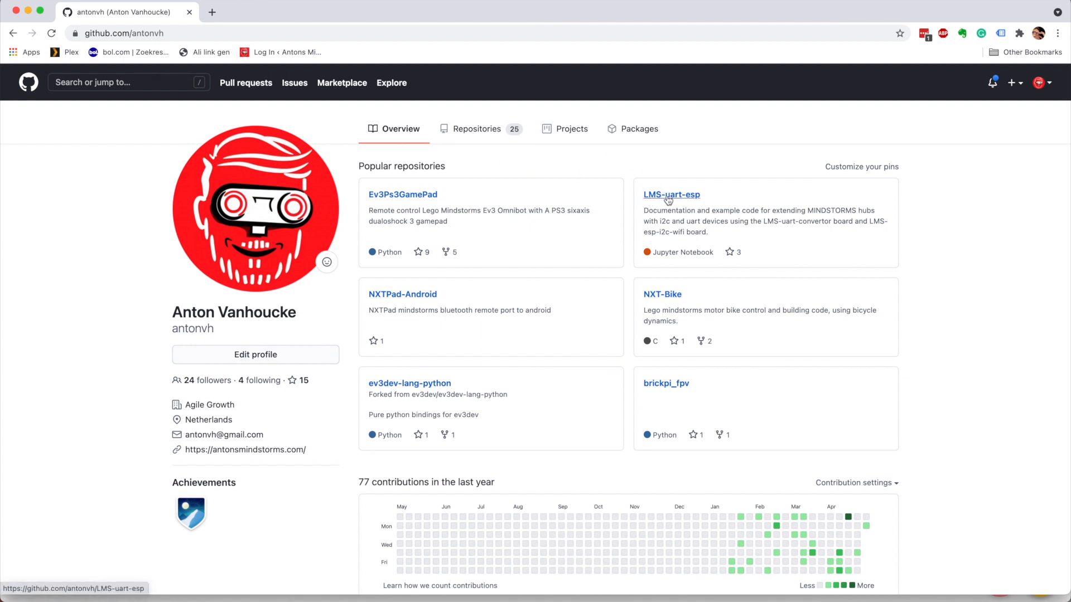
{"action": "left_click", "coordinate": [670, 195]}
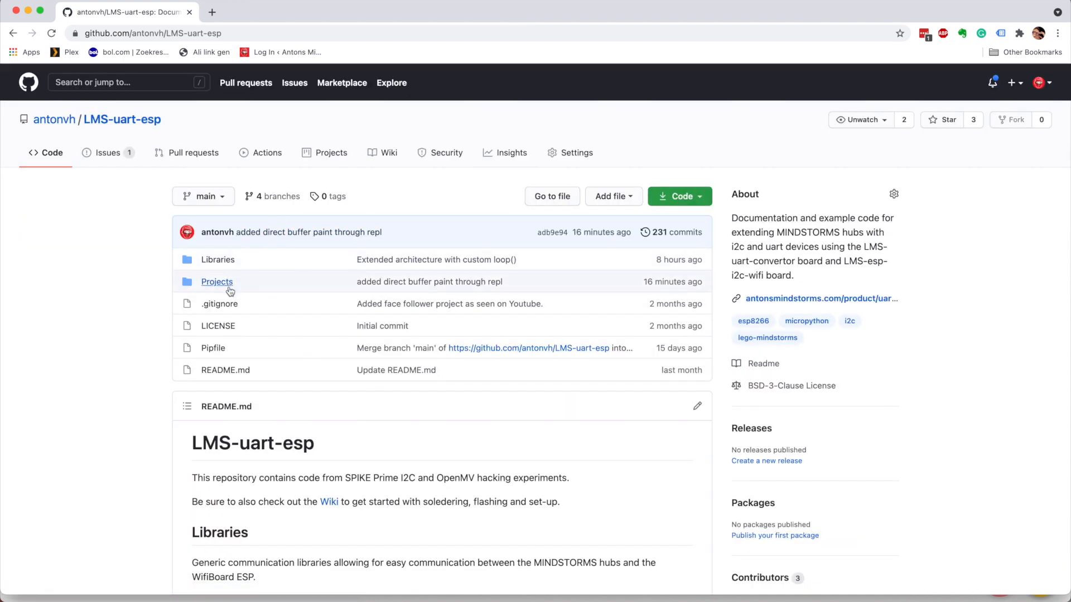
{"action": "mouse_move", "coordinate": [217, 259]}
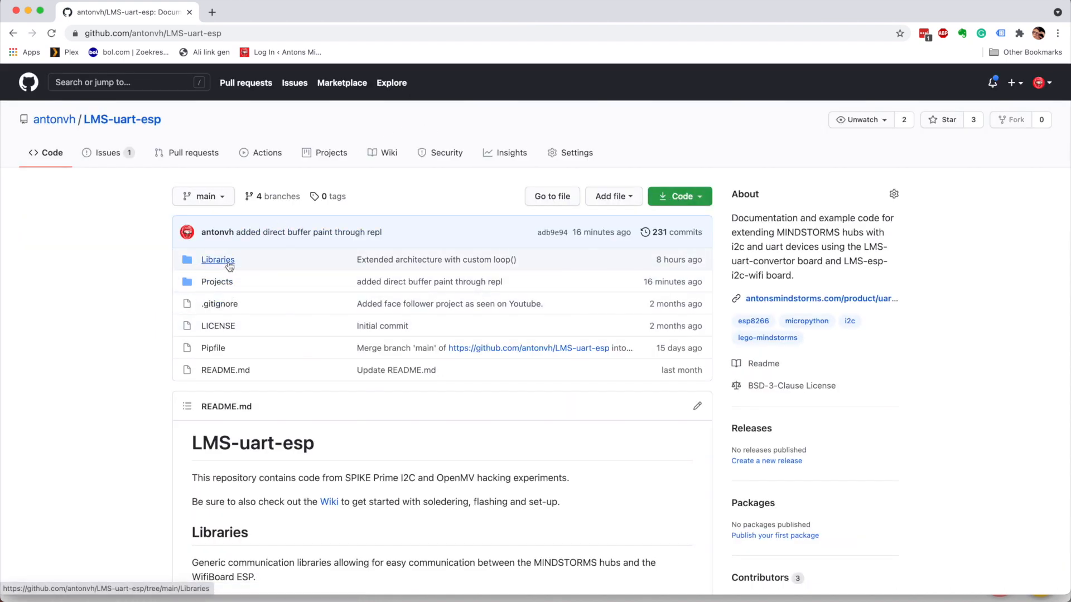
{"action": "mouse_move", "coordinate": [217, 281]}
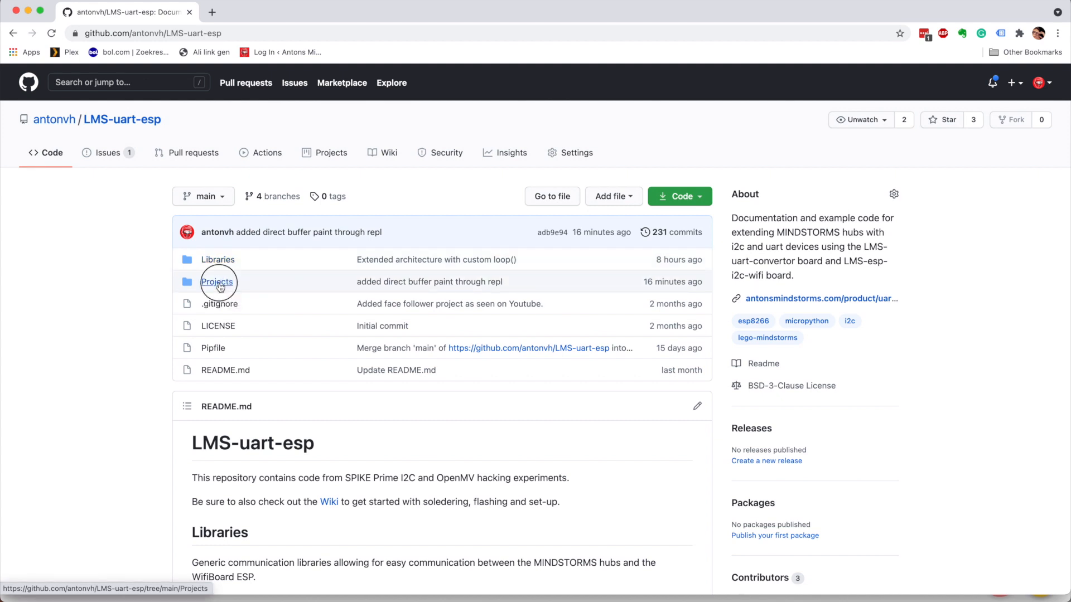
Open the Projects folder, then the NeoPixel SPIKE hsl folder in LMS-uart-esp
{"action": "left_click", "coordinate": [217, 281]}
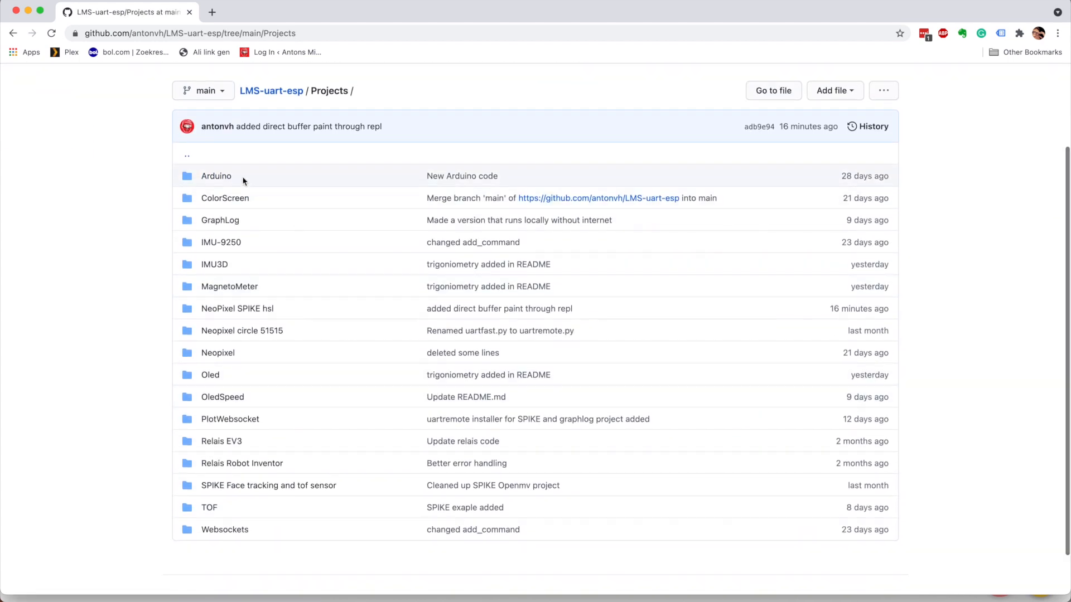
{"action": "mouse_move", "coordinate": [241, 463]}
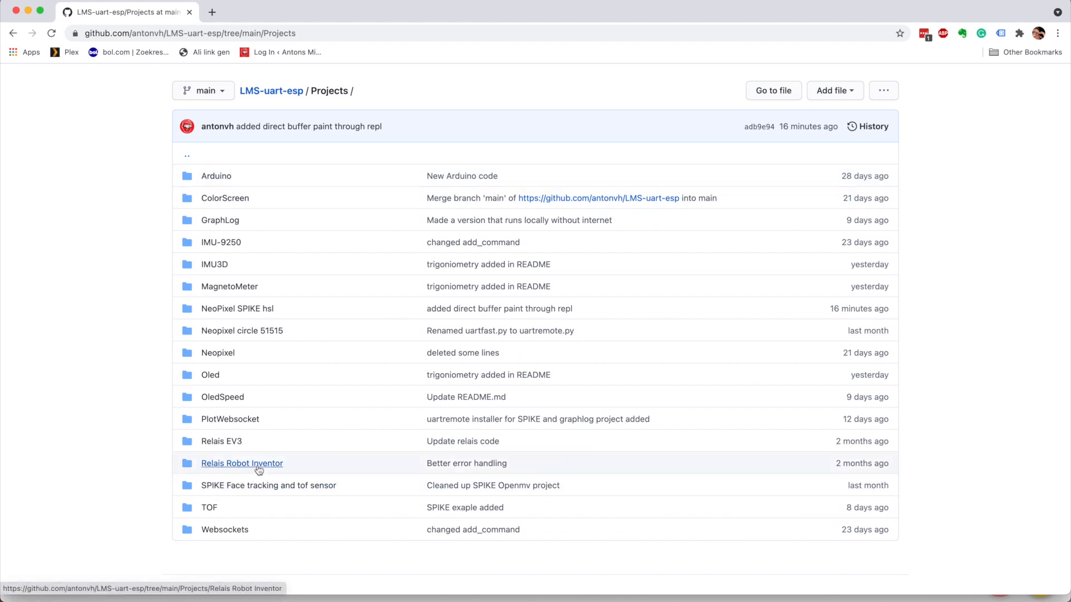
{"action": "mouse_move", "coordinate": [254, 451]}
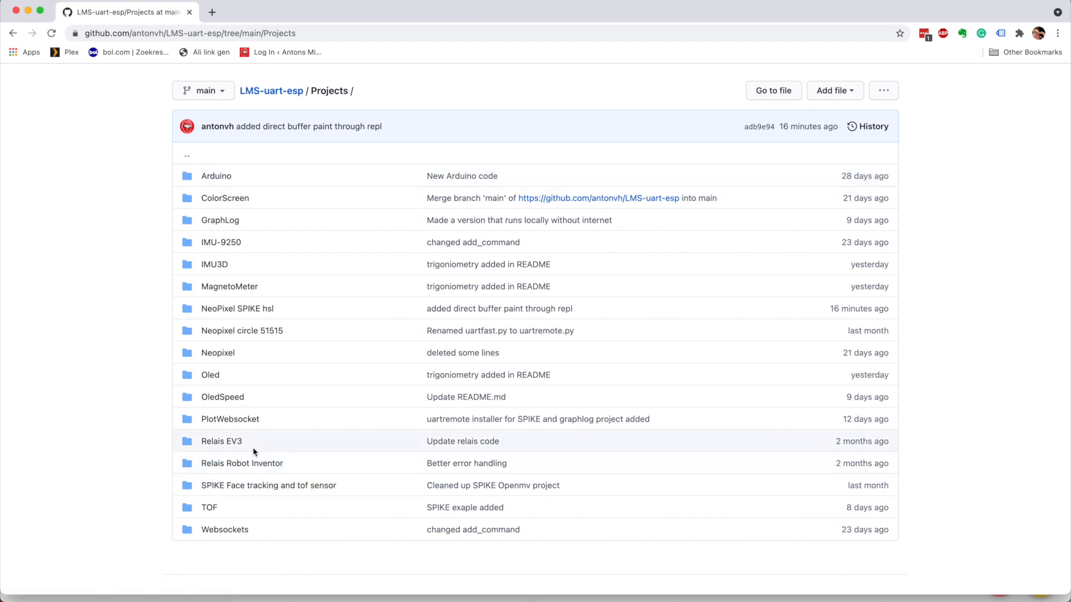
{"action": "mouse_move", "coordinate": [265, 430]}
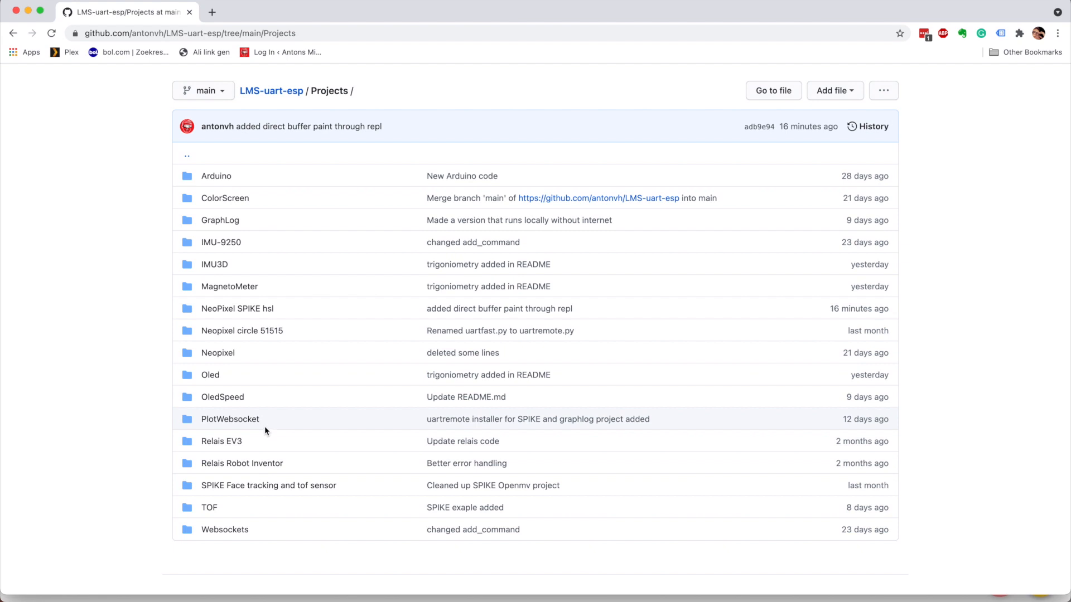
{"action": "mouse_move", "coordinate": [295, 447]}
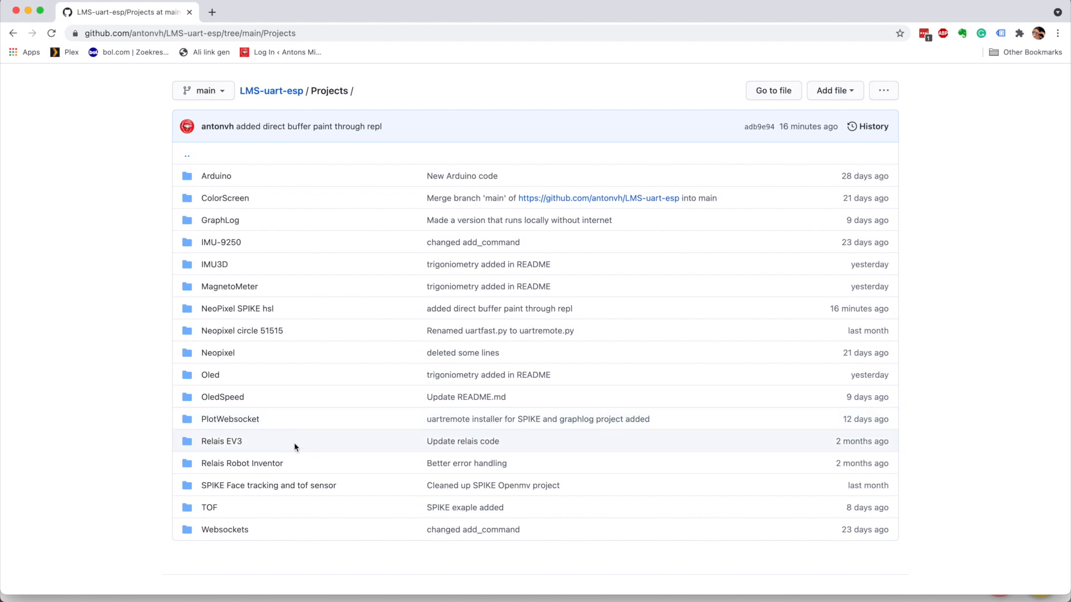
{"action": "mouse_move", "coordinate": [237, 307]}
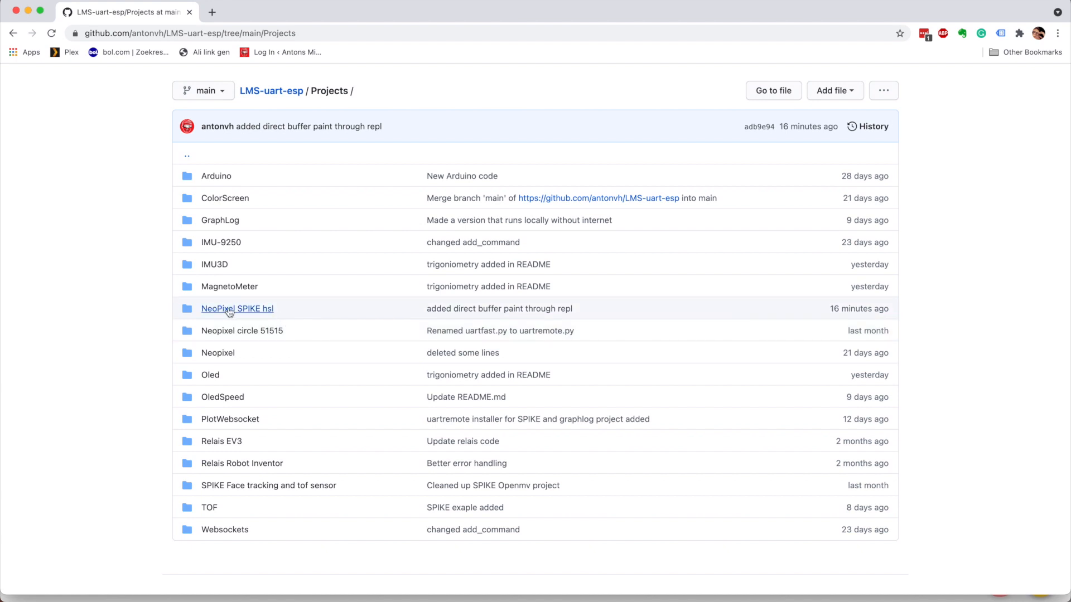
{"action": "mouse_move", "coordinate": [237, 308]}
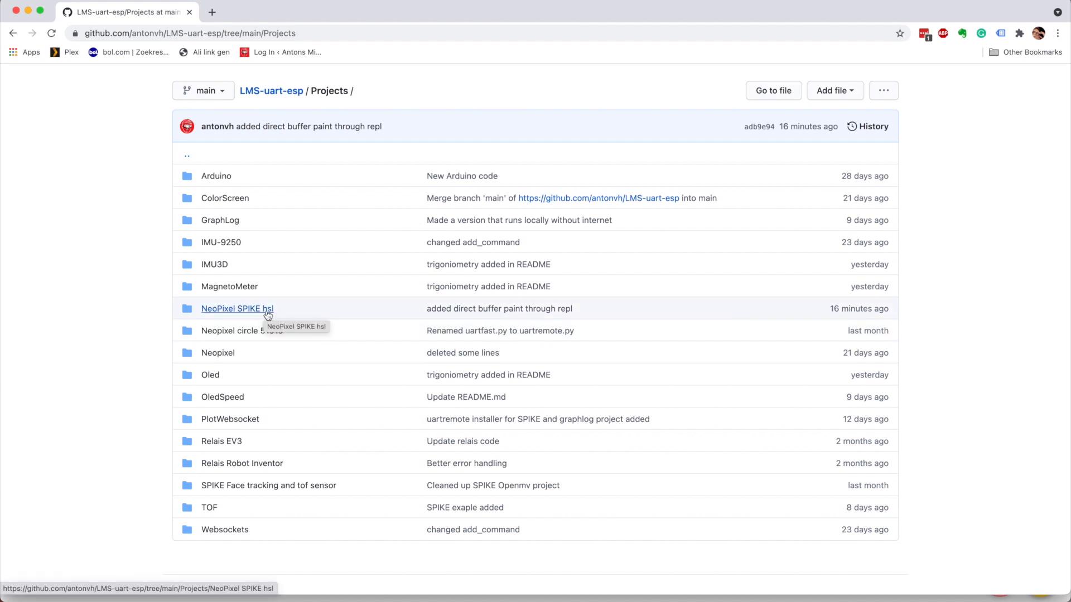
{"action": "left_click", "coordinate": [237, 308]}
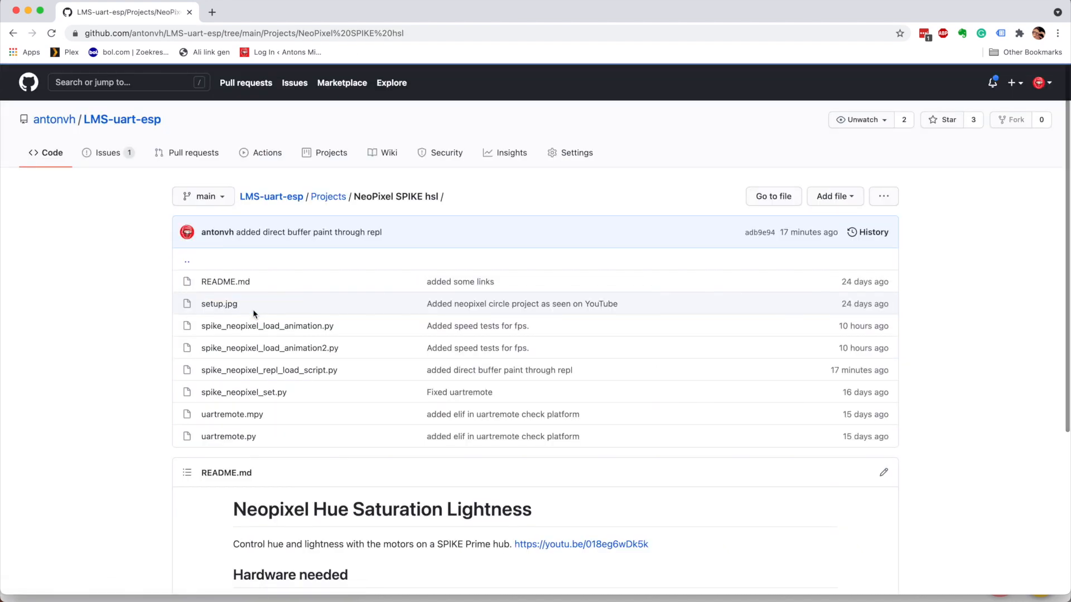
{"action": "mouse_move", "coordinate": [144, 381]}
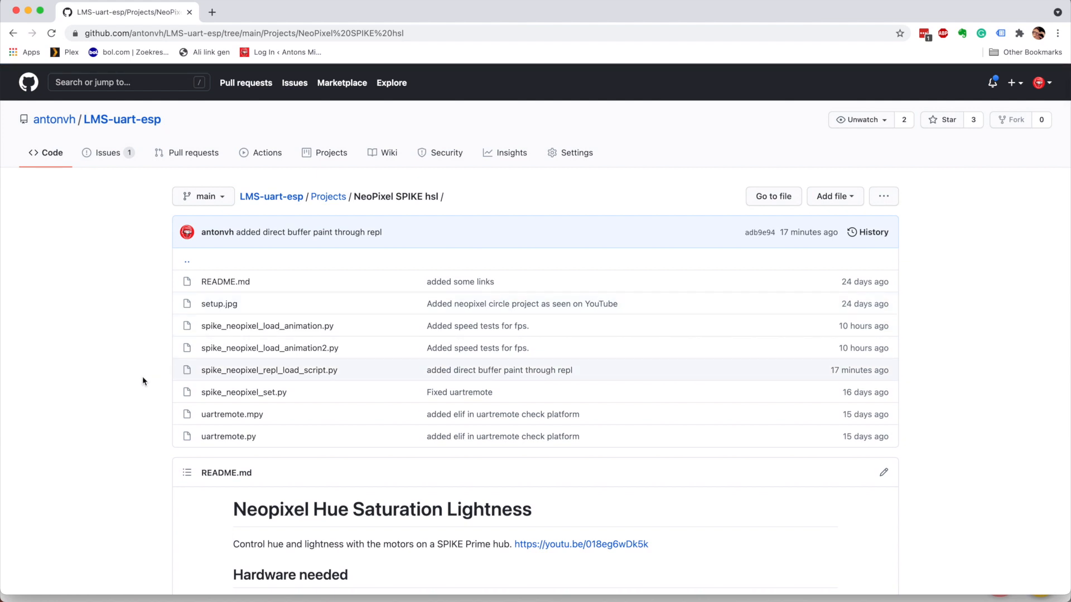
{"action": "mouse_move", "coordinate": [205, 384]}
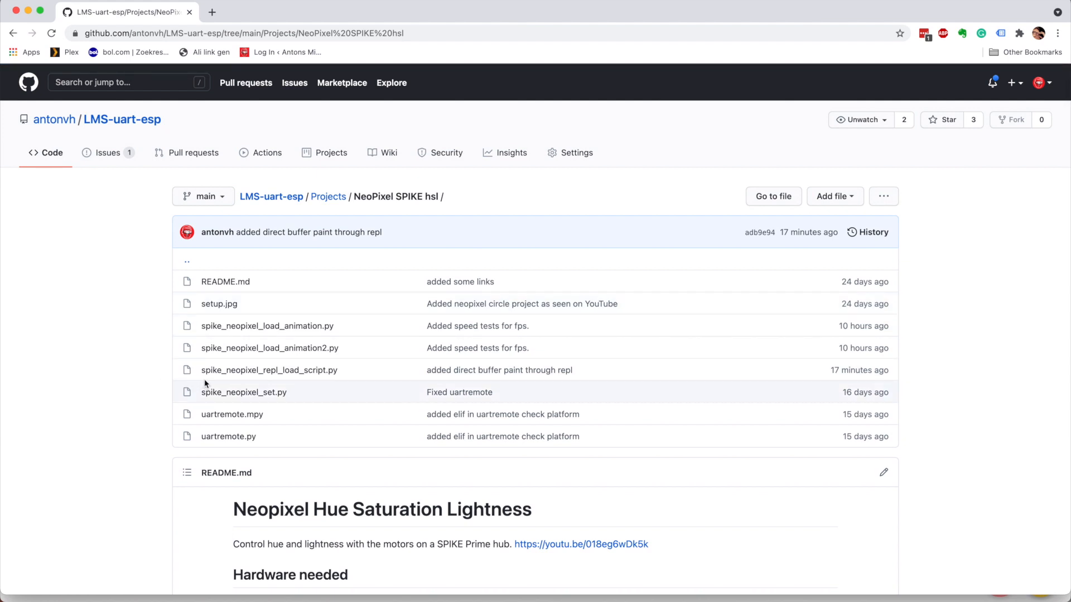
{"action": "mouse_move", "coordinate": [269, 371]}
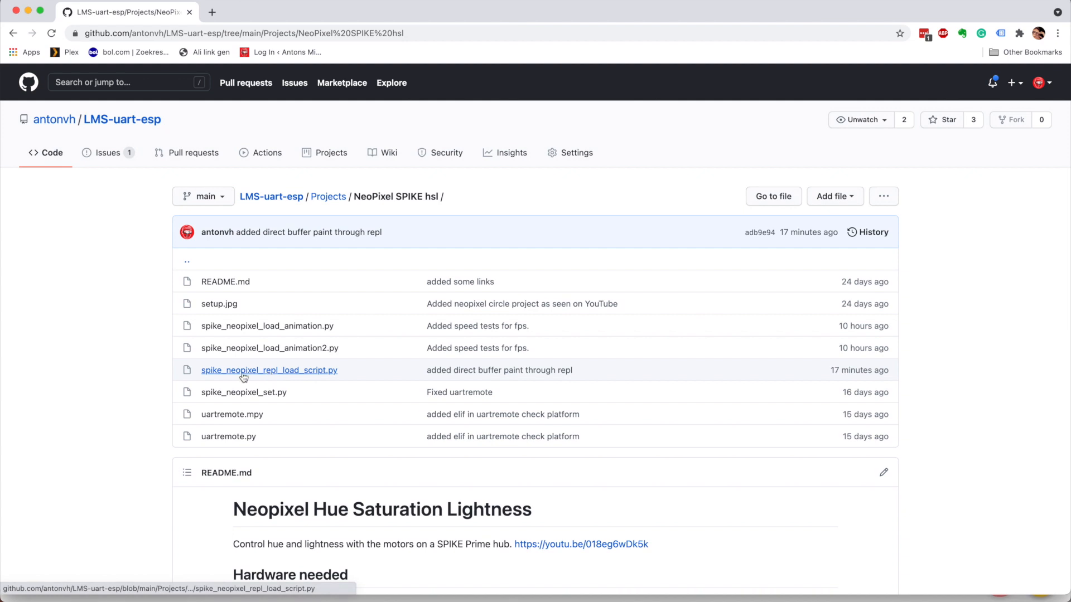
{"action": "mouse_move", "coordinate": [273, 376]}
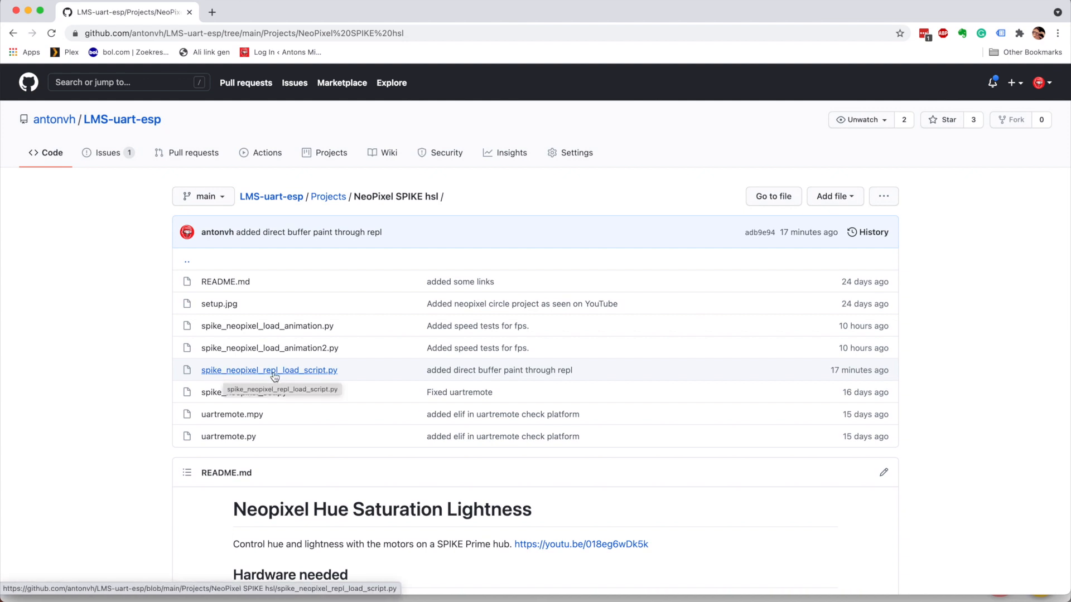
{"action": "mouse_move", "coordinate": [119, 369]}
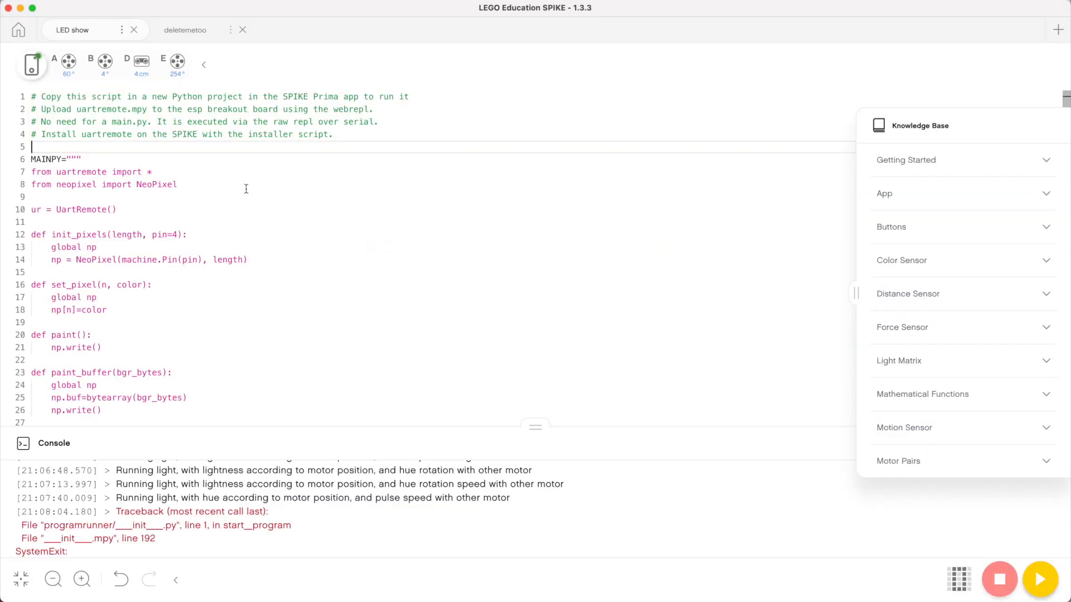
{"action": "mouse_move", "coordinate": [130, 157]}
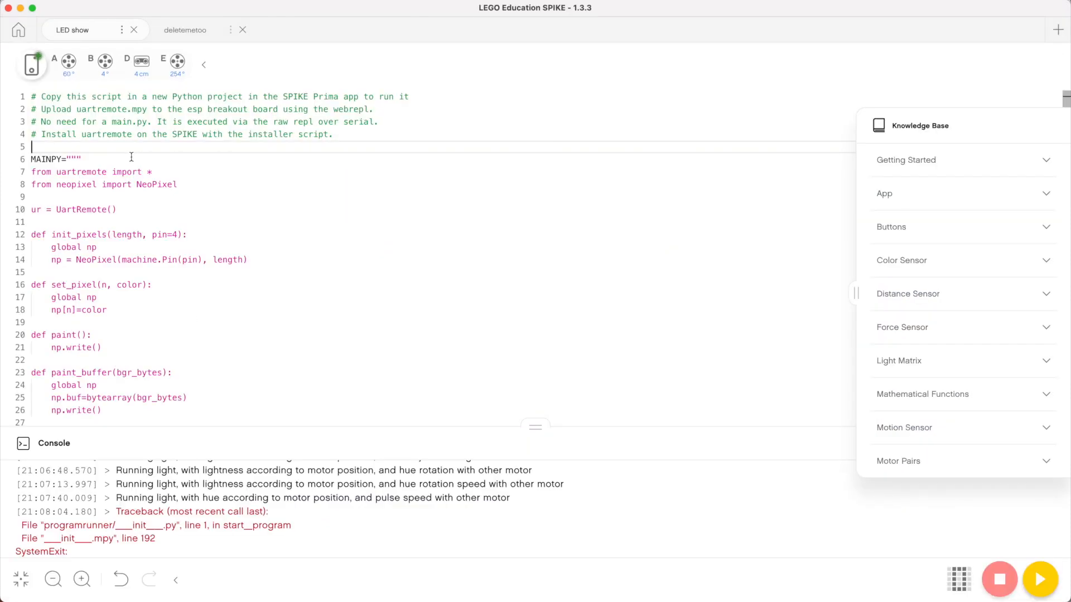
{"action": "scroll", "scroll_direction": "down", "scroll_amount": 3}
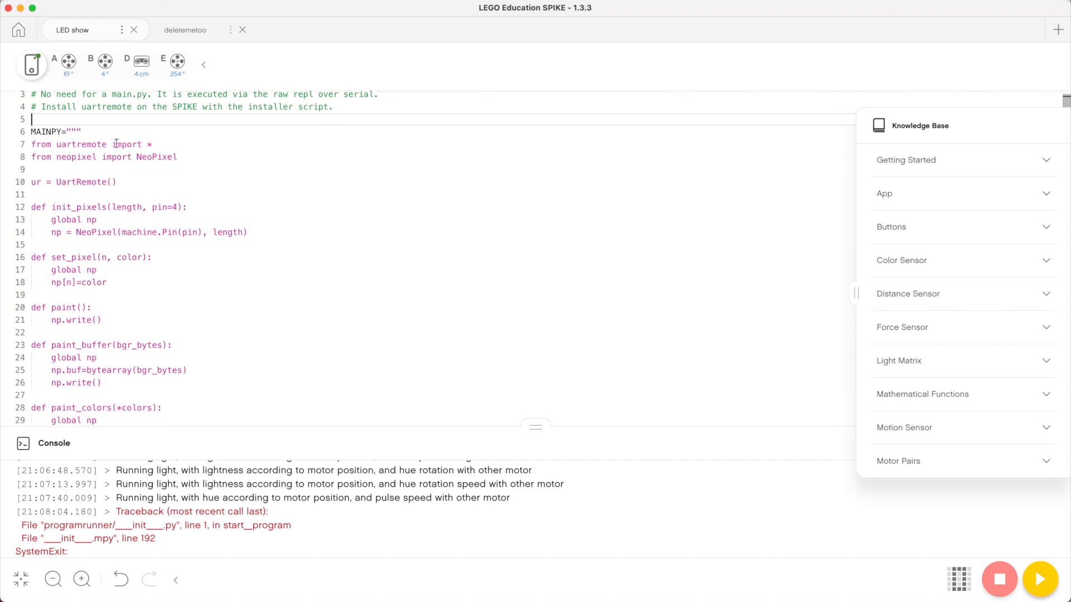
{"action": "left_click", "coordinate": [32, 144]}
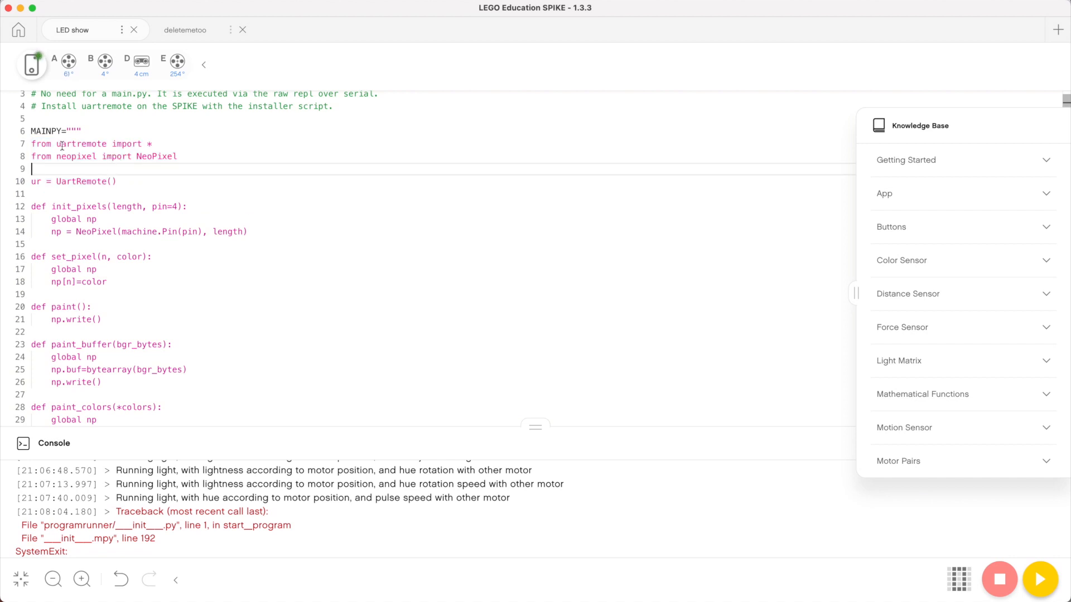
{"action": "left_click", "coordinate": [66, 131]}
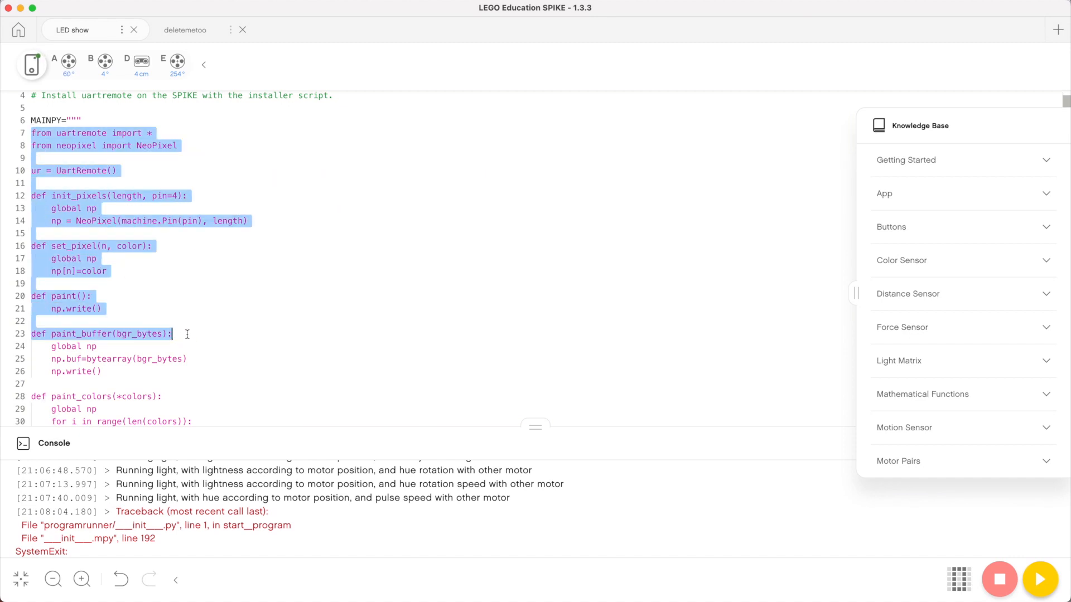
{"action": "scroll", "scroll_direction": "down", "scroll_amount": 3}
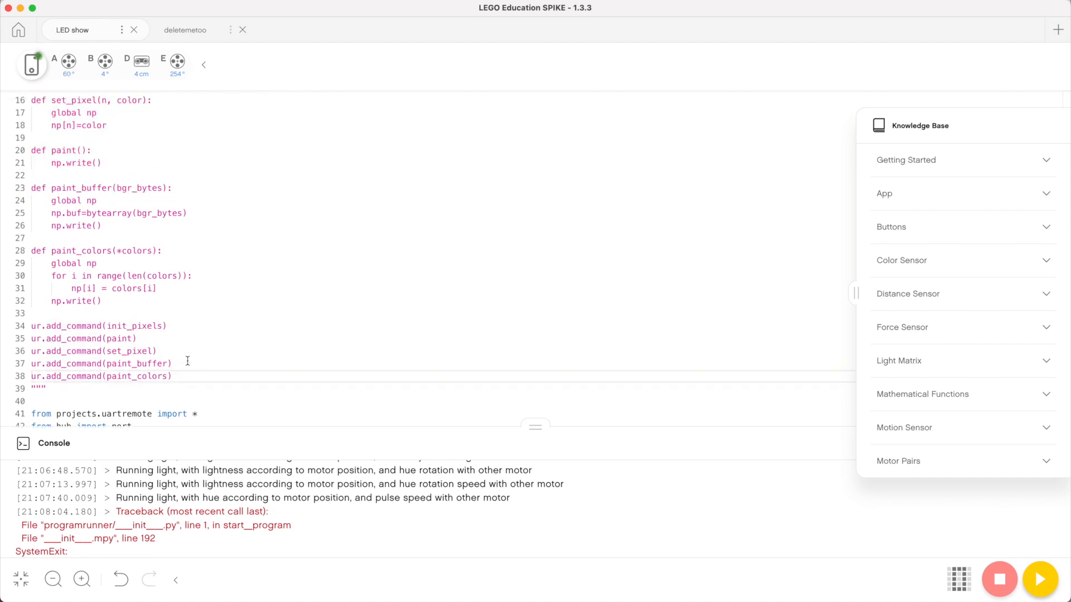
{"action": "scroll", "scroll_direction": "up", "scroll_amount": 3}
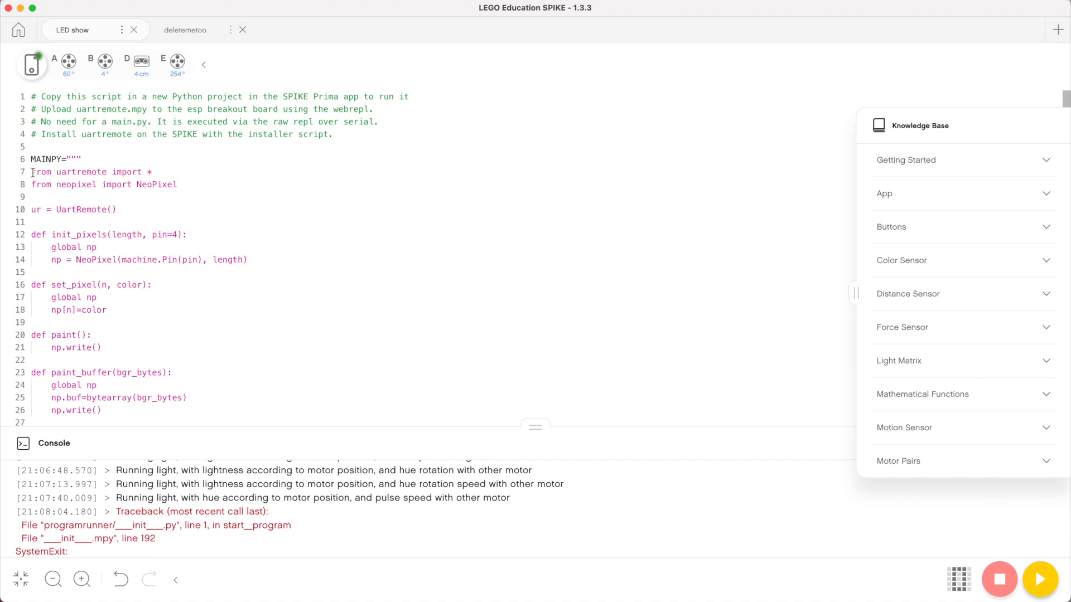
{"action": "double_click", "coordinate": [77, 172]}
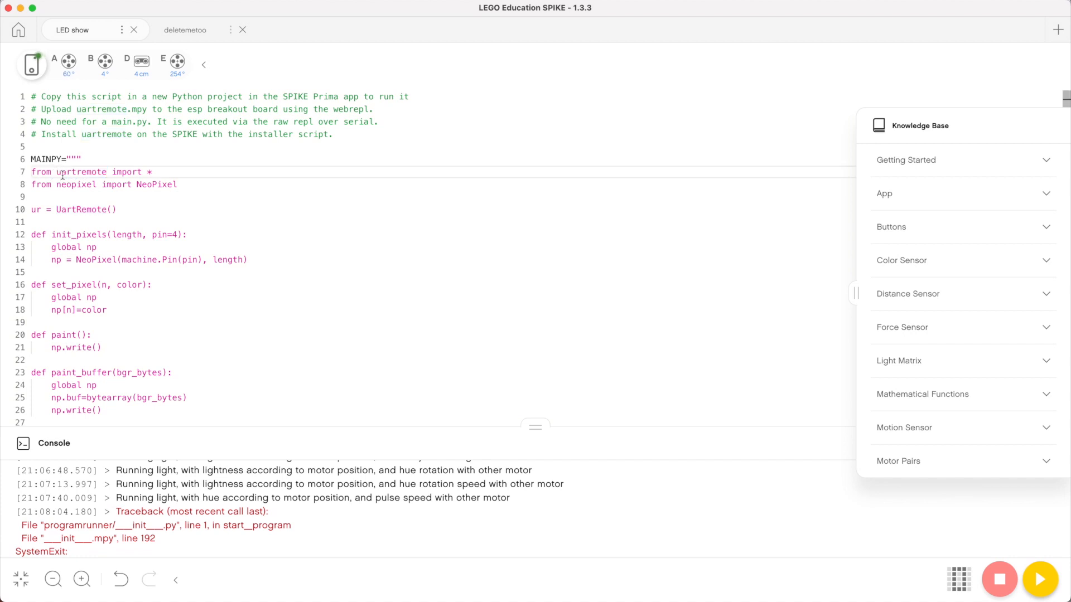
{"action": "double_click", "coordinate": [77, 172]}
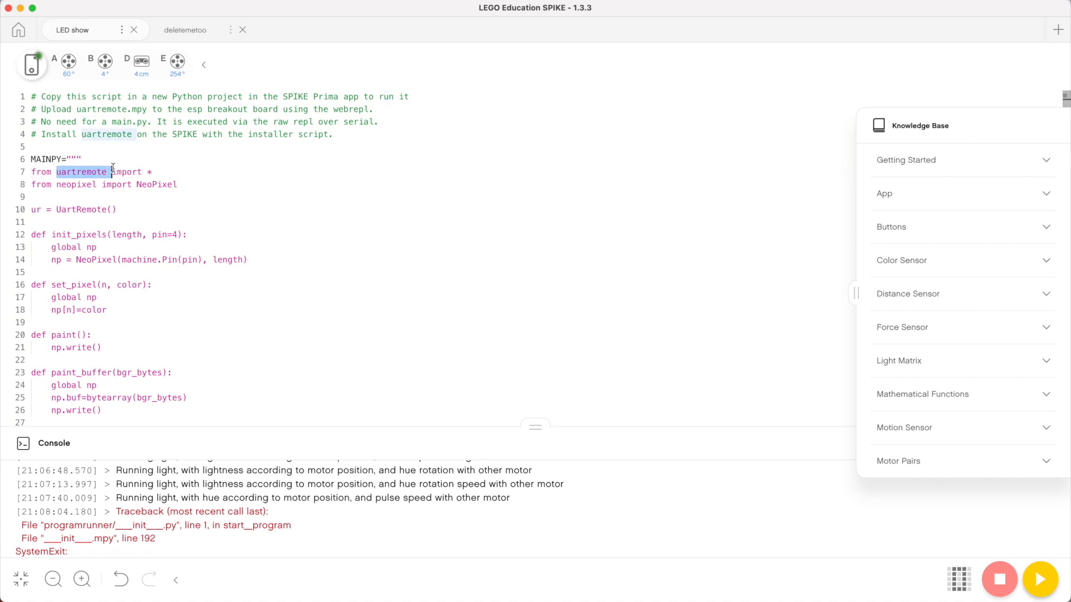
{"action": "left_click", "coordinate": [55, 185]}
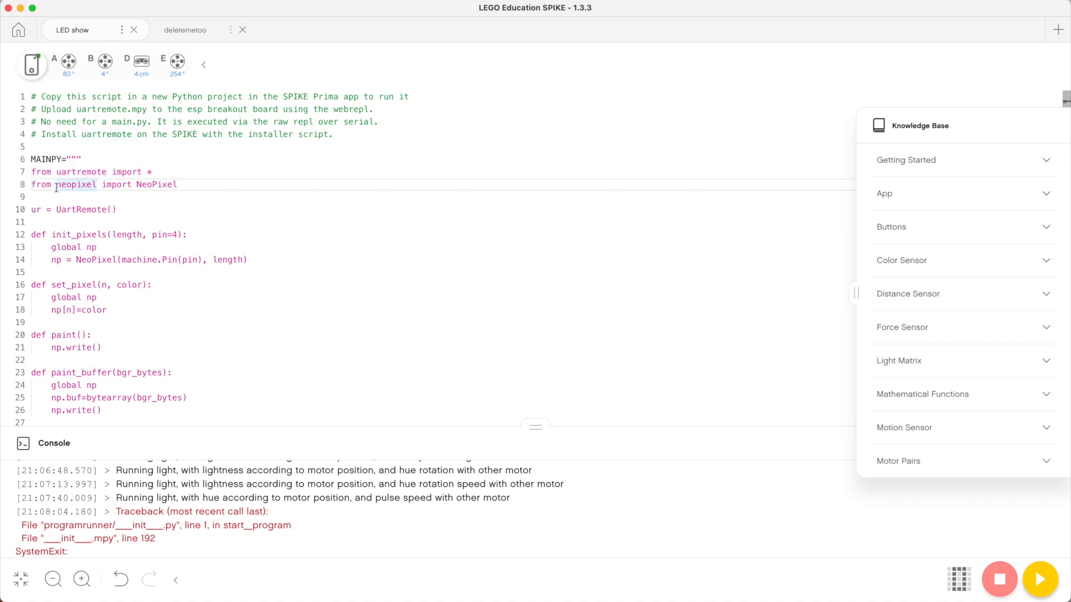
{"action": "double_click", "coordinate": [76, 185]}
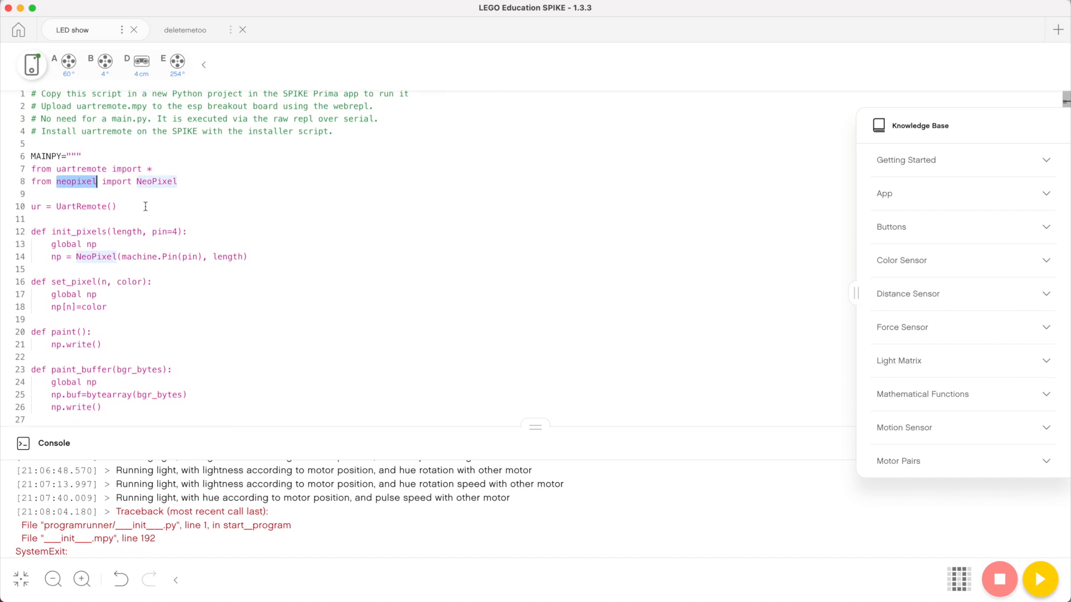
{"action": "scroll", "scroll_direction": "down", "scroll_amount": 3}
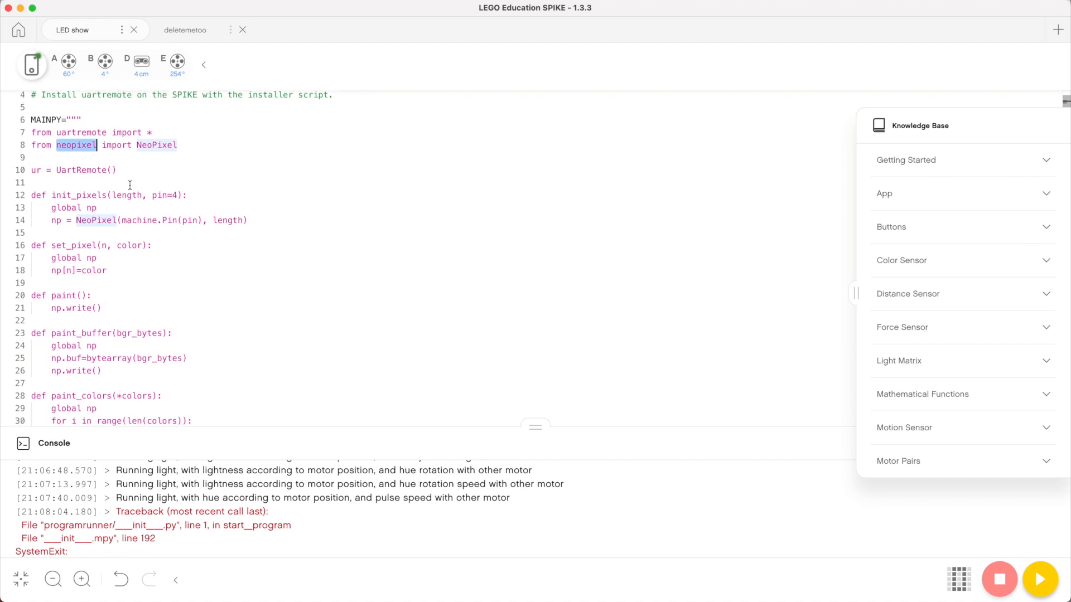
{"action": "scroll", "scroll_direction": "down", "scroll_amount": 3}
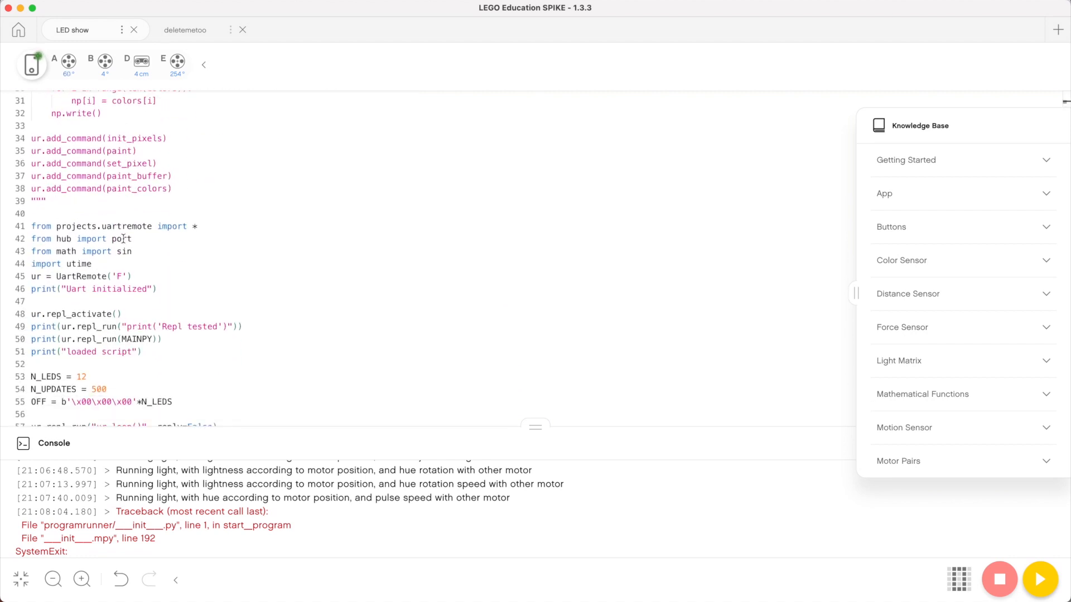
{"action": "scroll", "scroll_direction": "up", "scroll_amount": 3}
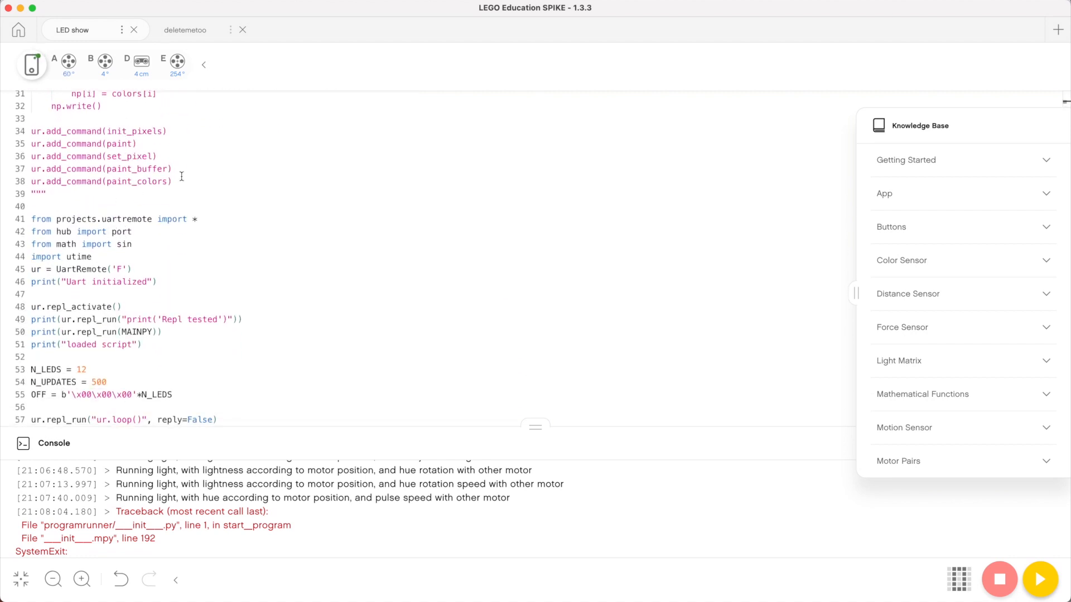
{"action": "scroll", "scroll_direction": "up", "scroll_amount": 3}
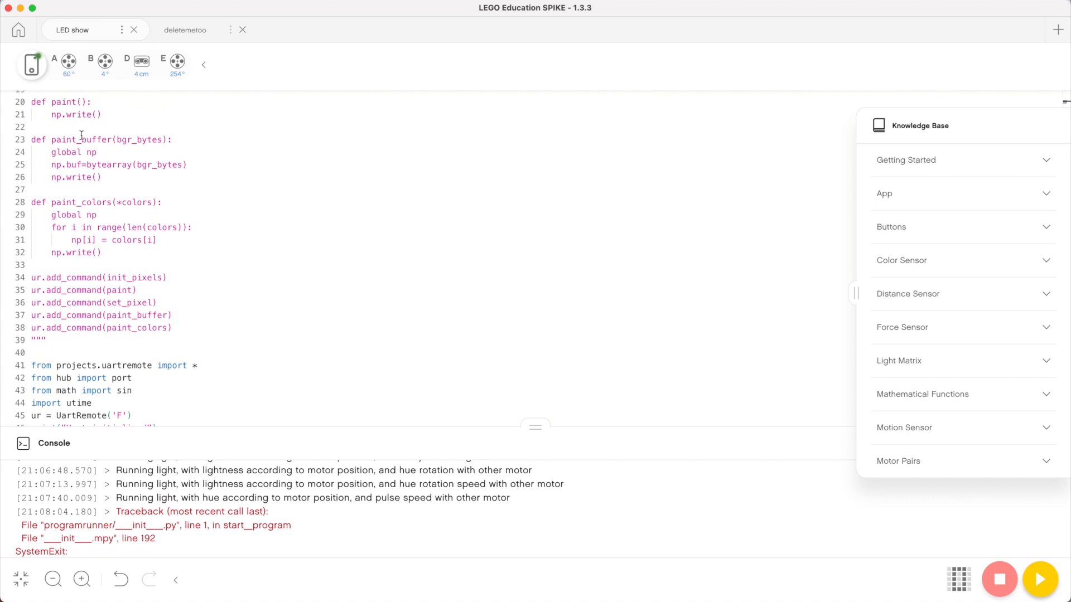
{"action": "scroll", "scroll_direction": "up", "scroll_amount": 3}
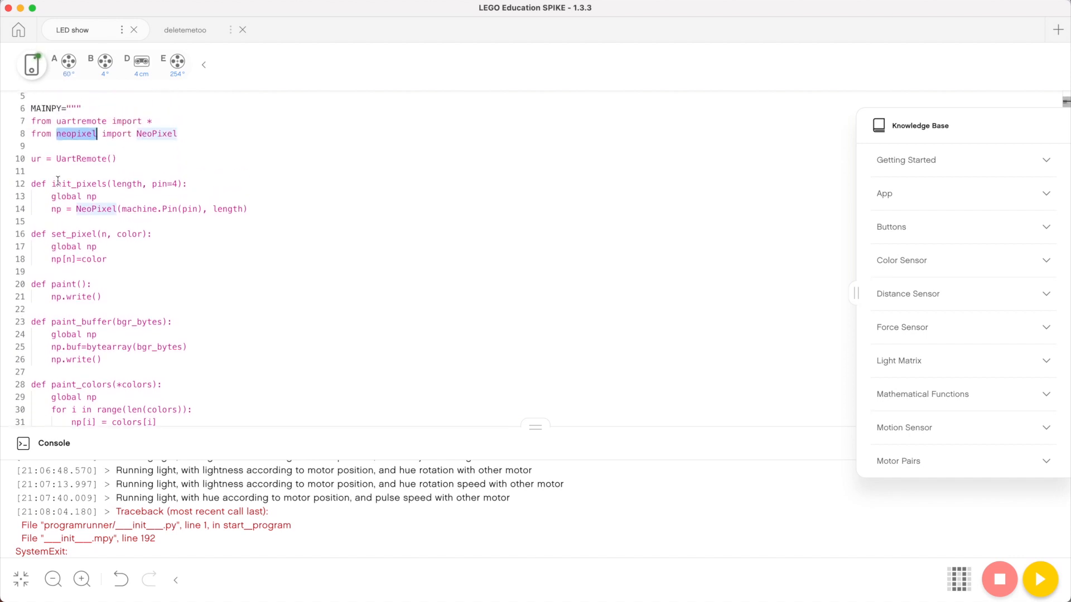
{"action": "scroll", "scroll_direction": "down", "scroll_amount": 3}
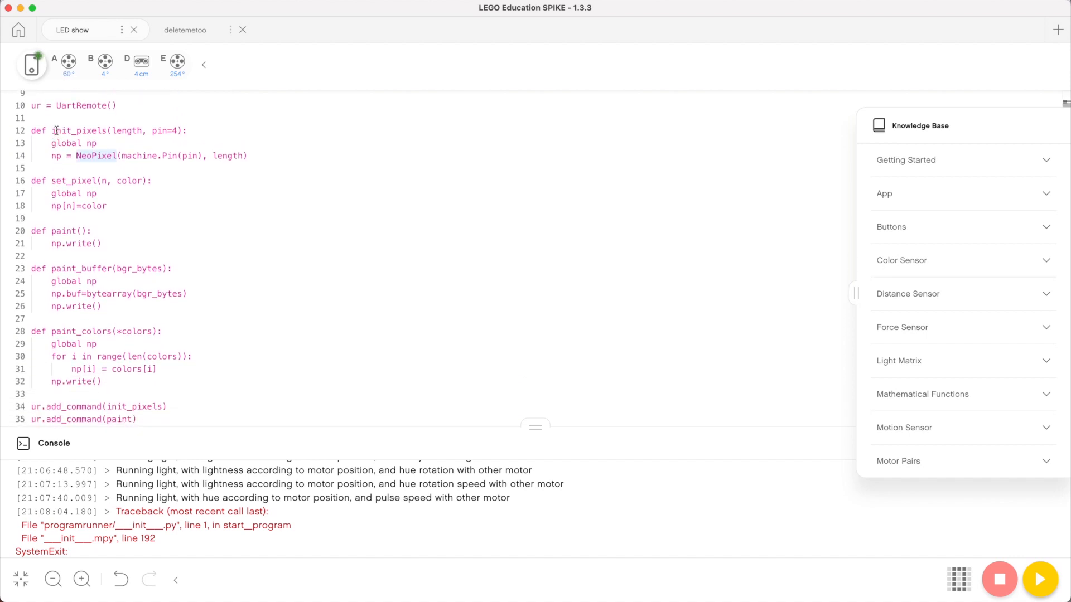
{"action": "double_click", "coordinate": [80, 131]}
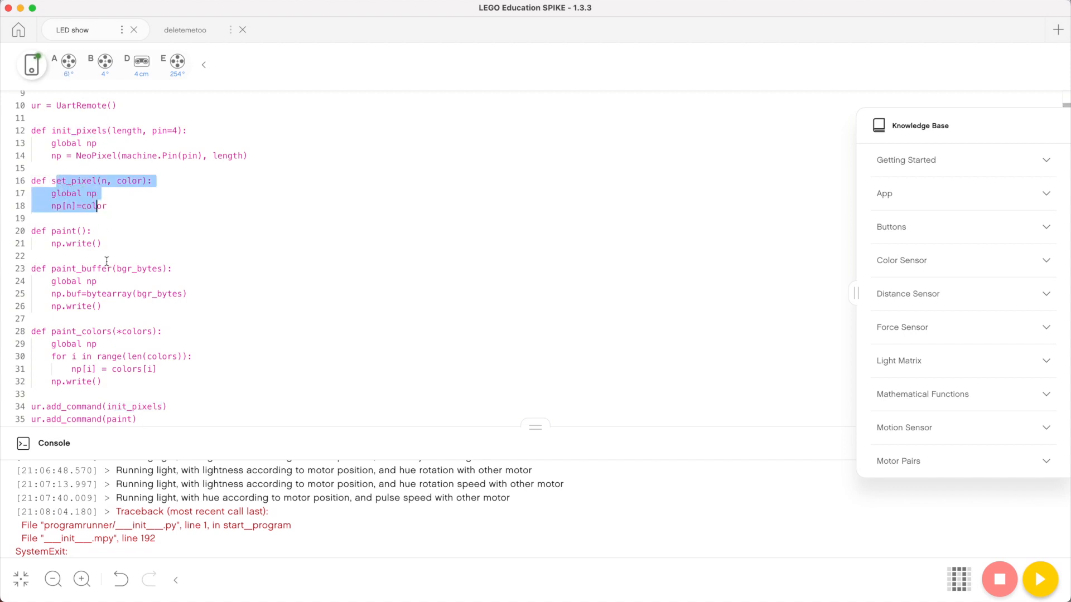
{"action": "left_click", "coordinate": [34, 231]}
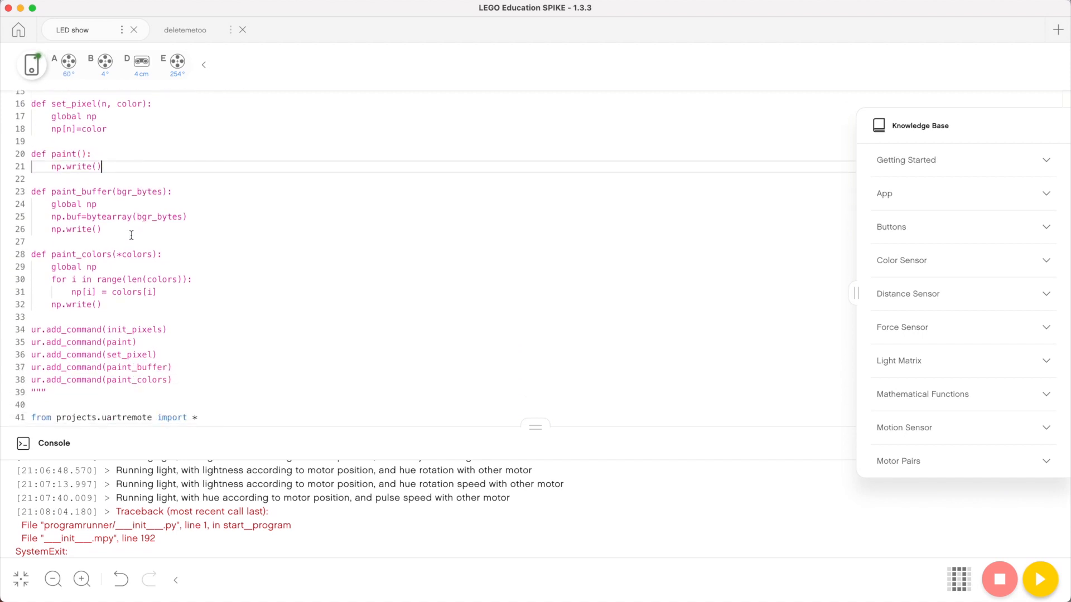
{"action": "left_click_drag", "start_coordinate": [60, 203], "coordinate": [100, 229]}
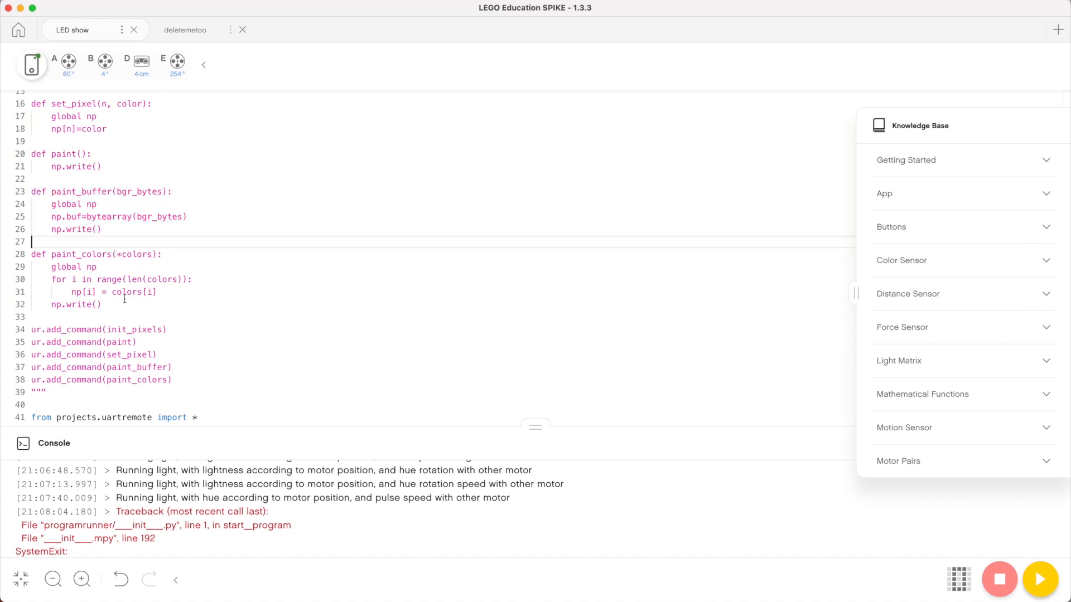
{"action": "scroll", "scroll_direction": "down", "scroll_amount": 3}
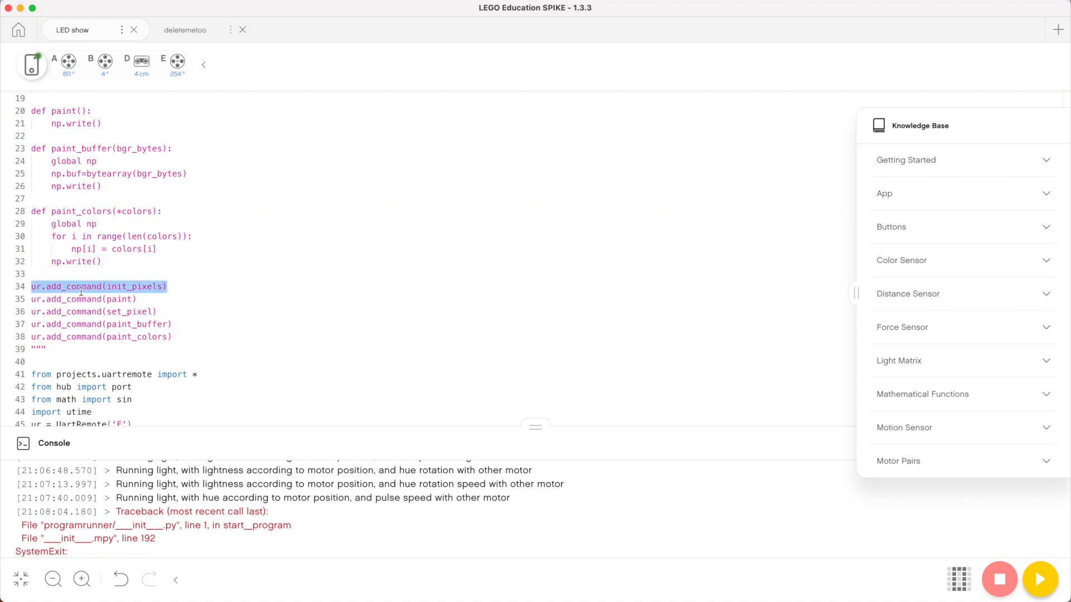
{"action": "left_click", "coordinate": [38, 286]}
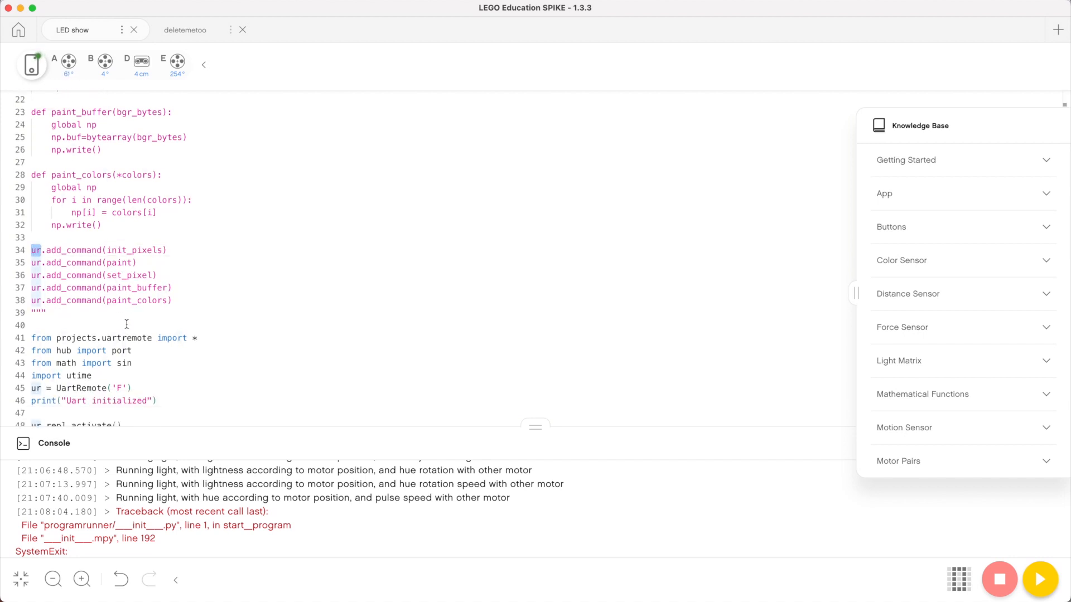
{"action": "scroll", "scroll_direction": "down", "scroll_amount": 3}
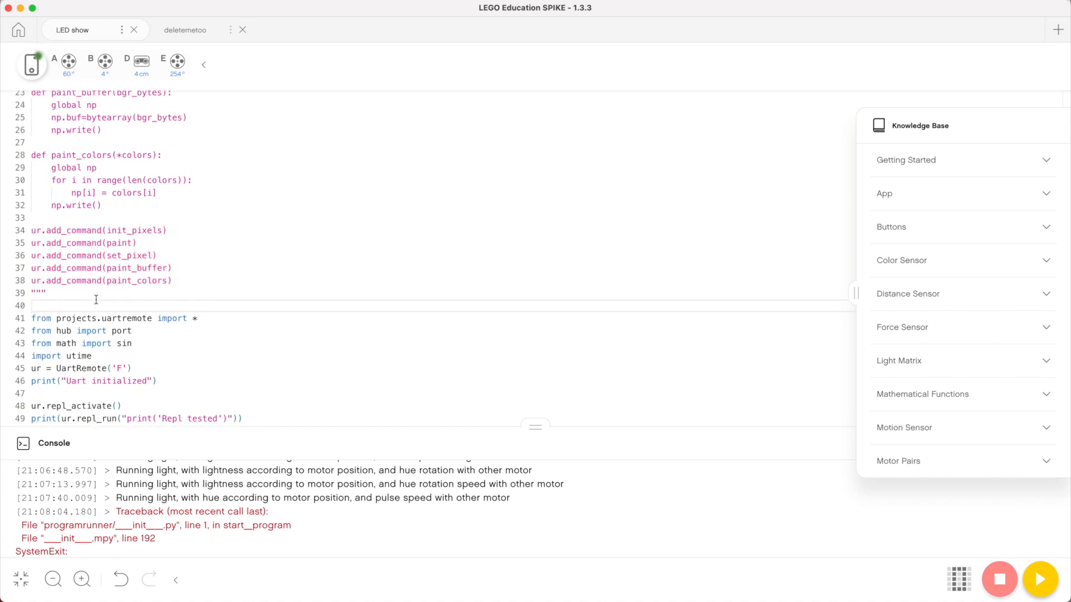
{"action": "mouse_move", "coordinate": [139, 296]}
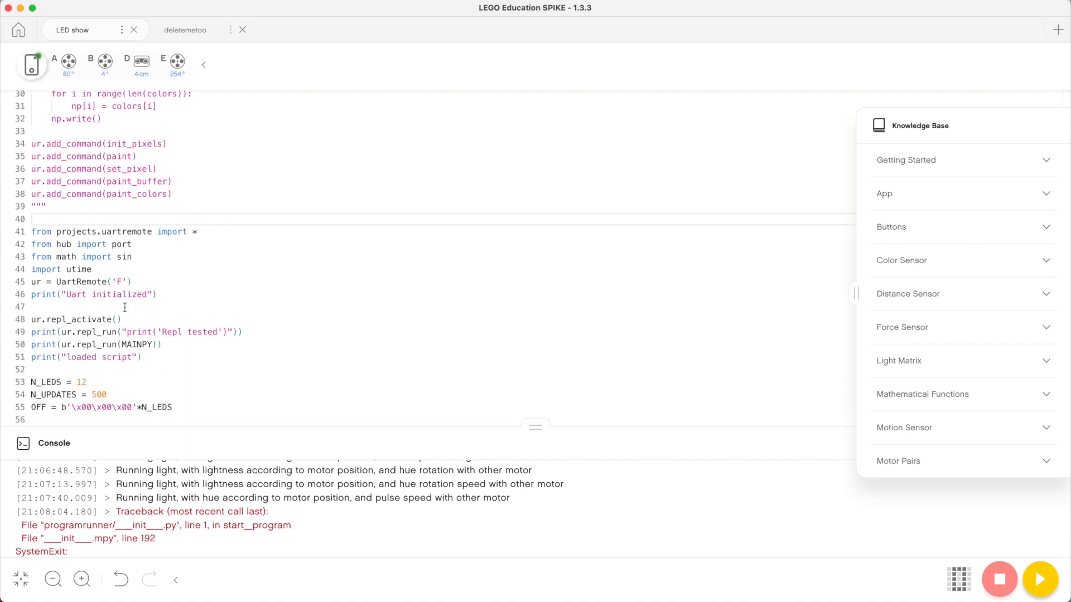
{"action": "scroll", "scroll_direction": "up", "scroll_amount": 3}
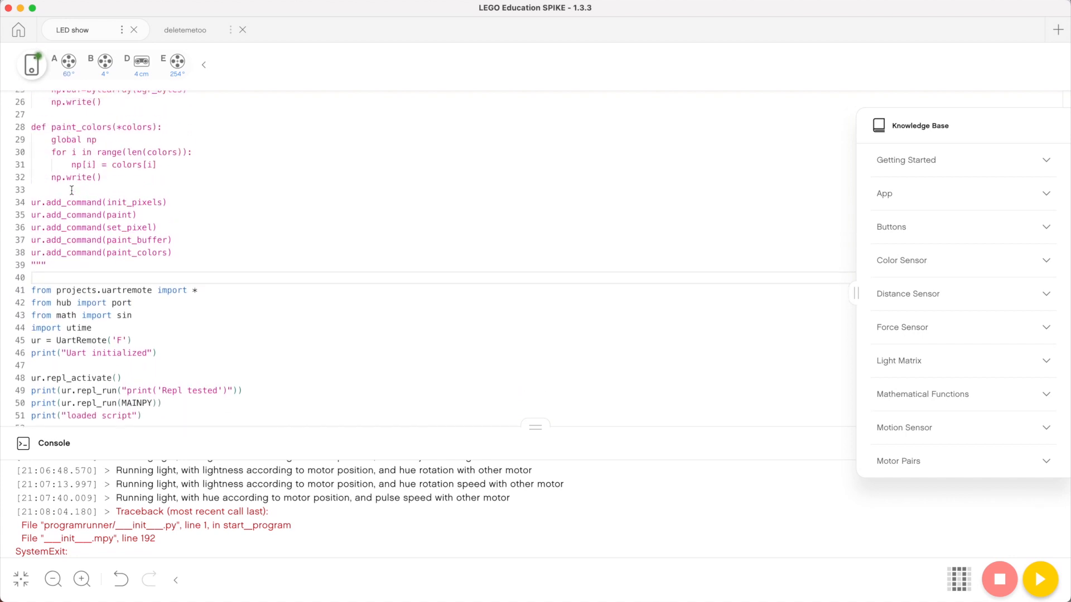
{"action": "scroll", "scroll_direction": "down", "scroll_amount": 3}
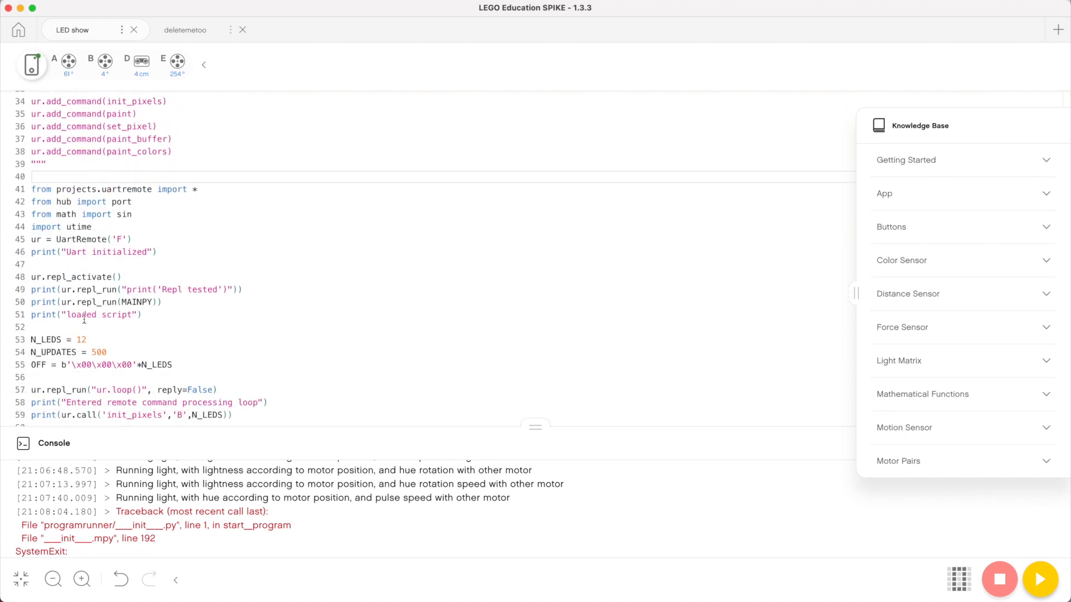
{"action": "scroll", "scroll_direction": "up", "scroll_amount": 3}
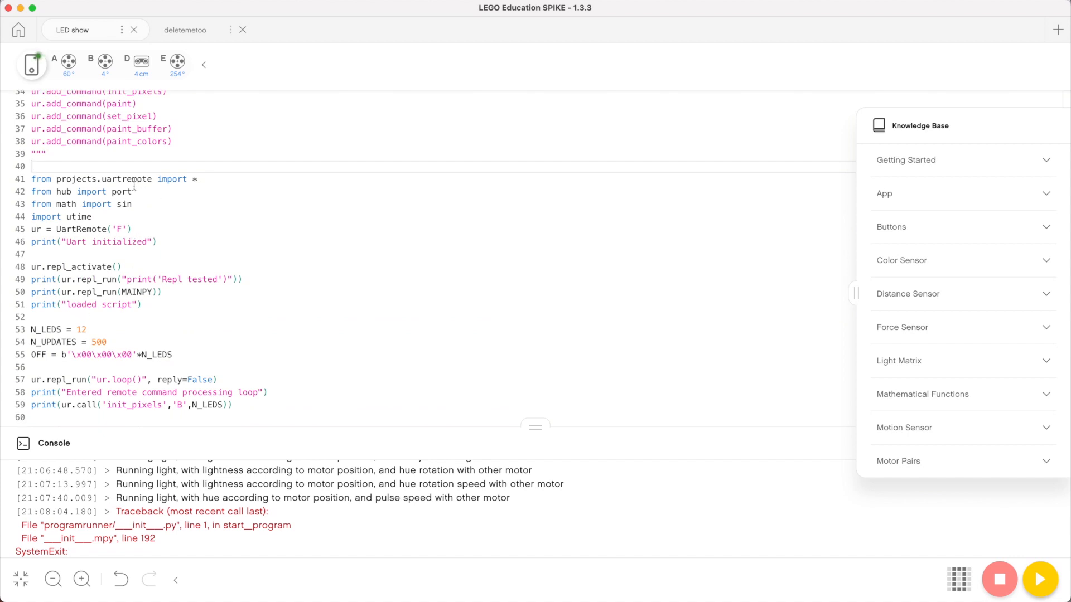
Insert an empty line above ur = UartRemote('F'), below the imports
{"action": "double_click", "coordinate": [126, 179]}
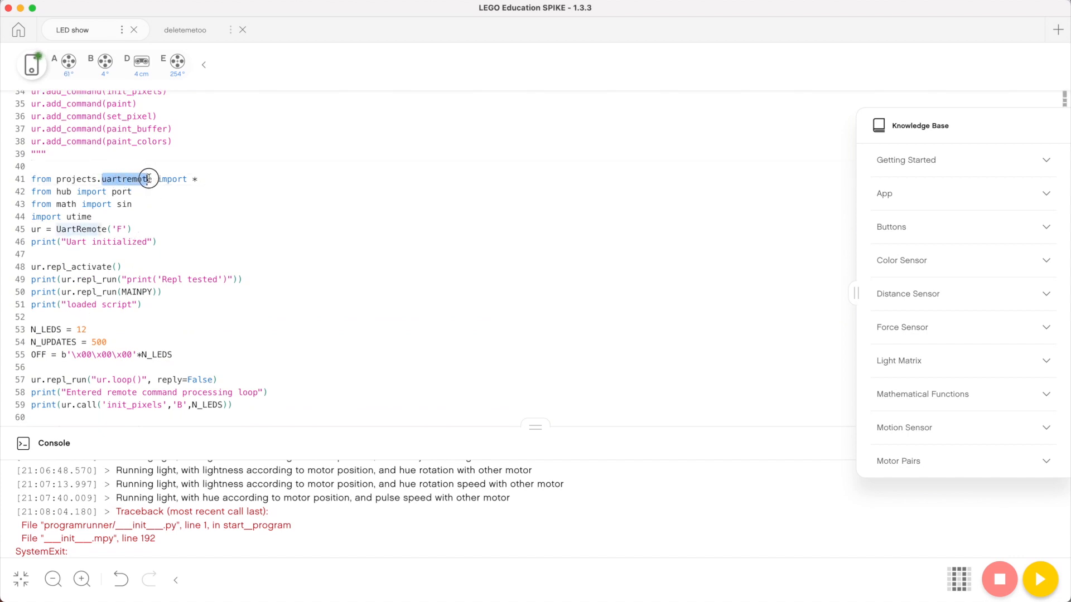
{"action": "scroll", "scroll_direction": "down", "scroll_amount": 3}
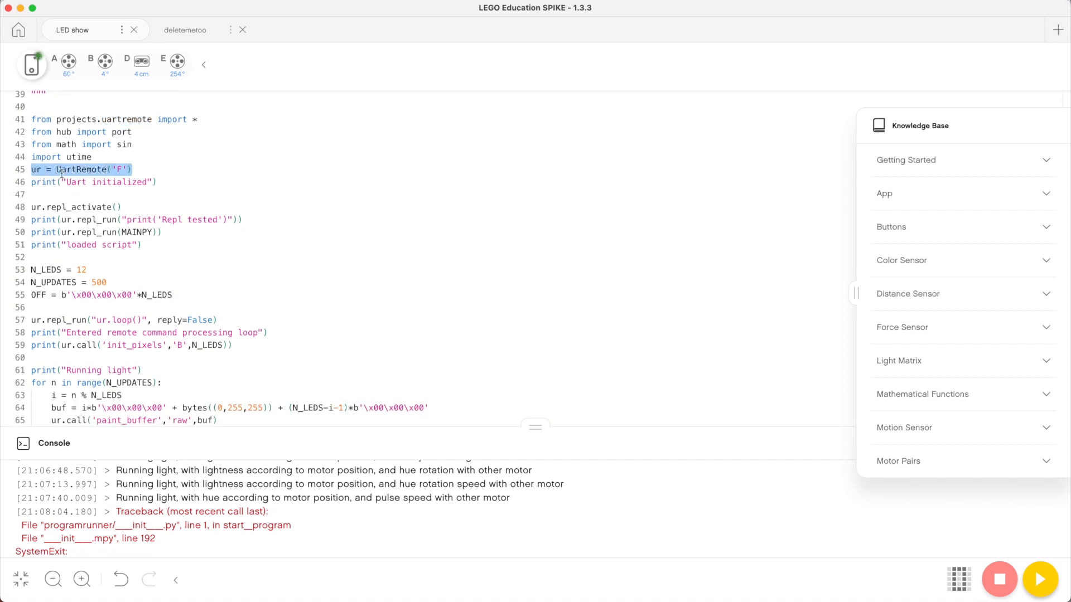
{"action": "left_click", "coordinate": [128, 170]}
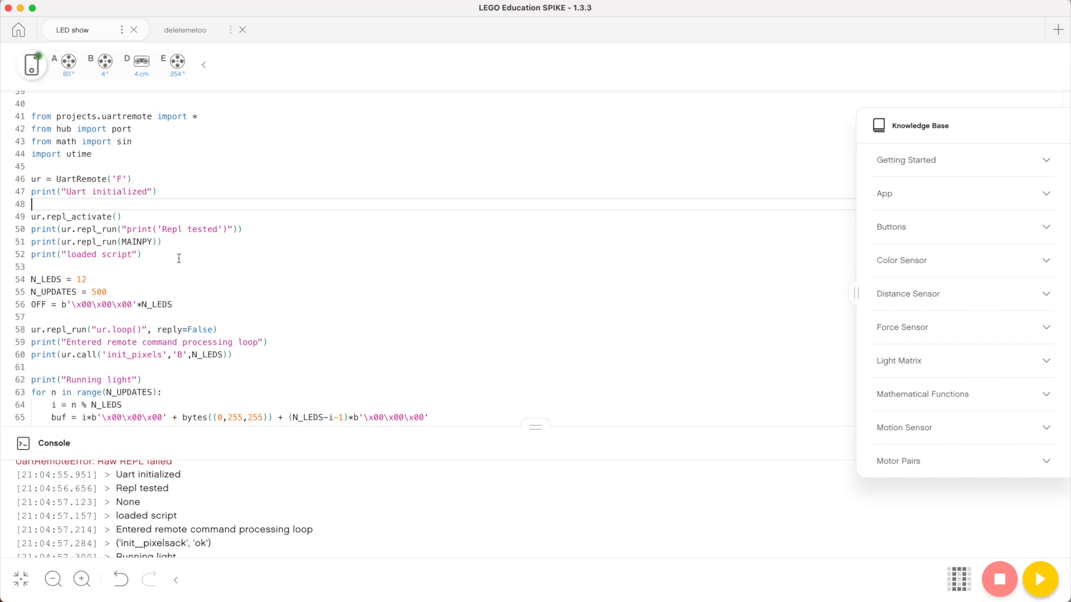
{"action": "scroll", "scroll_direction": "down", "scroll_amount": 3}
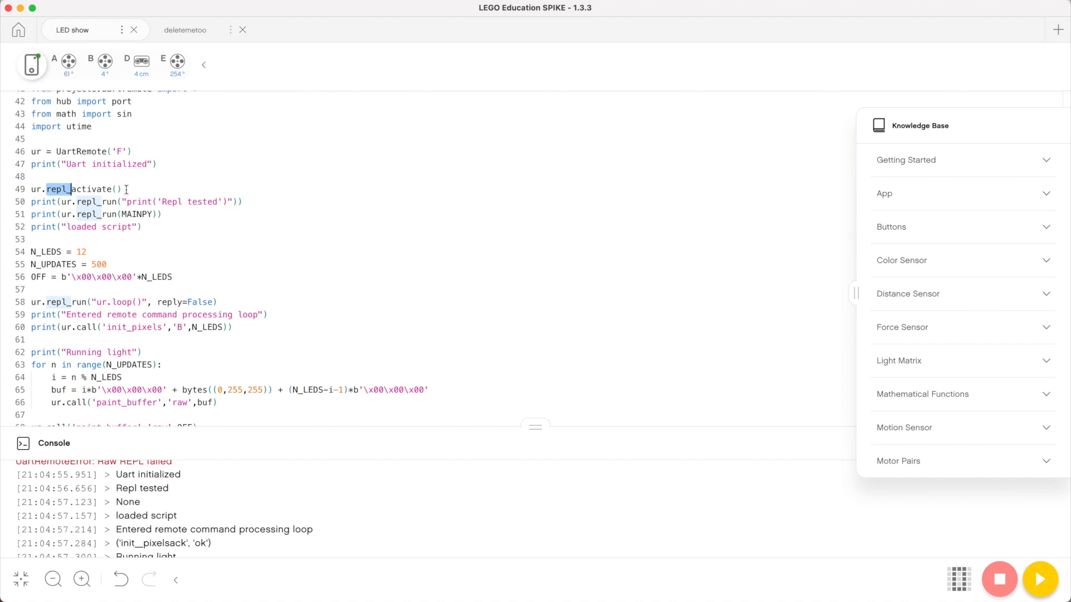
{"action": "left_click", "coordinate": [119, 189]}
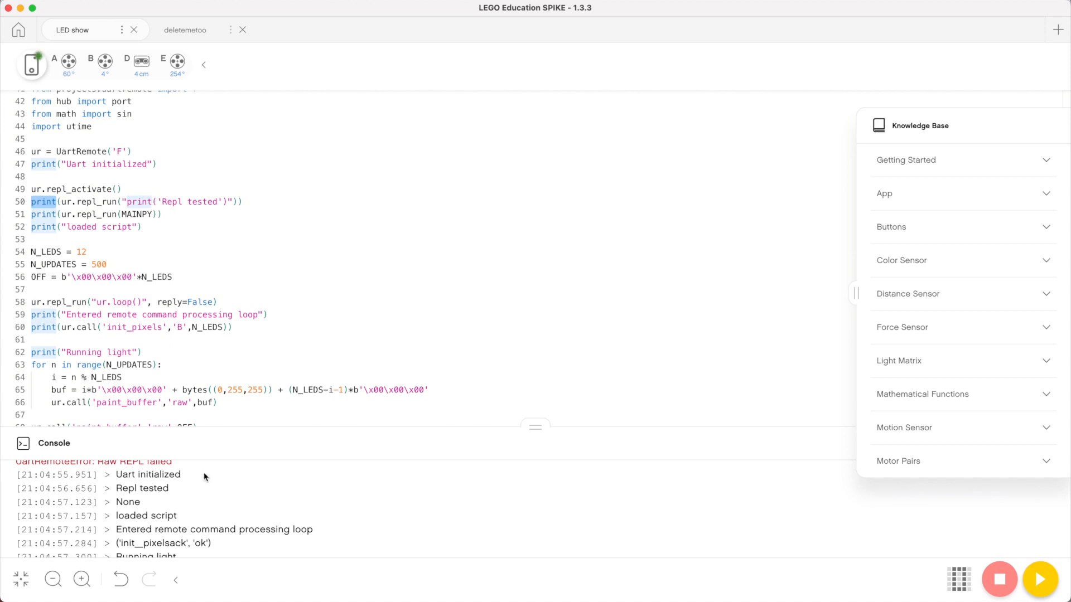
{"action": "double_click", "coordinate": [143, 489]}
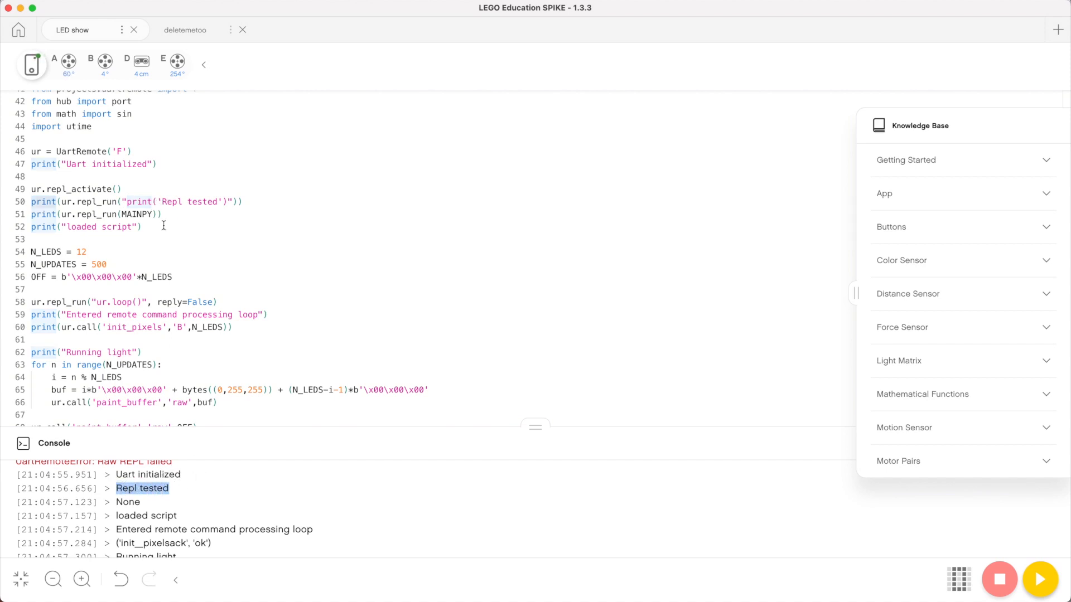
{"action": "mouse_move", "coordinate": [173, 221]}
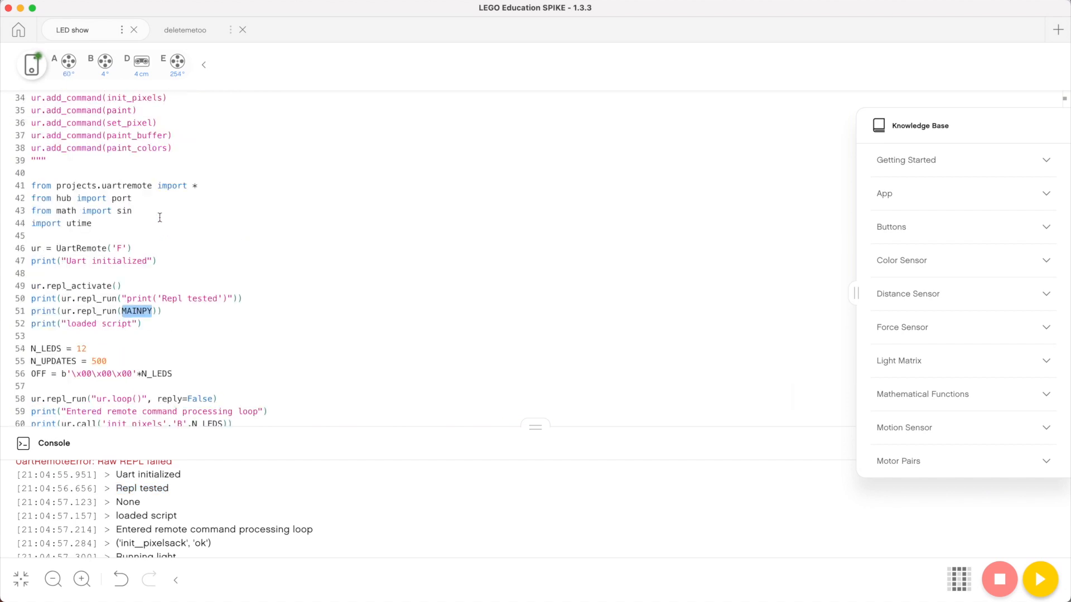
{"action": "scroll", "scroll_direction": "up", "scroll_amount": 3}
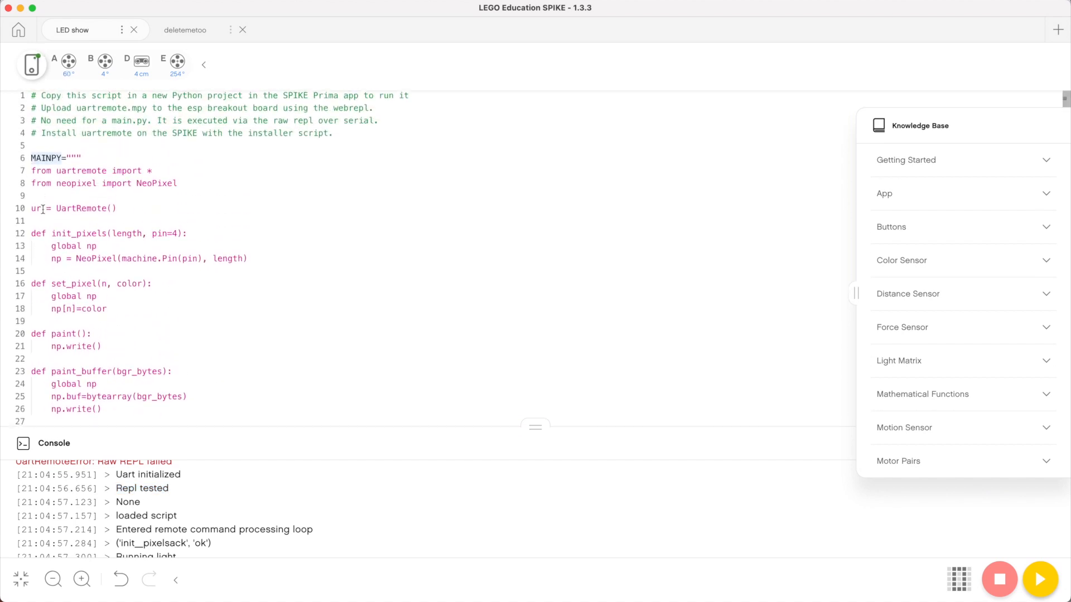
{"action": "scroll", "scroll_direction": "down", "scroll_amount": 3}
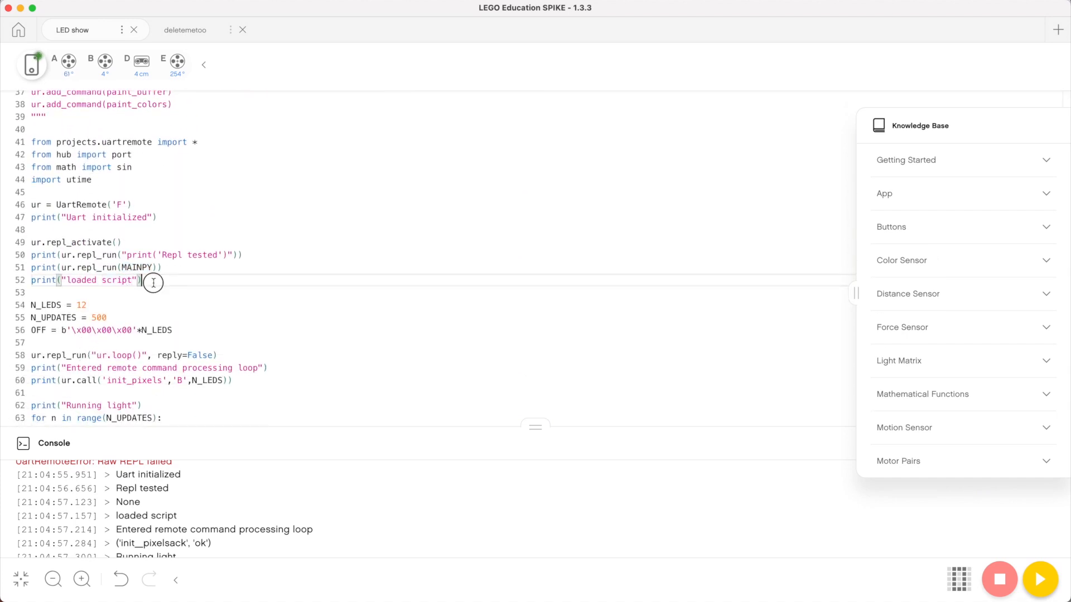
{"action": "mouse_move", "coordinate": [175, 513]}
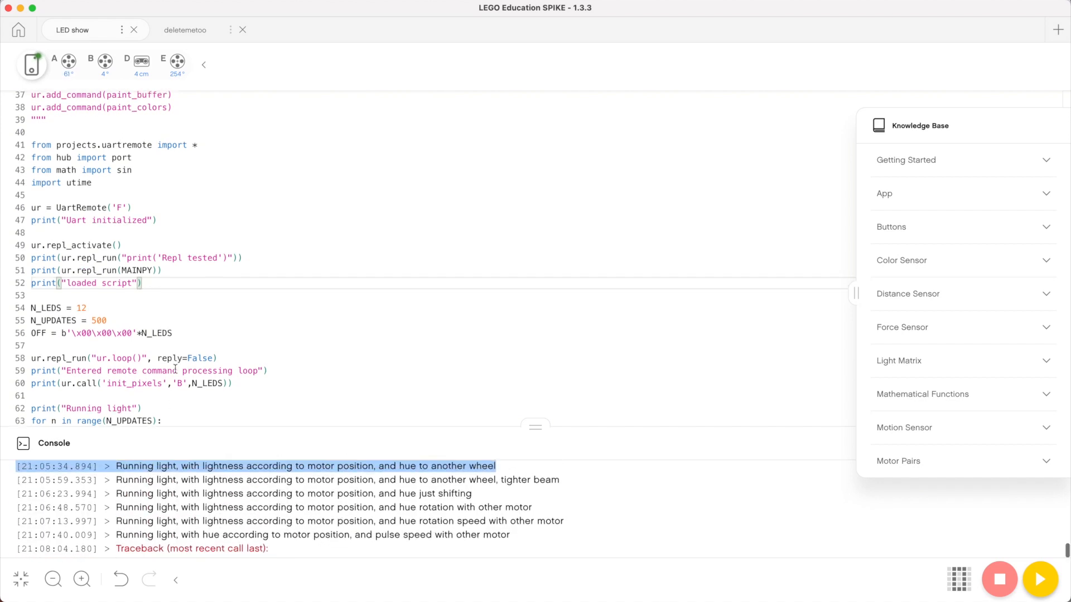
{"action": "scroll", "scroll_direction": "up", "scroll_amount": 3}
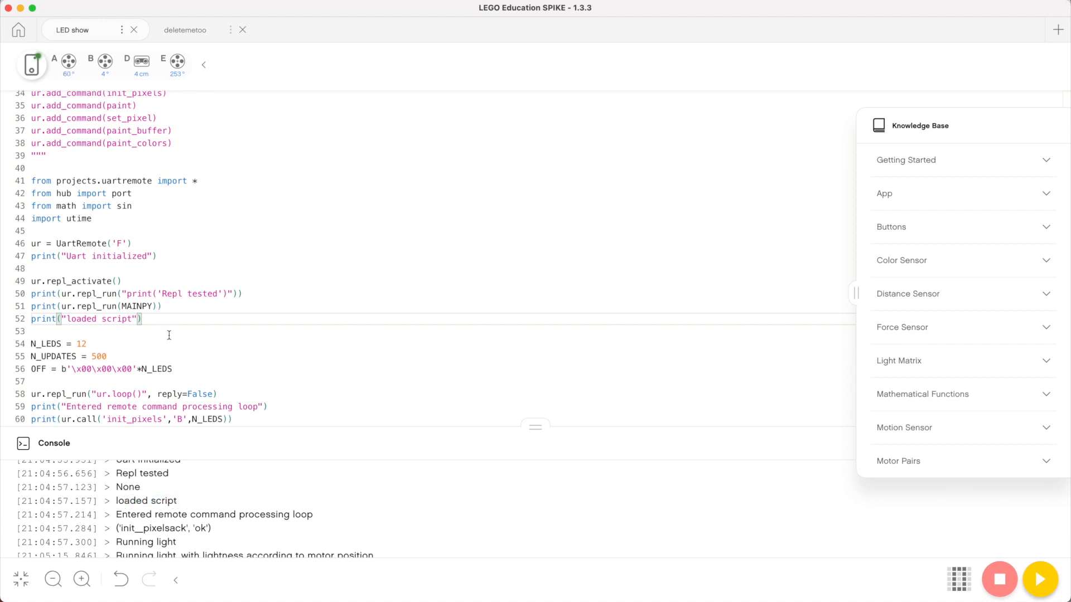
{"action": "scroll", "scroll_direction": "down", "scroll_amount": 3}
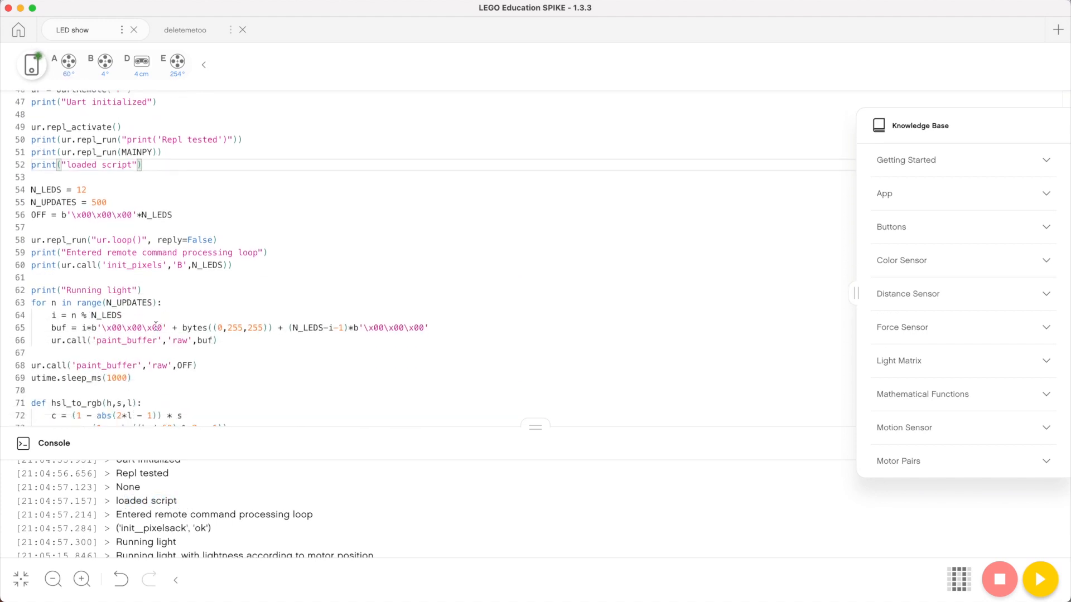
{"action": "double_click", "coordinate": [79, 189]}
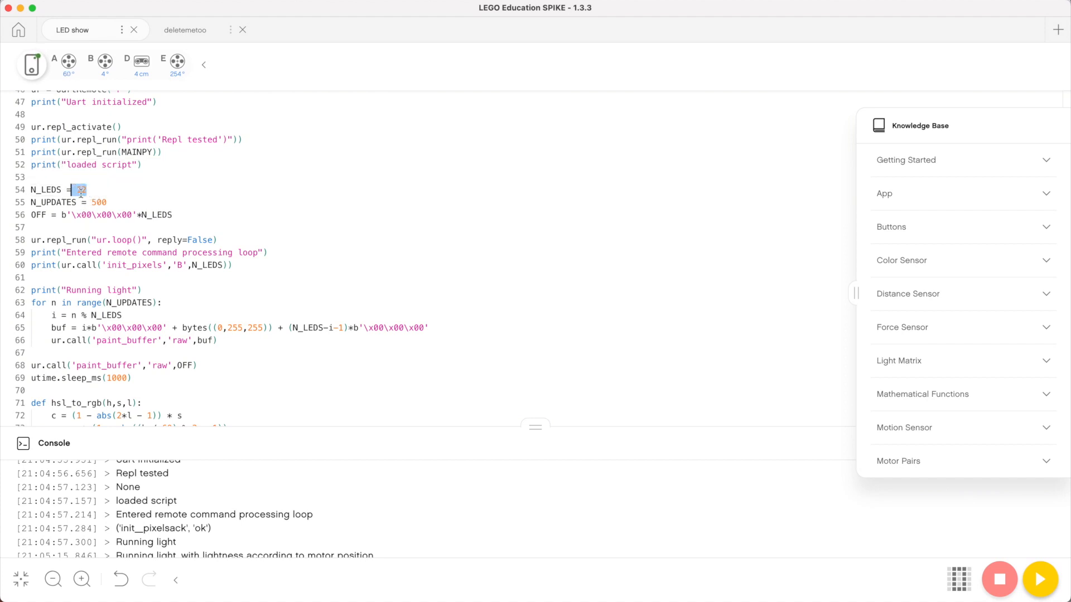
{"action": "left_click", "coordinate": [101, 202]}
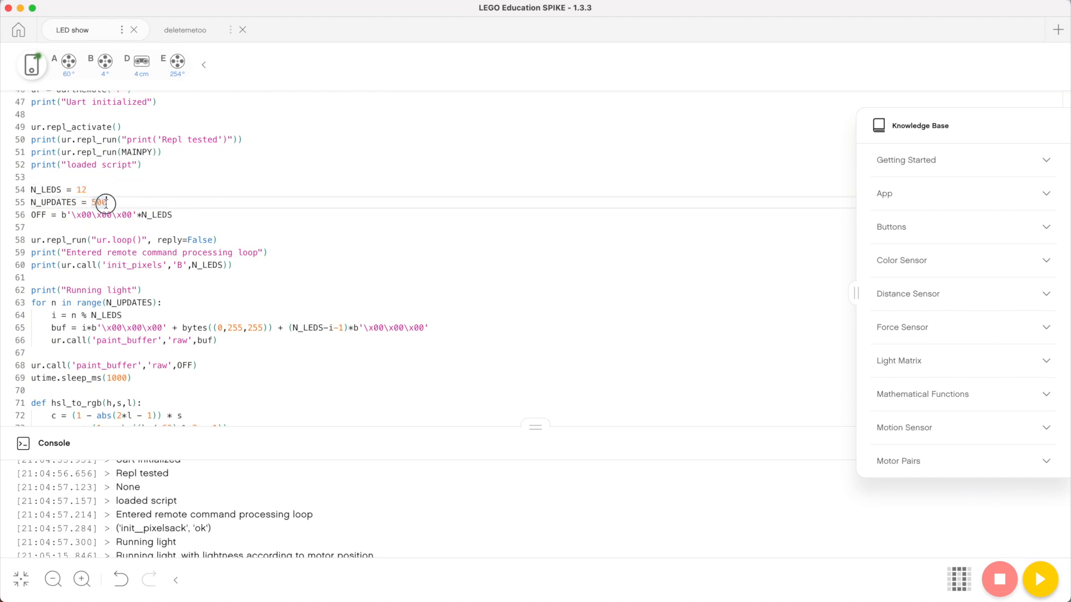
{"action": "double_click", "coordinate": [97, 202]}
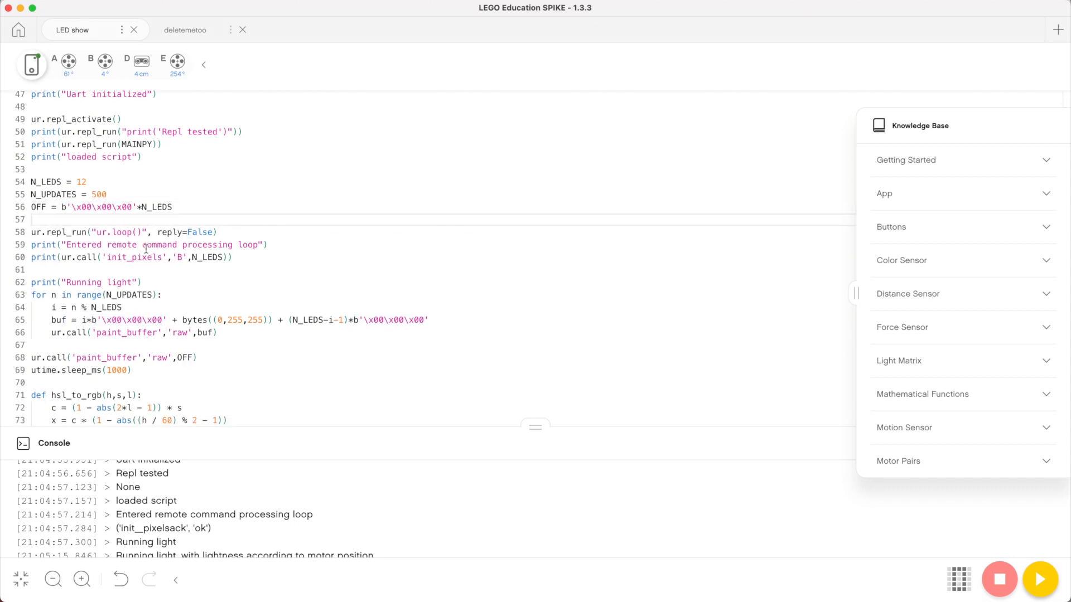
{"action": "scroll", "scroll_direction": "down", "scroll_amount": 3}
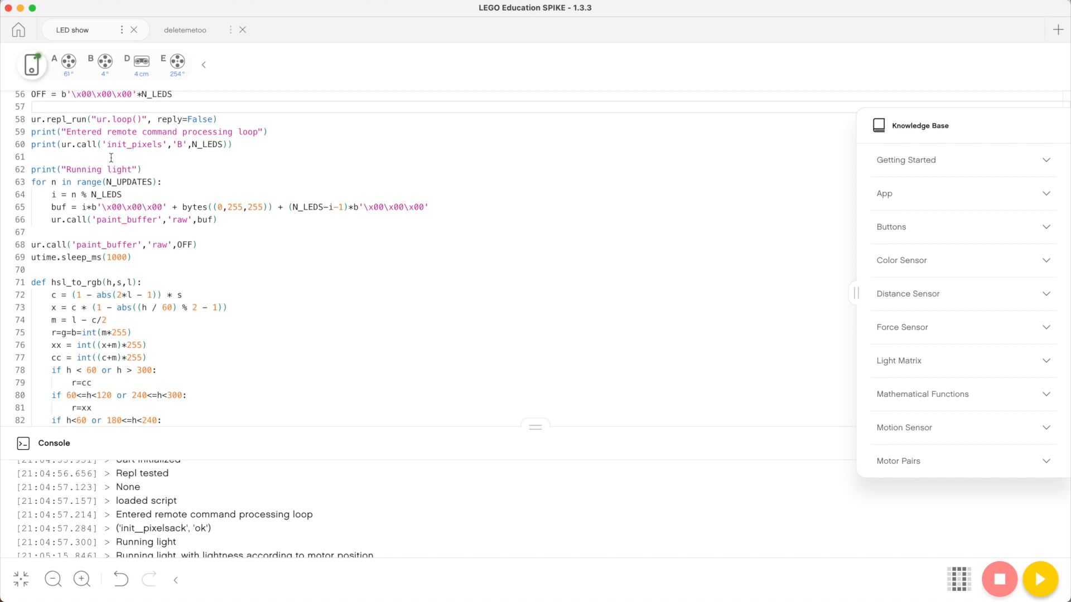
{"action": "scroll", "scroll_direction": "up", "scroll_amount": 3}
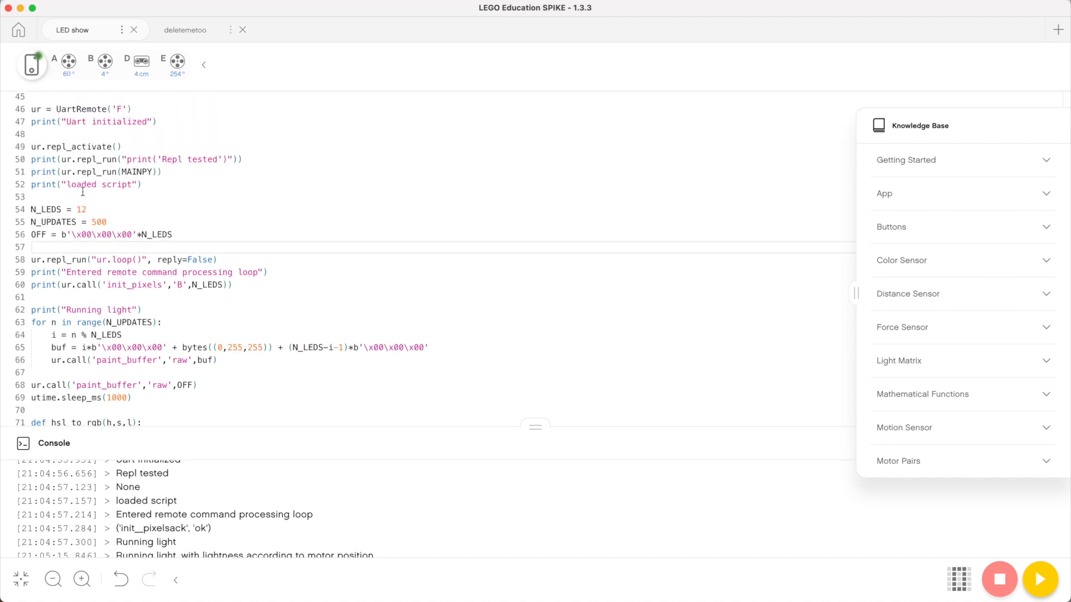
{"action": "left_click", "coordinate": [99, 258]}
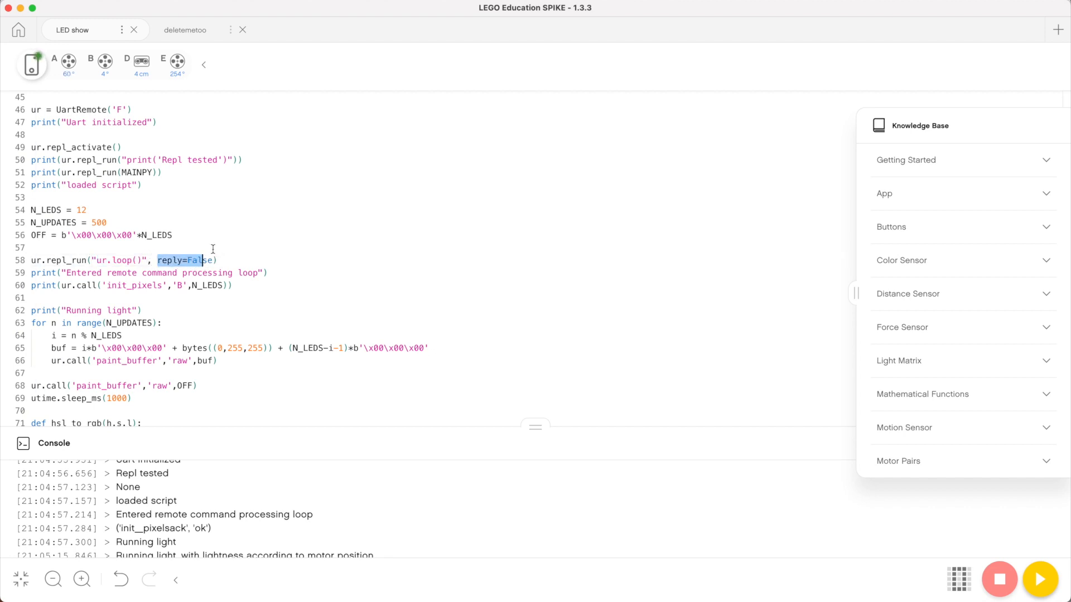
{"action": "scroll", "scroll_direction": "up", "scroll_amount": 3}
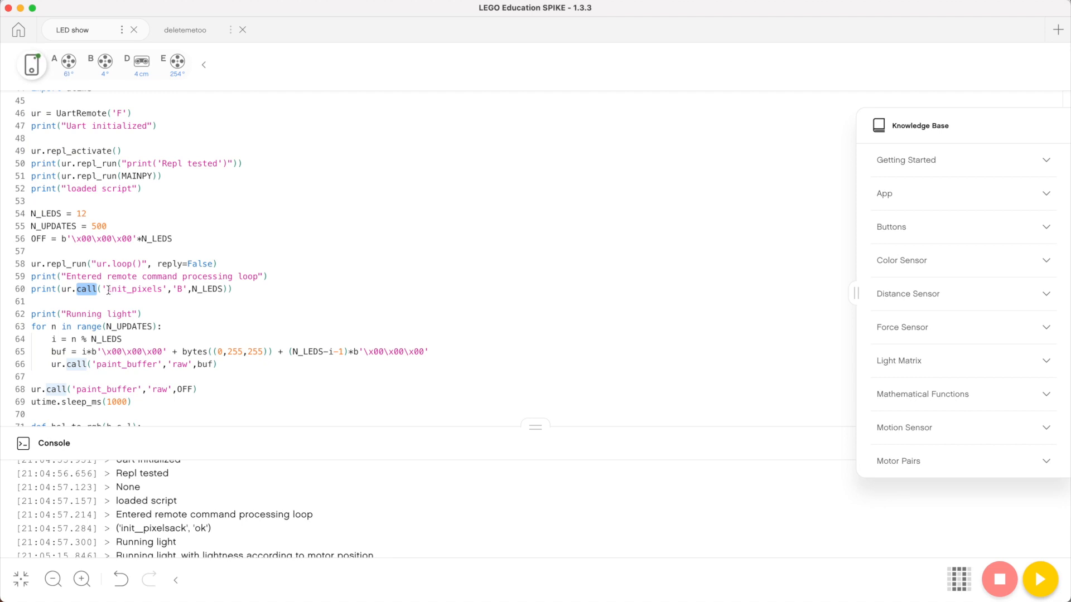
{"action": "double_click", "coordinate": [134, 289]}
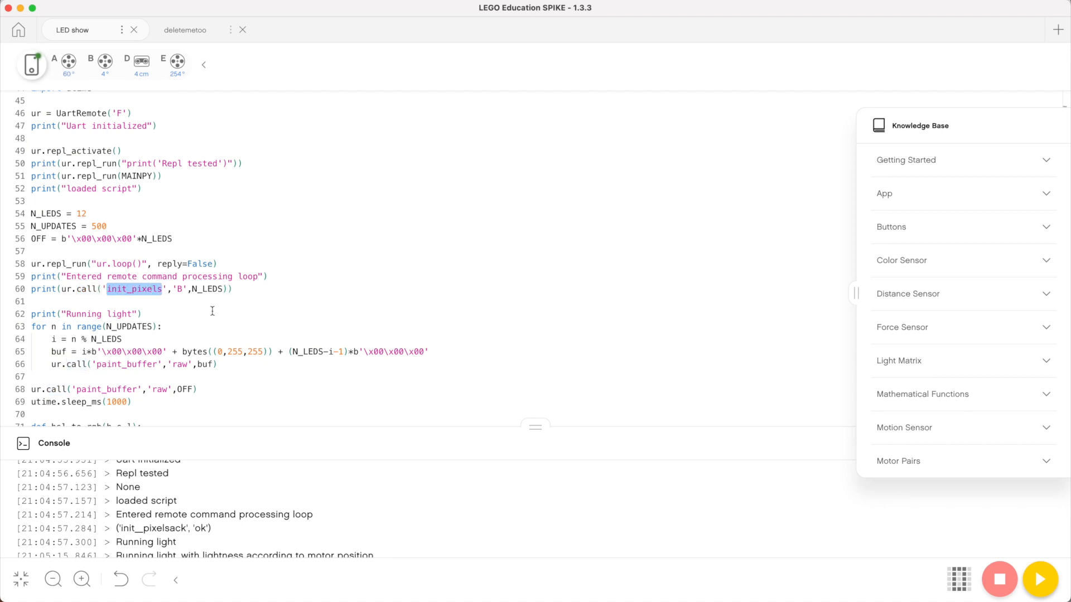
{"action": "scroll", "scroll_direction": "up", "scroll_amount": 3}
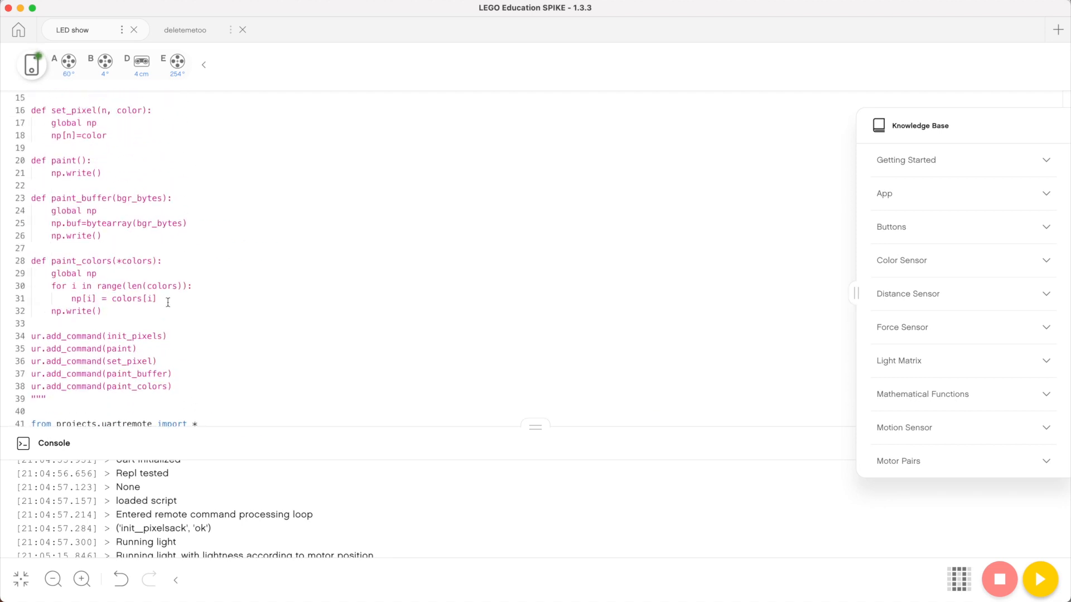
{"action": "scroll", "scroll_direction": "up", "scroll_amount": 3}
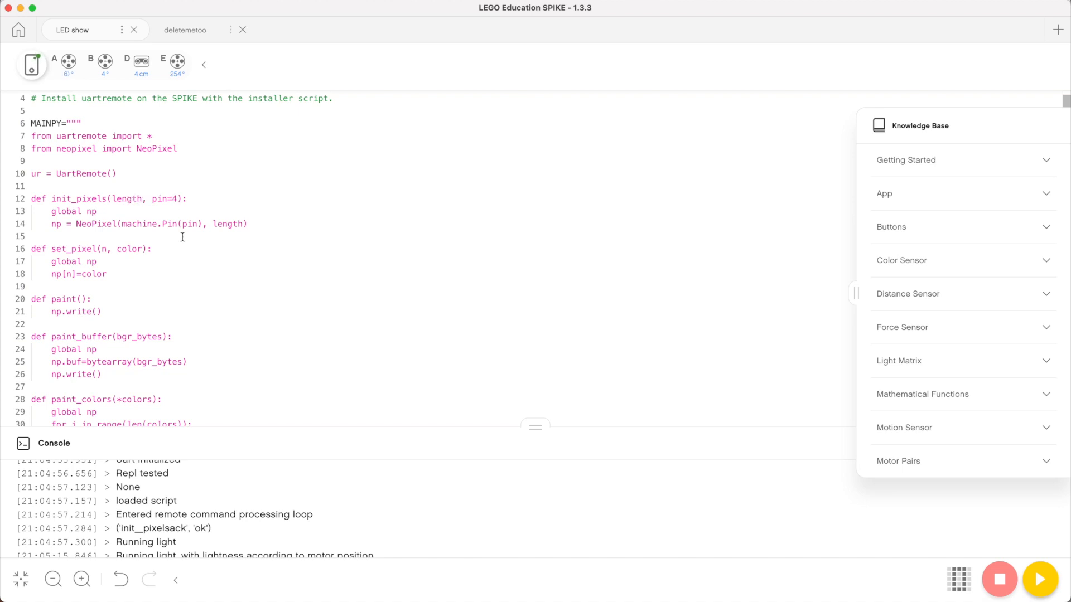
{"action": "scroll", "scroll_direction": "down", "scroll_amount": 3}
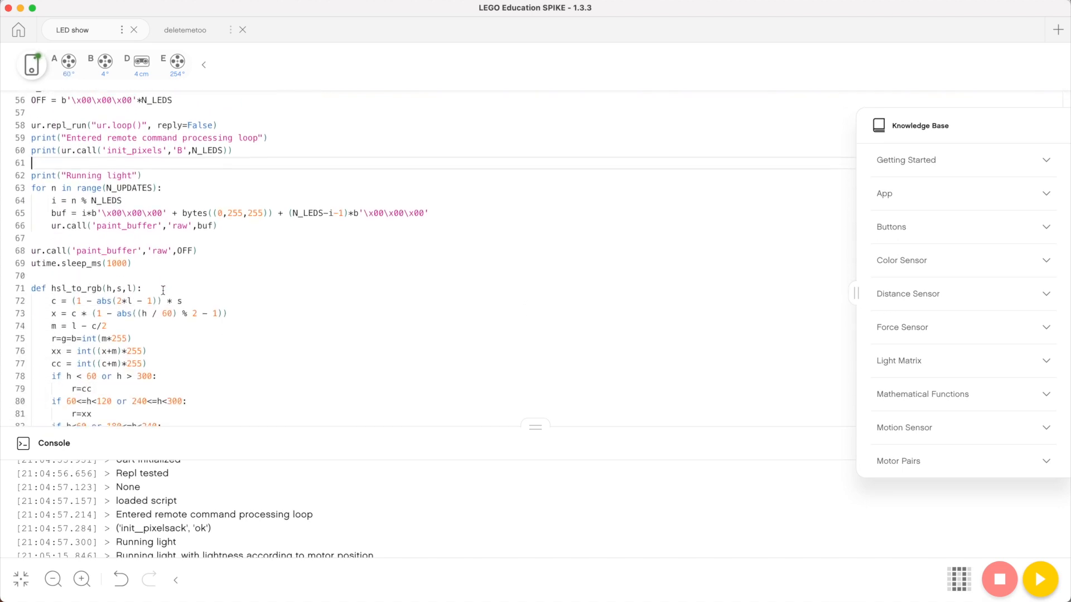
{"action": "scroll", "scroll_direction": "down", "scroll_amount": 3}
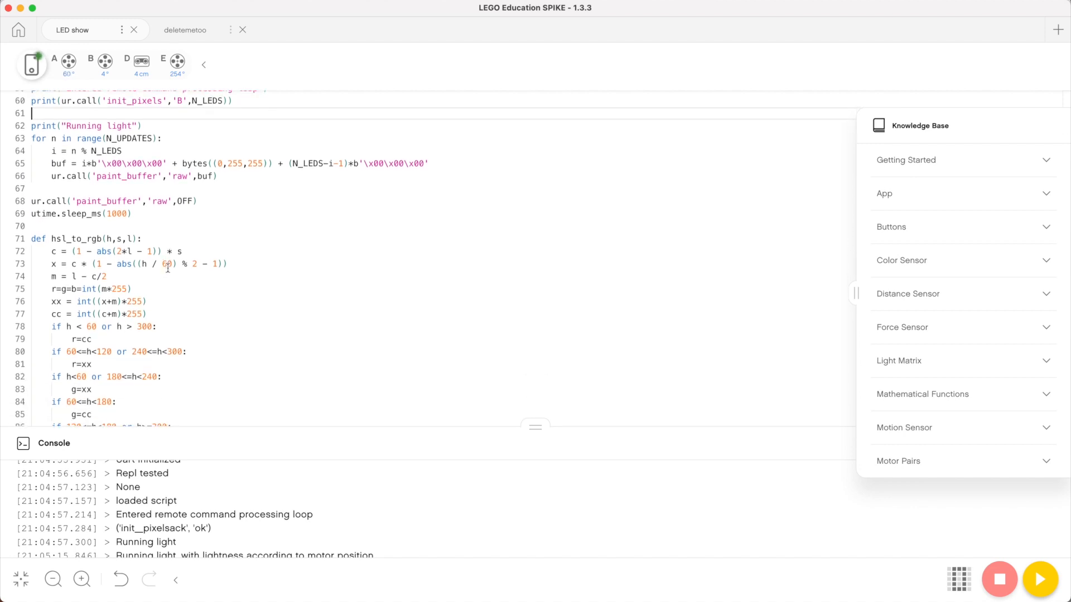
{"action": "scroll", "scroll_direction": "up", "scroll_amount": 3}
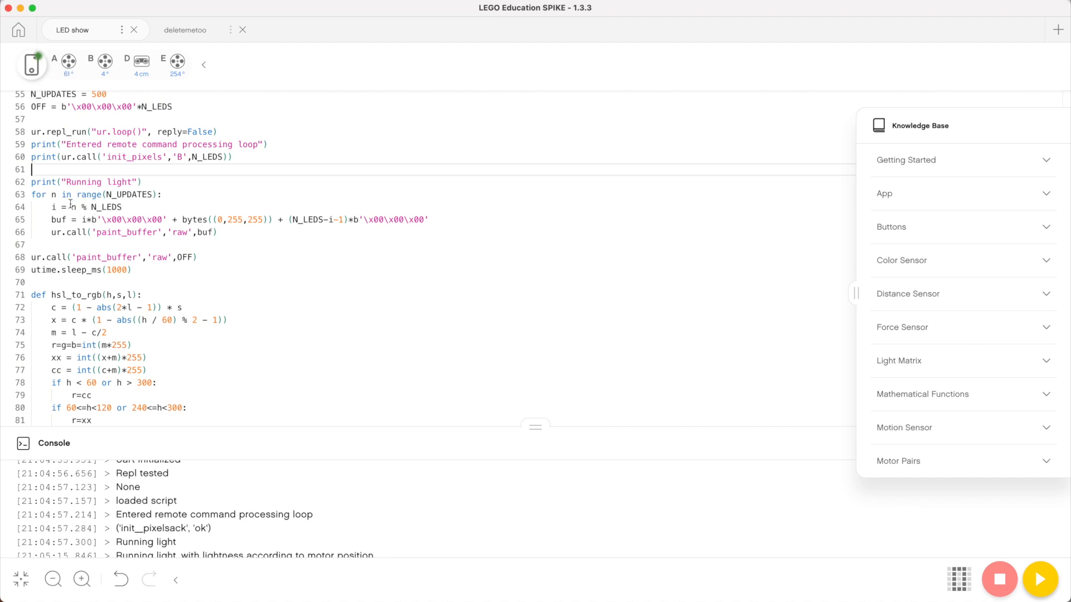
{"action": "left_click", "coordinate": [53, 195]}
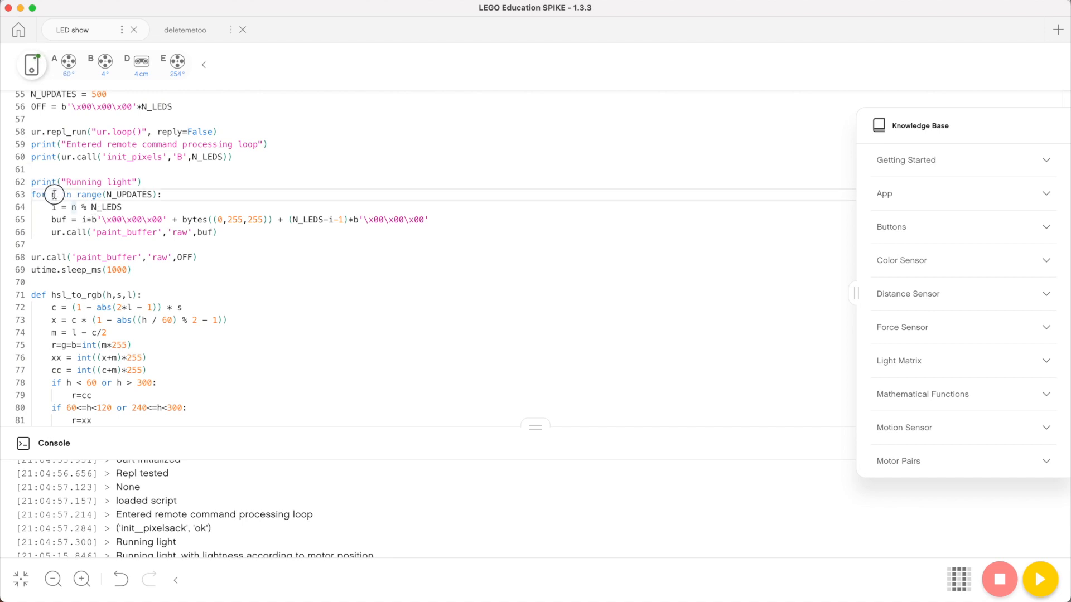
{"action": "double_click", "coordinate": [53, 195]}
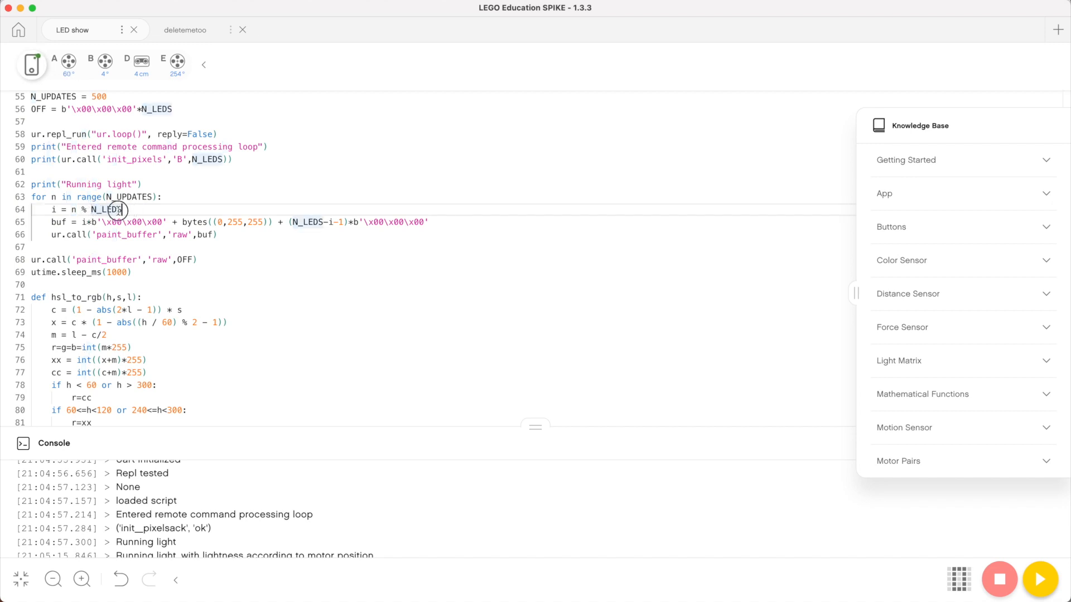
{"action": "double_click", "coordinate": [104, 210]}
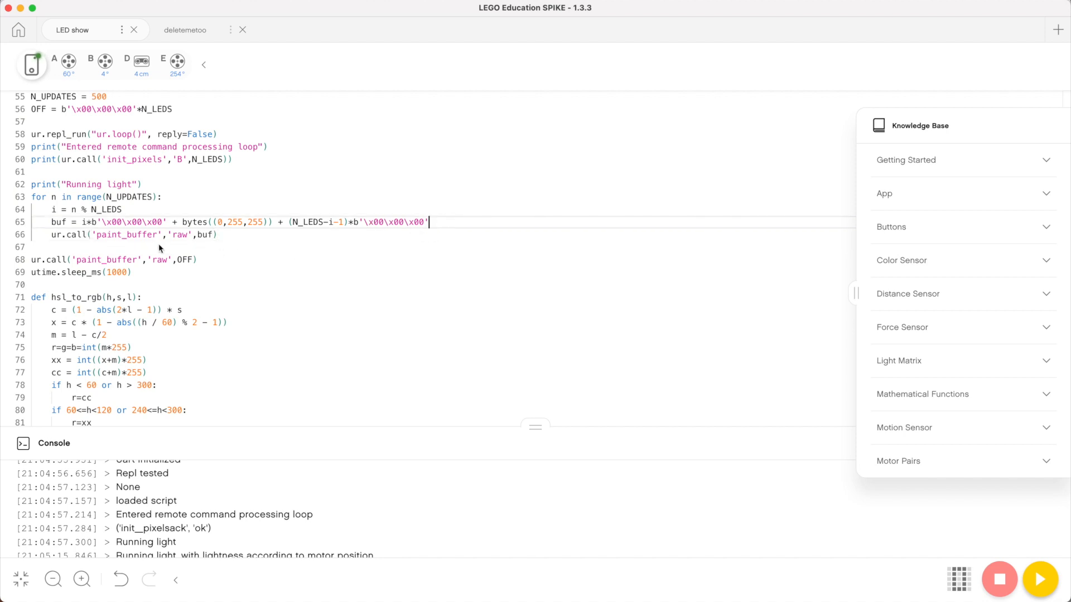
{"action": "left_click", "coordinate": [154, 235]}
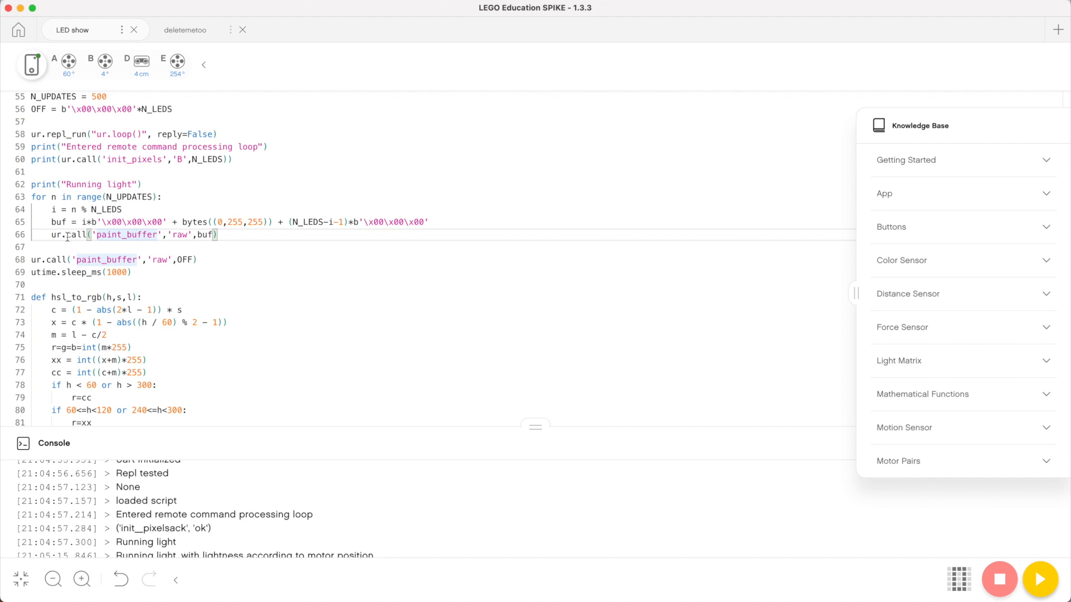
{"action": "double_click", "coordinate": [76, 235]}
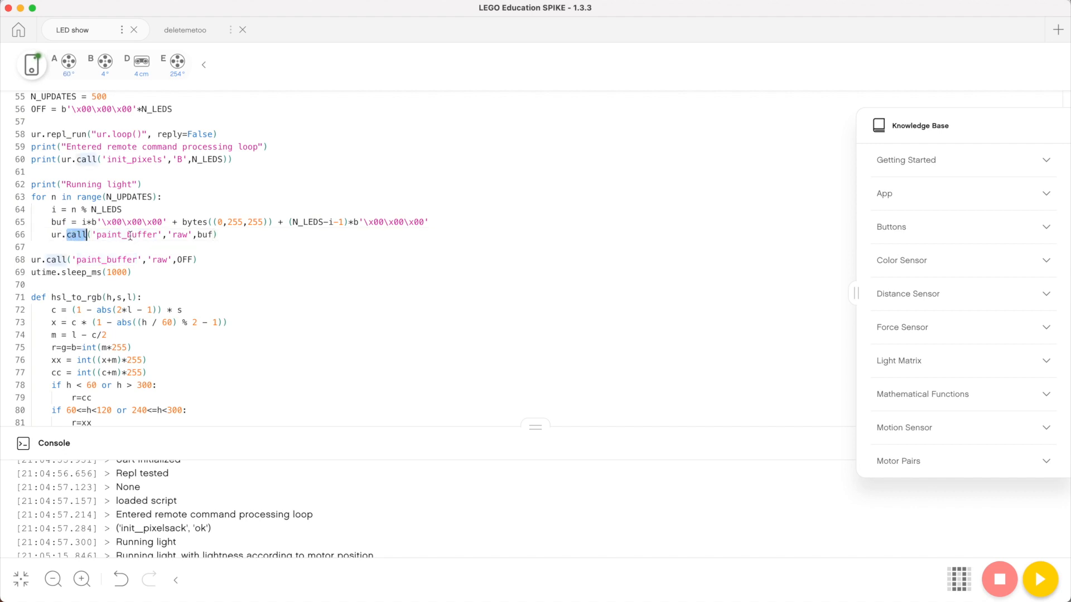
{"action": "double_click", "coordinate": [125, 234]}
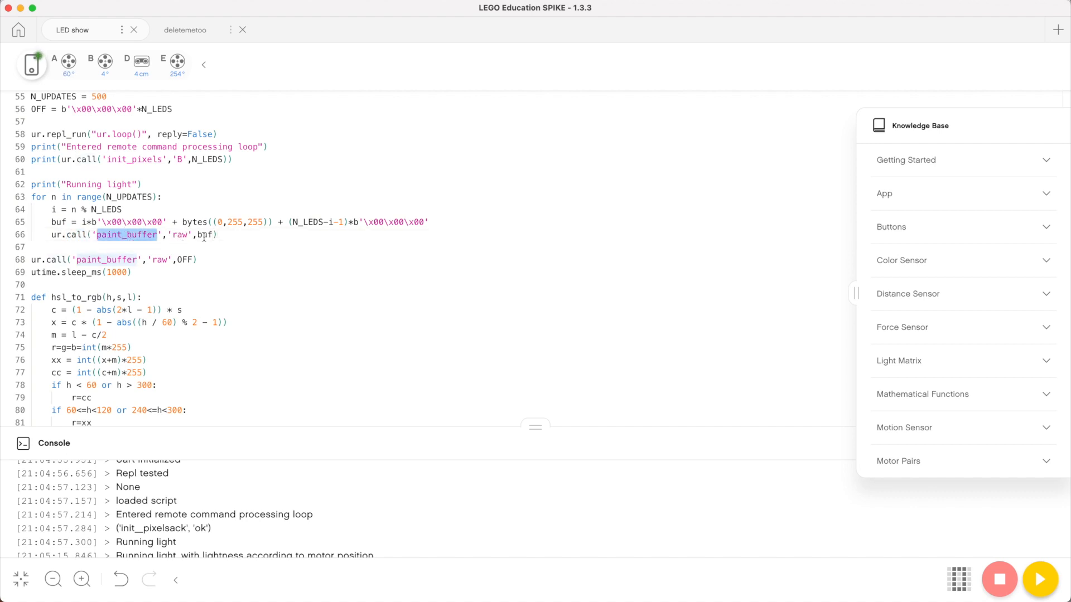
{"action": "double_click", "coordinate": [180, 235]}
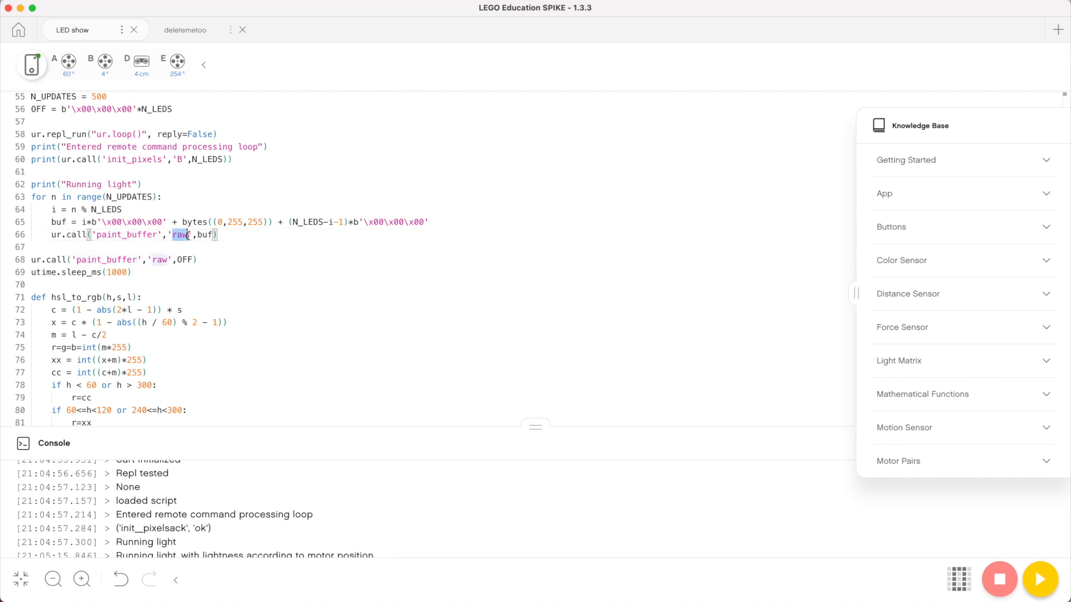
{"action": "left_click", "coordinate": [212, 247]}
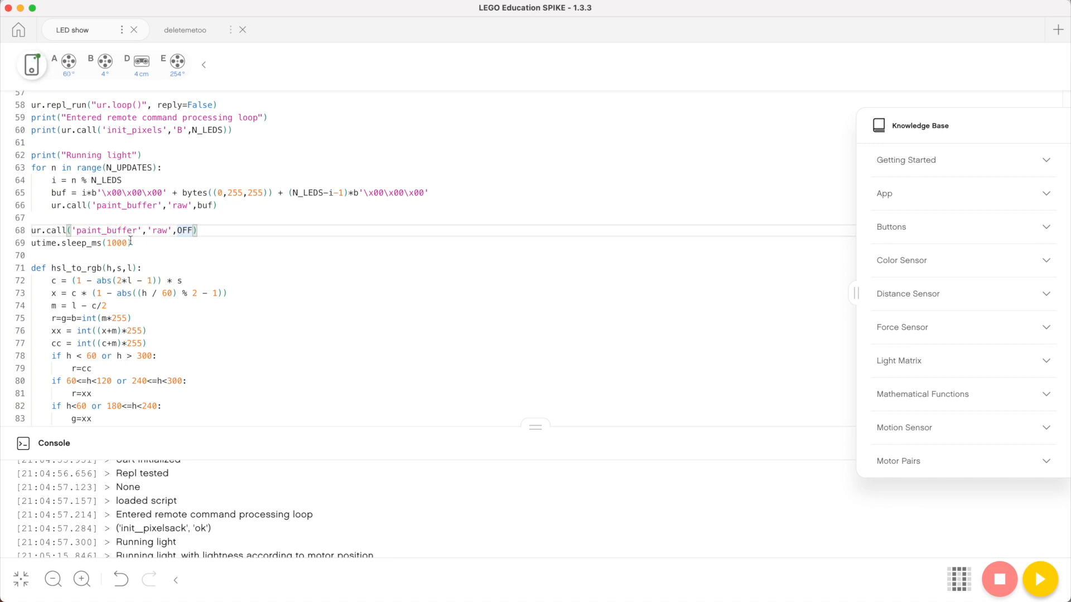
{"action": "scroll", "scroll_direction": "down", "scroll_amount": 3}
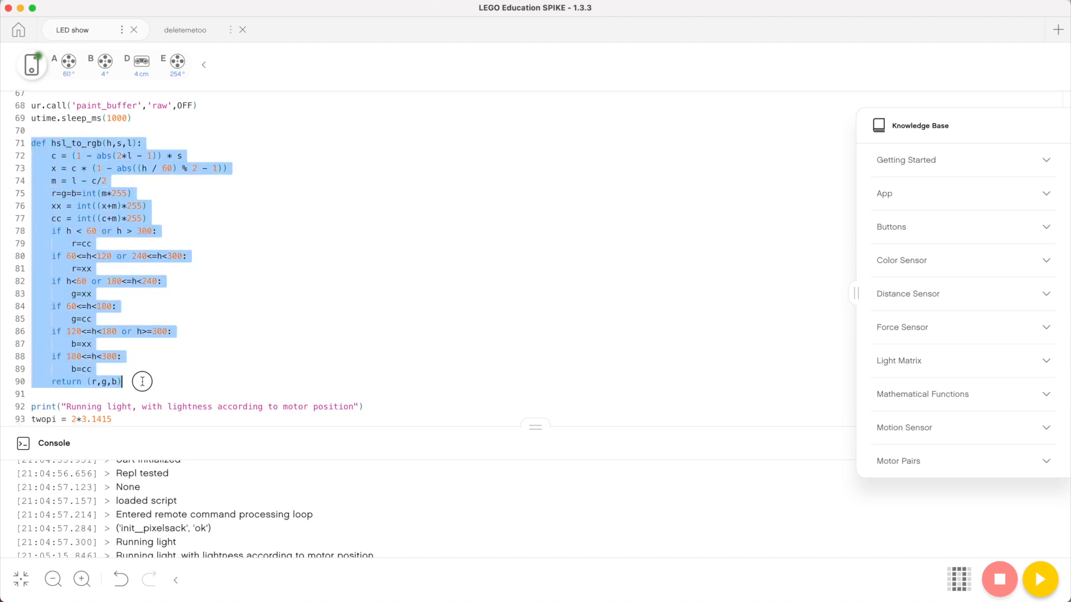
{"action": "left_click", "coordinate": [130, 383]}
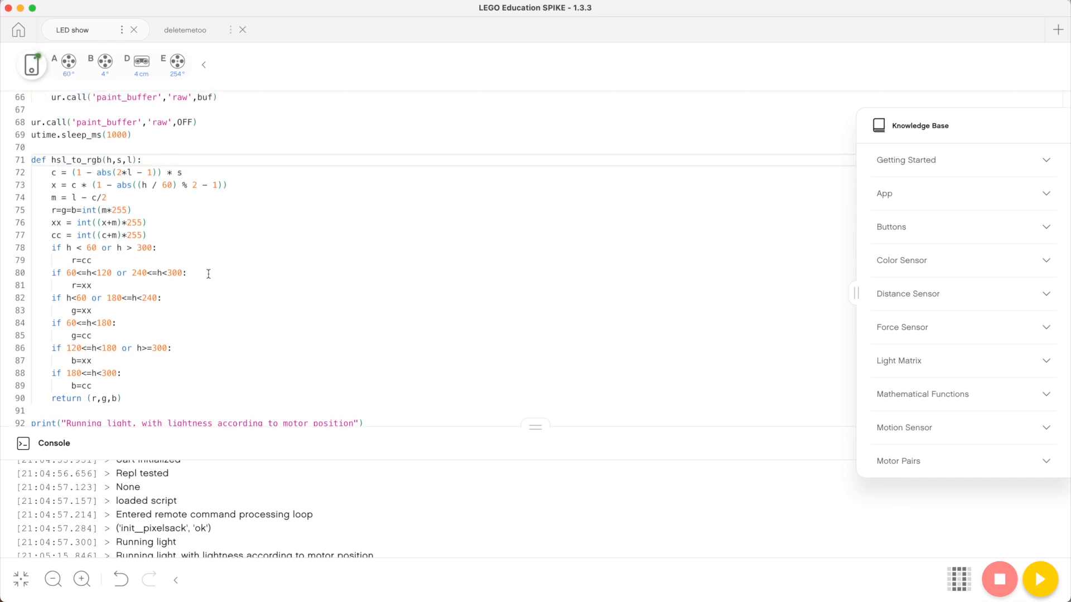
{"action": "mouse_move", "coordinate": [170, 392]}
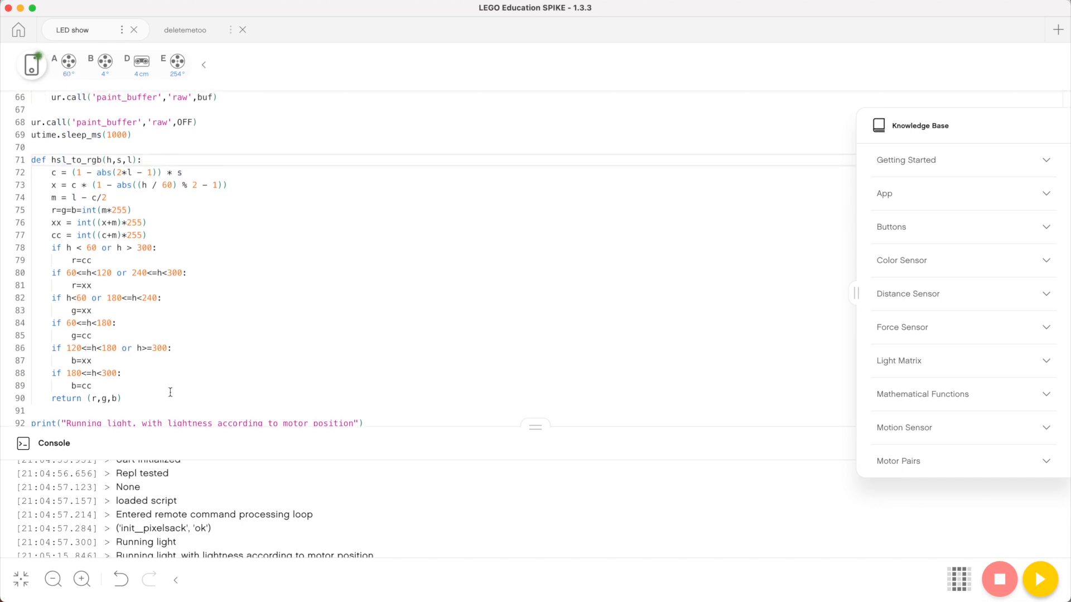
{"action": "scroll", "scroll_direction": "down", "scroll_amount": 3}
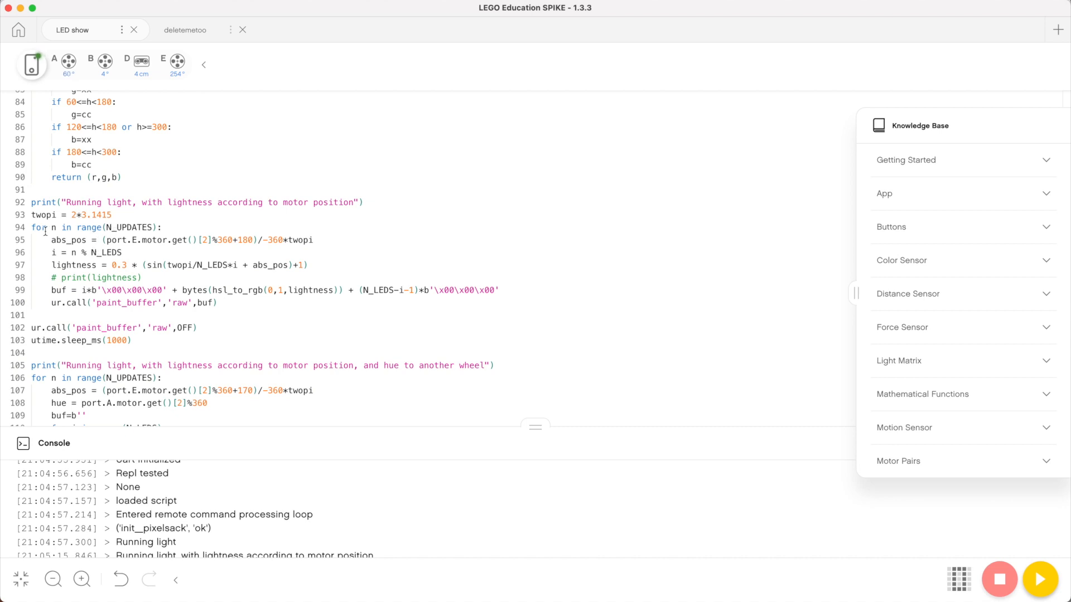
{"action": "triple_click", "coordinate": [95, 228]}
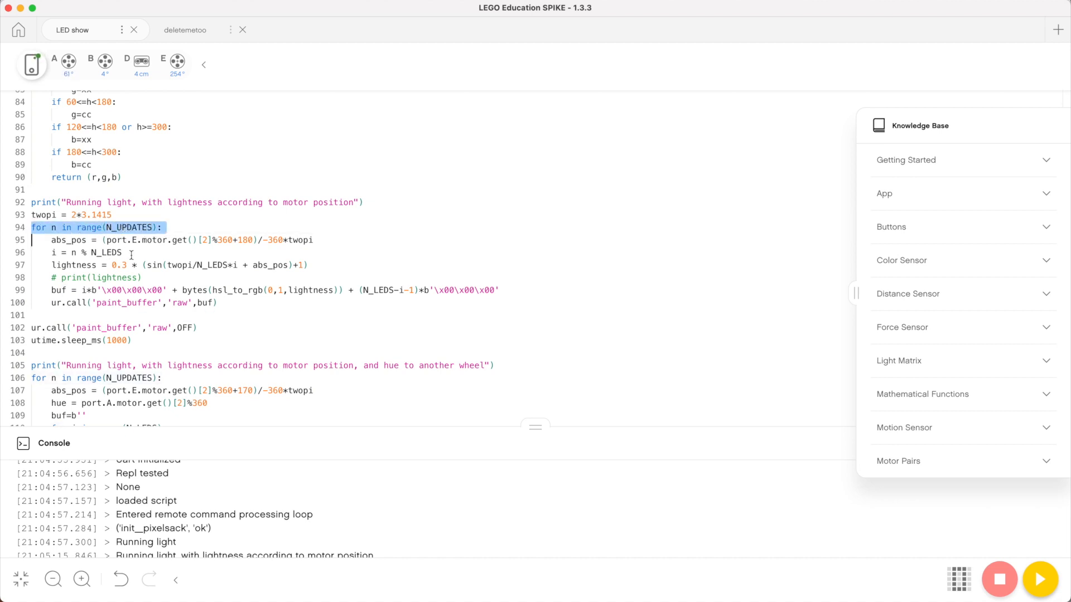
{"action": "left_click", "coordinate": [144, 265]}
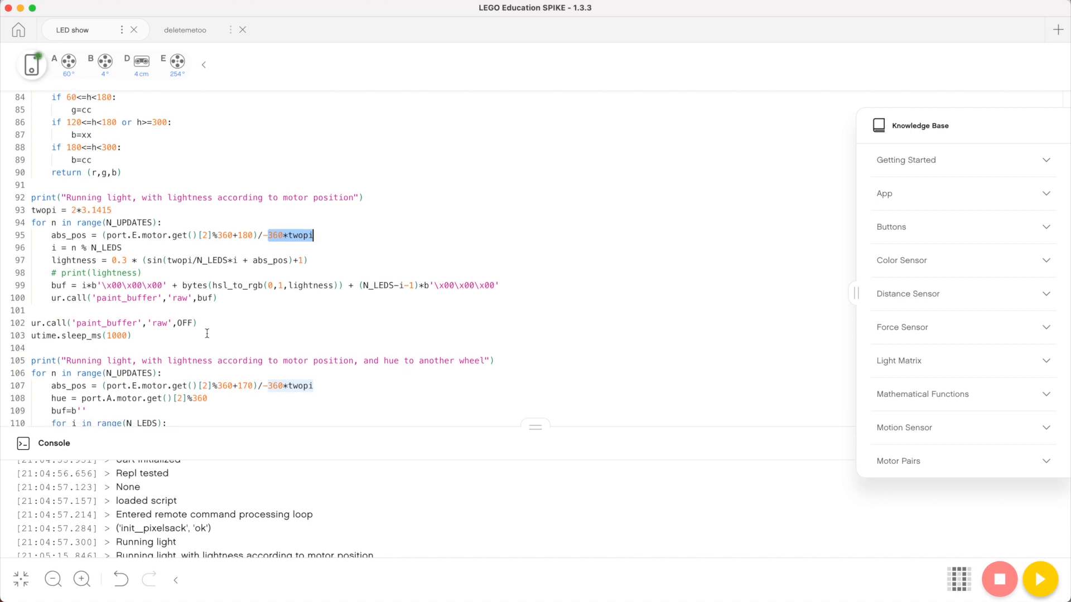
{"action": "scroll", "scroll_direction": "down", "scroll_amount": 3}
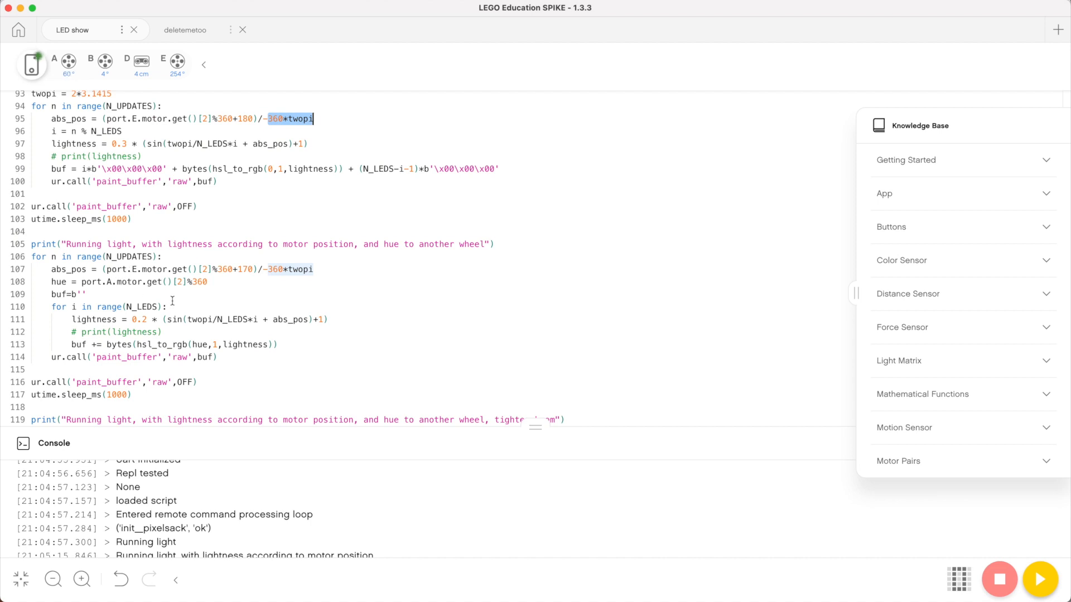
{"action": "mouse_move", "coordinate": [221, 365]}
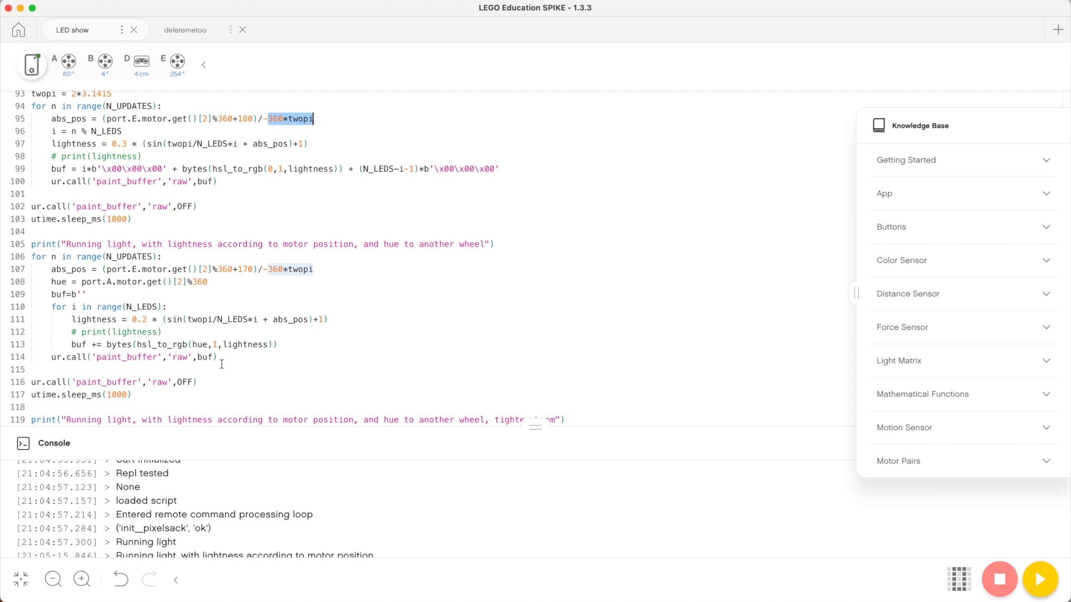
Scroll to the script's end showing the pulse-speed loop and raise SystemExit
{"action": "scroll", "scroll_direction": "down", "scroll_amount": 3}
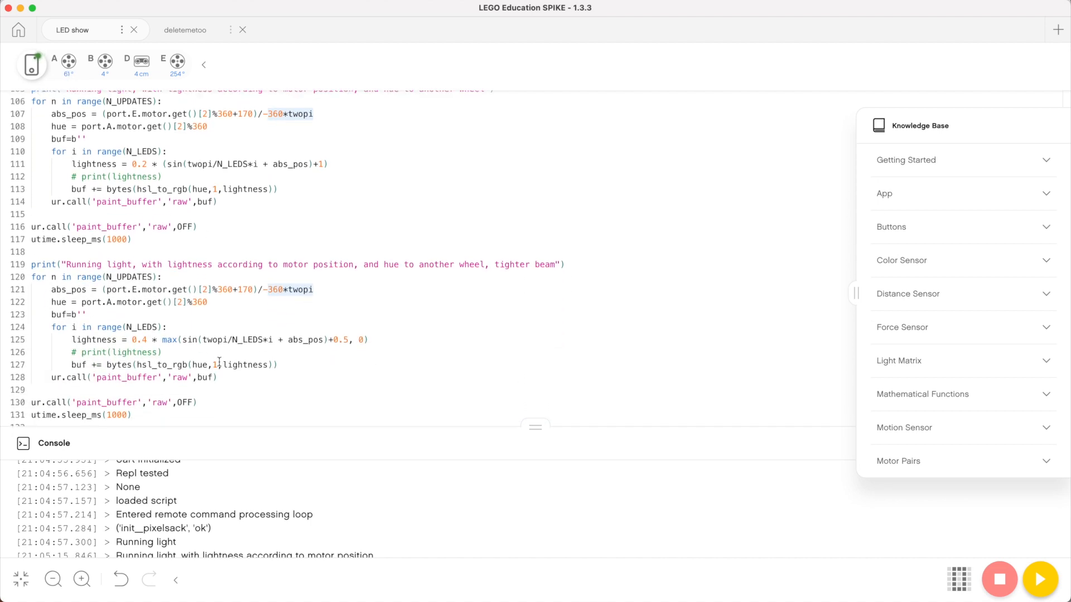
{"action": "scroll", "scroll_direction": "down", "scroll_amount": 3}
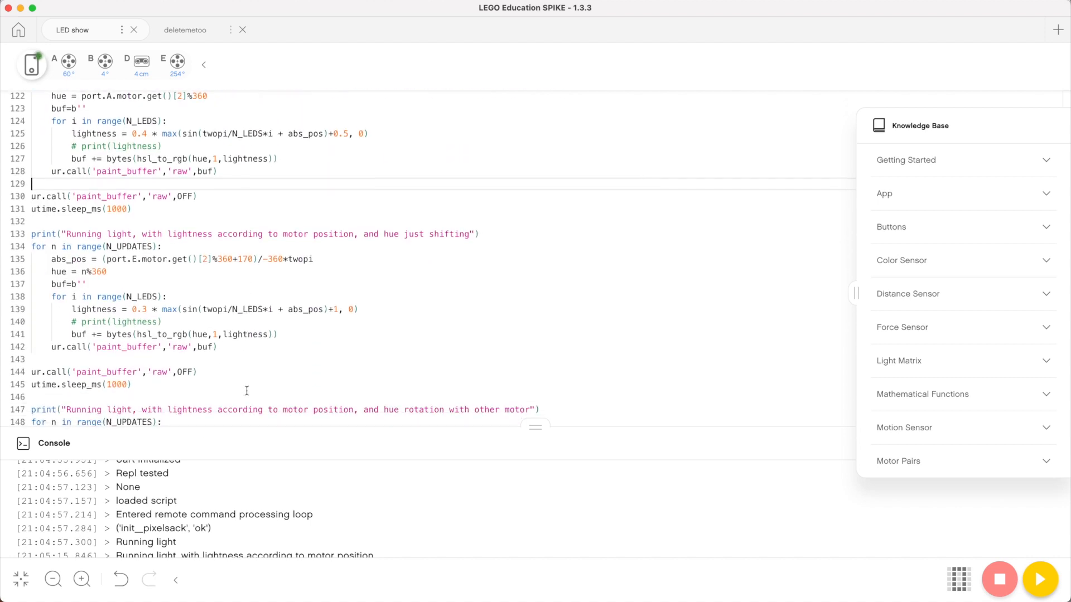
{"action": "scroll", "scroll_direction": "down", "scroll_amount": 3}
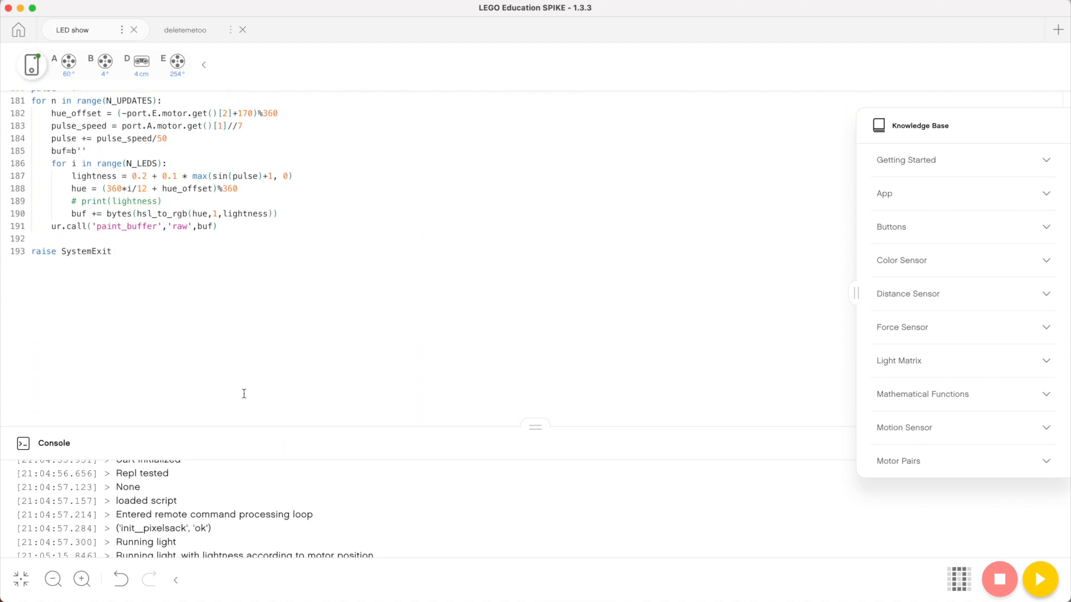
{"action": "scroll", "scroll_direction": "up", "scroll_amount": 3}
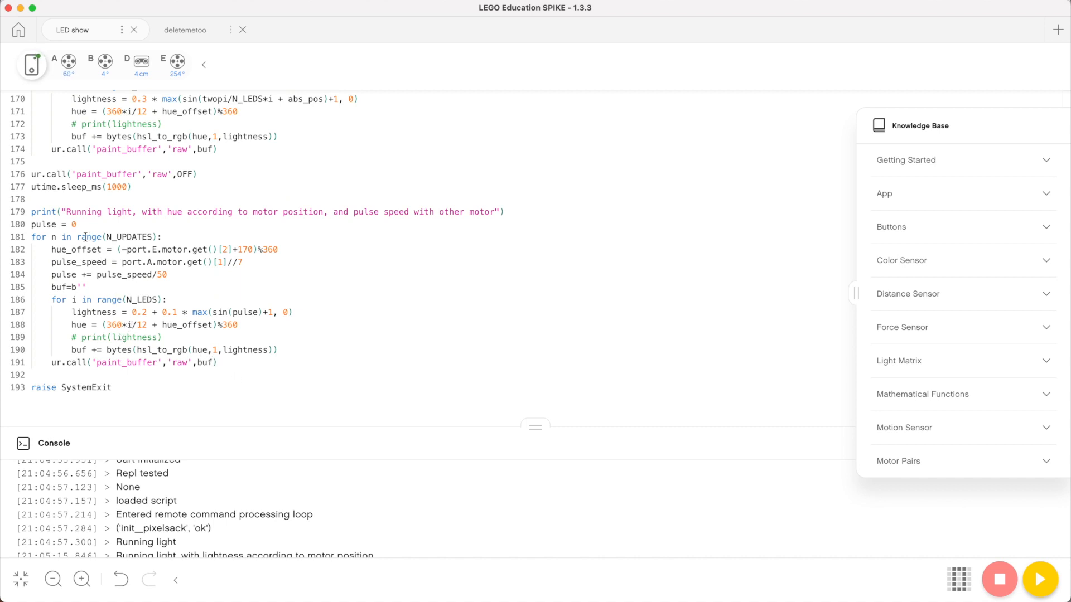
{"action": "double_click", "coordinate": [45, 225]}
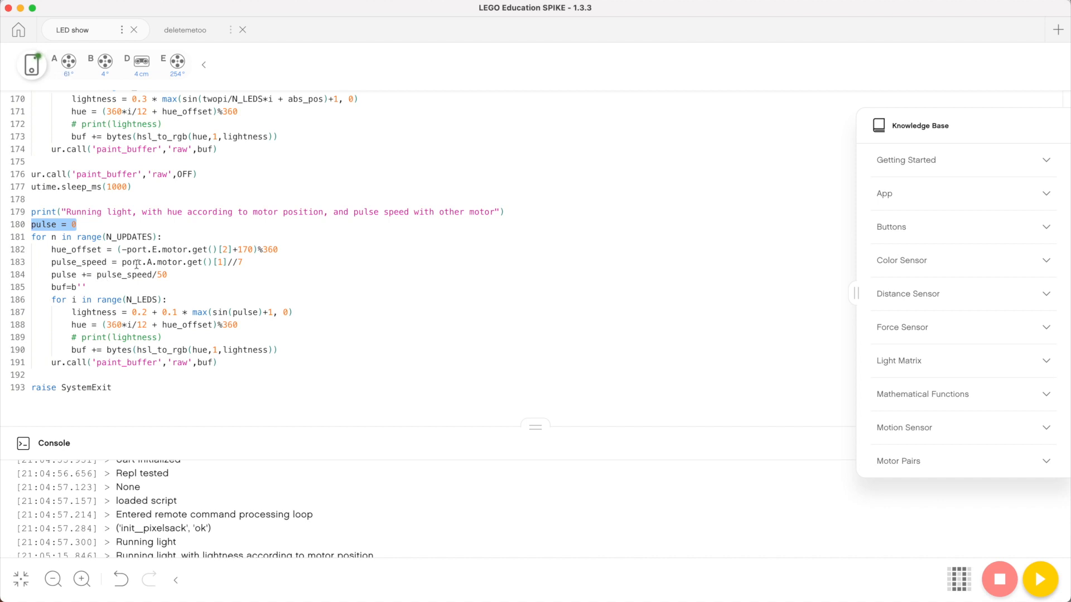
{"action": "left_click", "coordinate": [134, 263]}
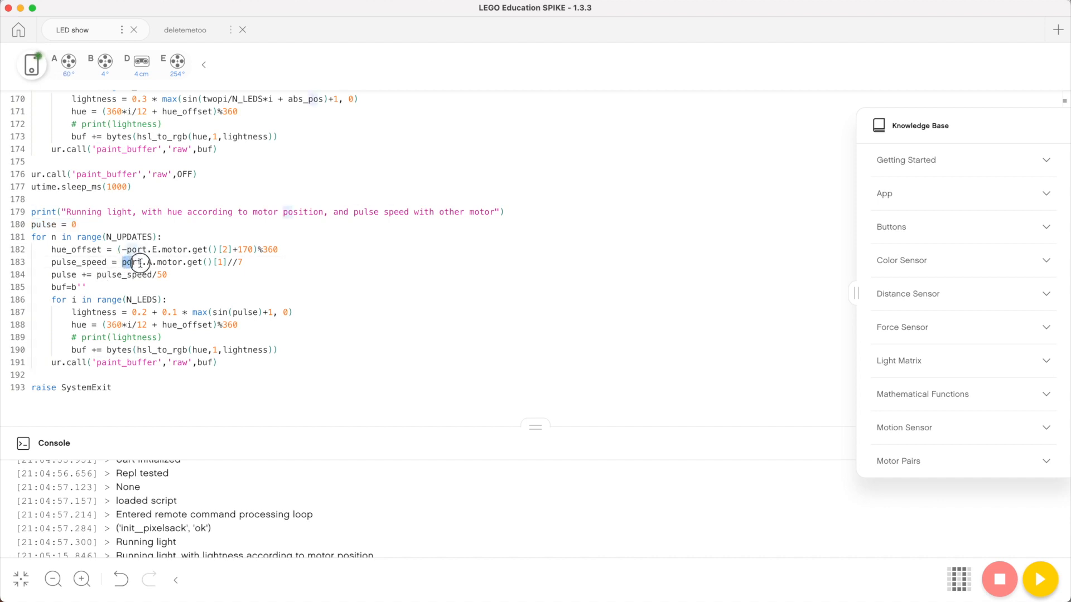
{"action": "double_click", "coordinate": [137, 262]}
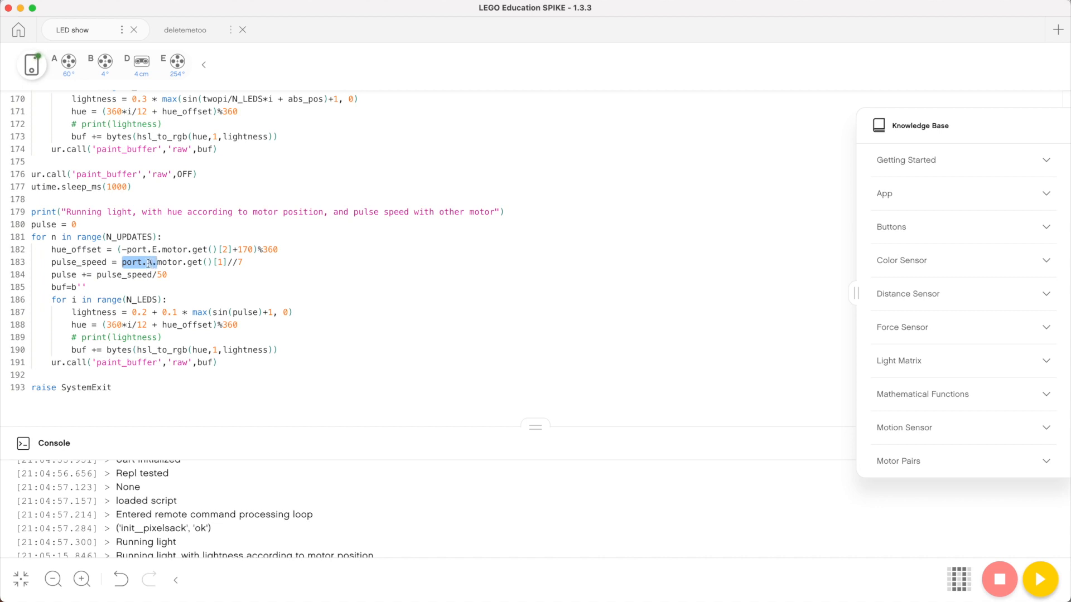
{"action": "type", "text": "A"}
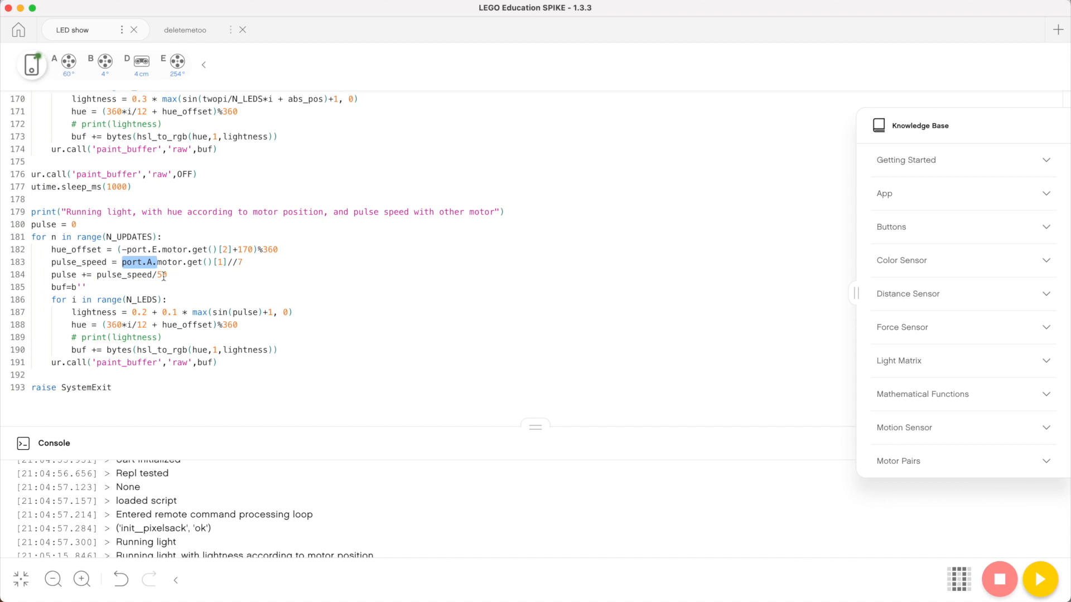
{"action": "double_click", "coordinate": [133, 274]}
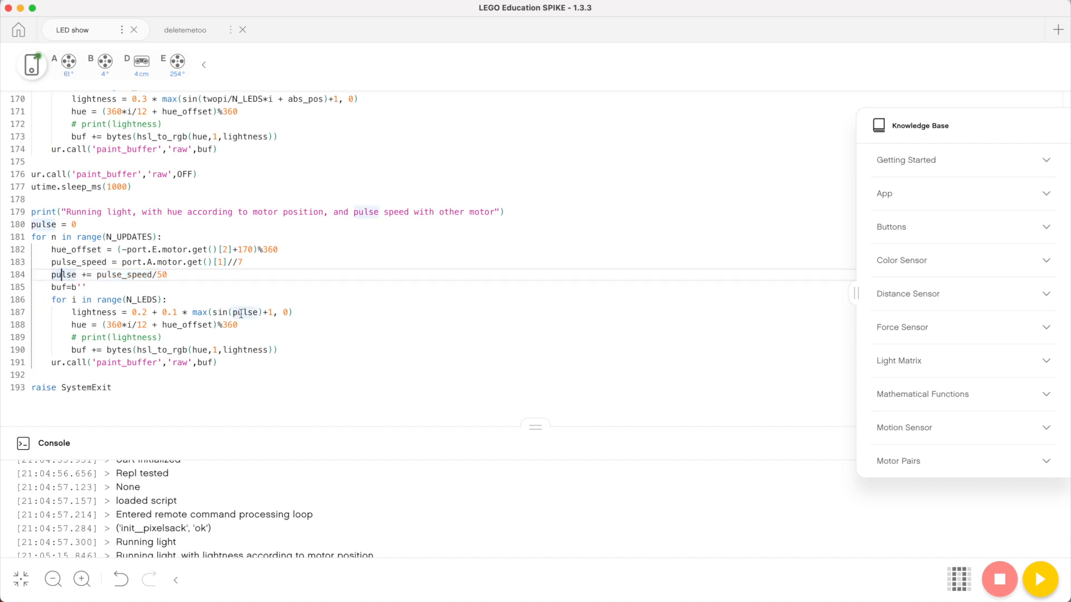
{"action": "double_click", "coordinate": [244, 312]}
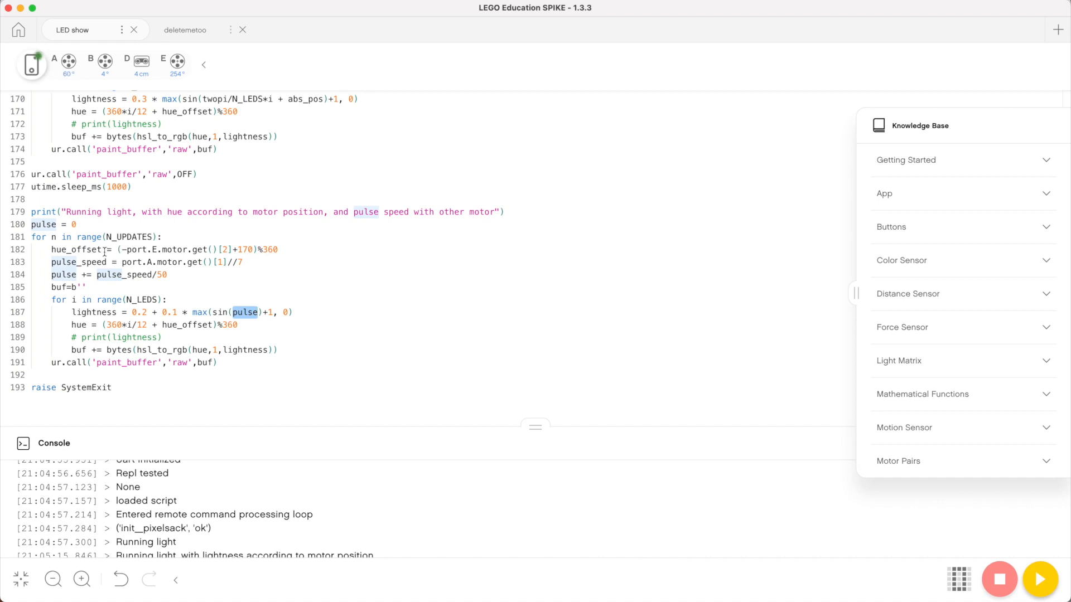
{"action": "left_click", "coordinate": [101, 249]}
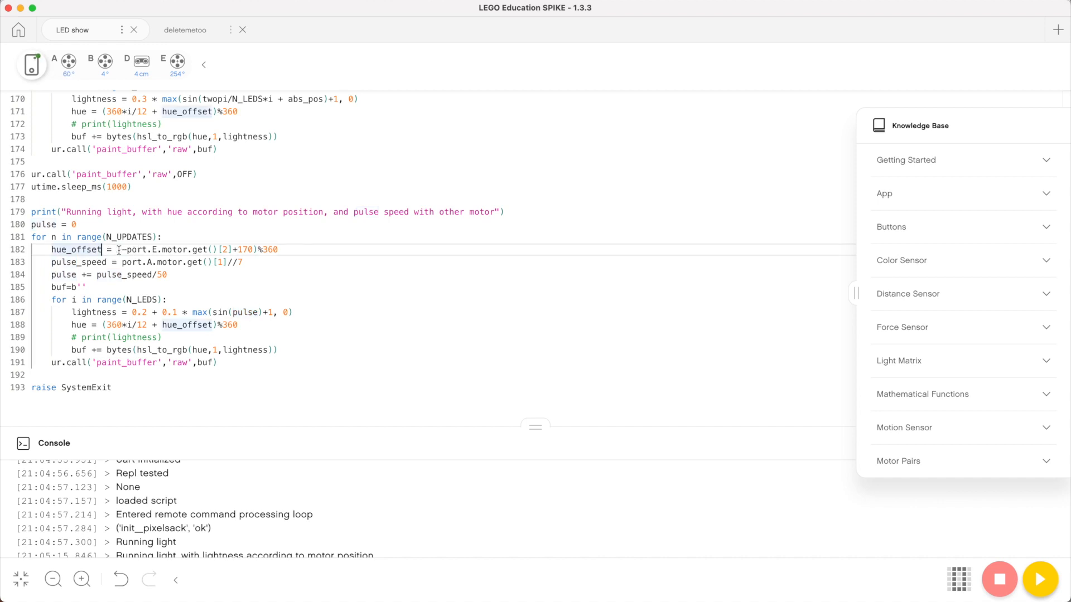
{"action": "double_click", "coordinate": [73, 249]}
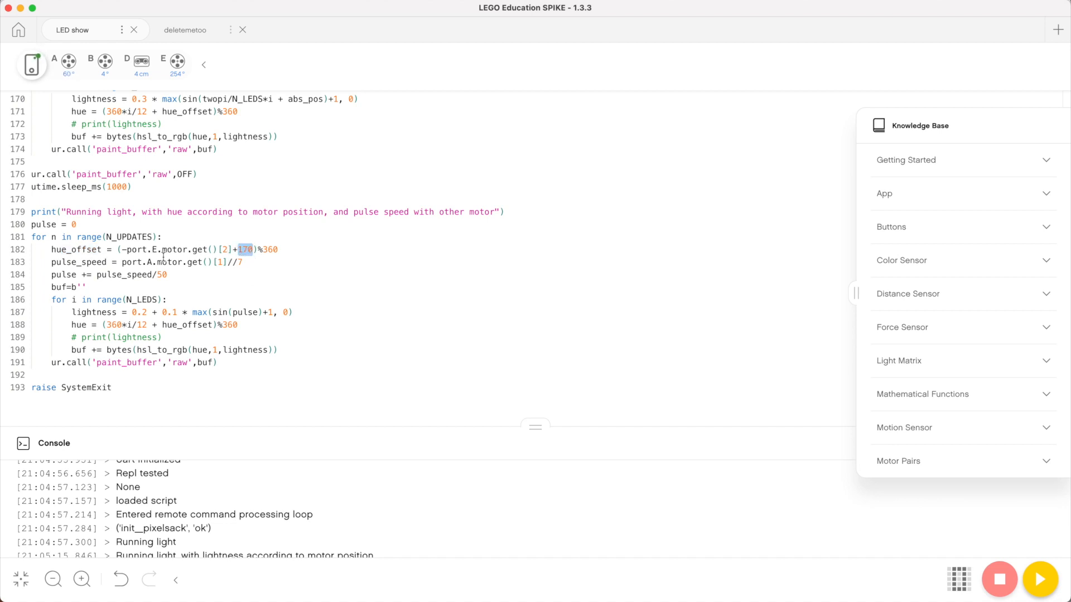
{"action": "left_click", "coordinate": [121, 249]}
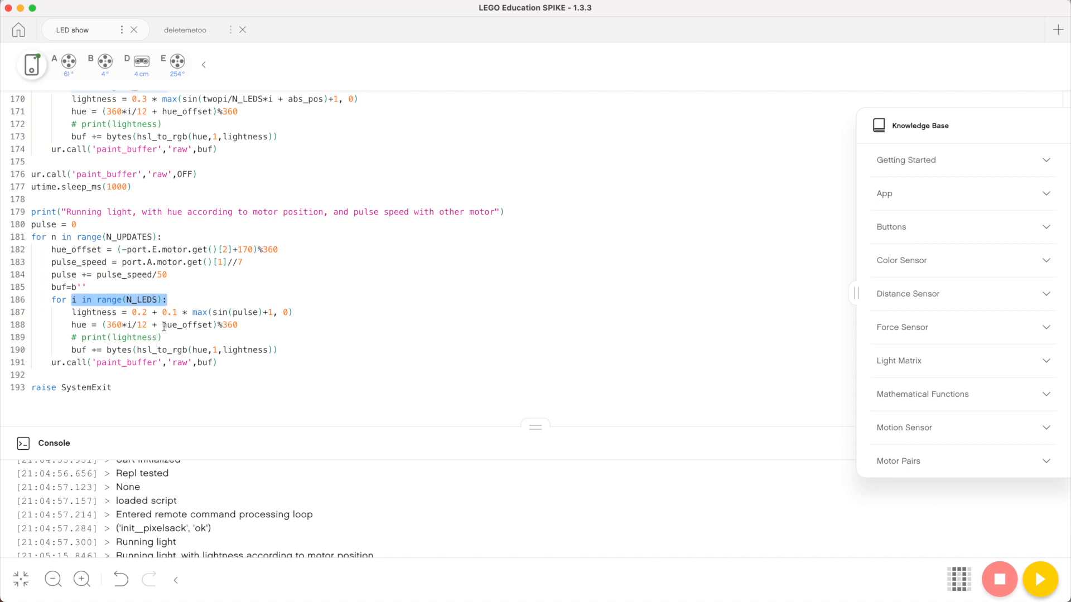
Highlight hue_offset, the 360*i/12 hue term and the hsl_to_rgb conversion in the final loop
{"action": "double_click", "coordinate": [184, 324]}
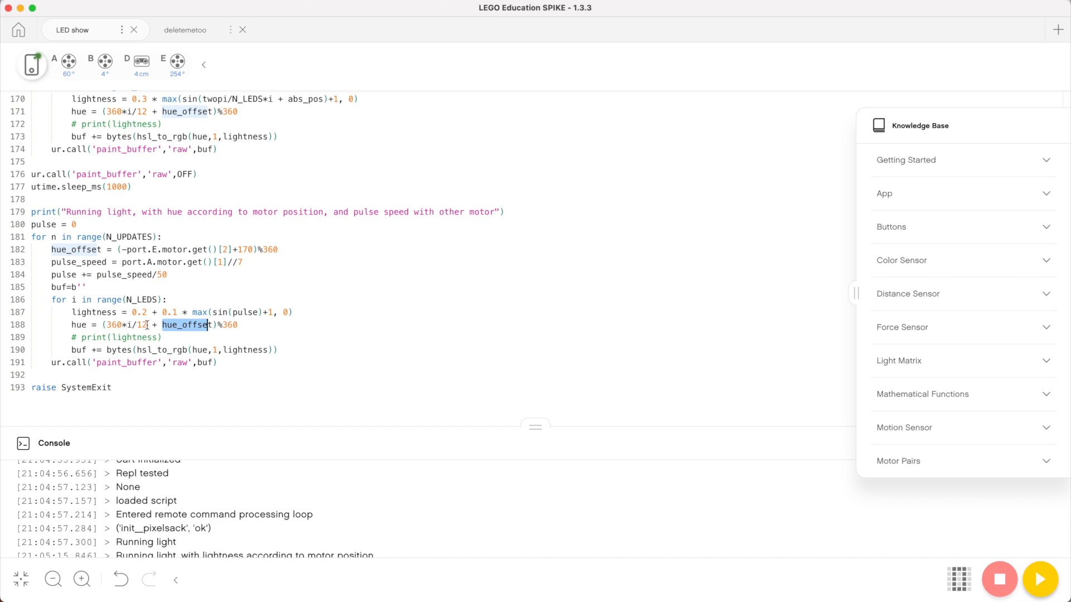
{"action": "double_click", "coordinate": [123, 324]}
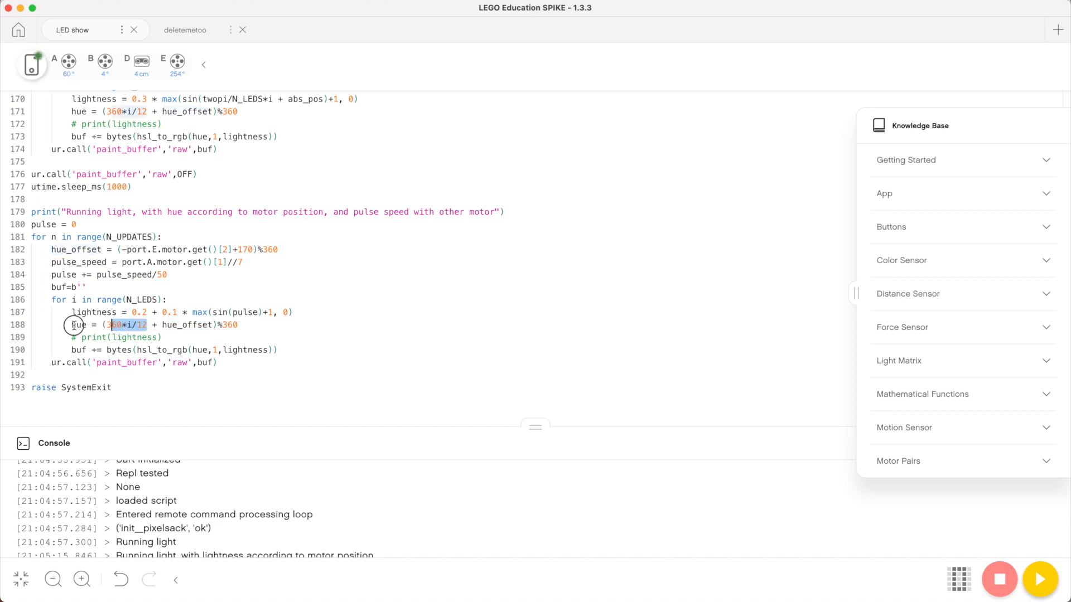
{"action": "left_click", "coordinate": [240, 325]}
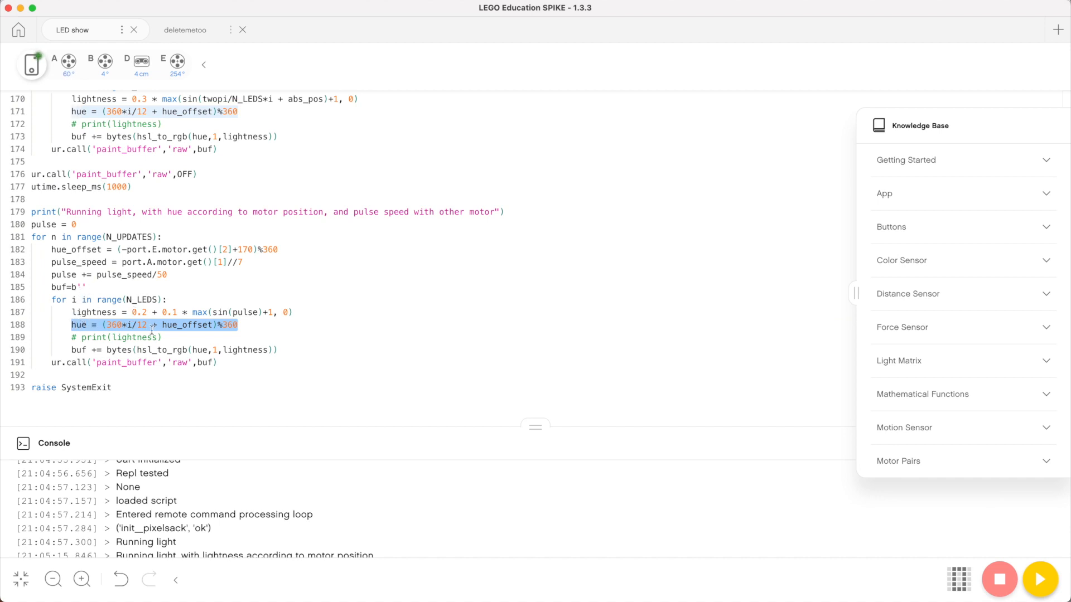
{"action": "left_click", "coordinate": [135, 350]}
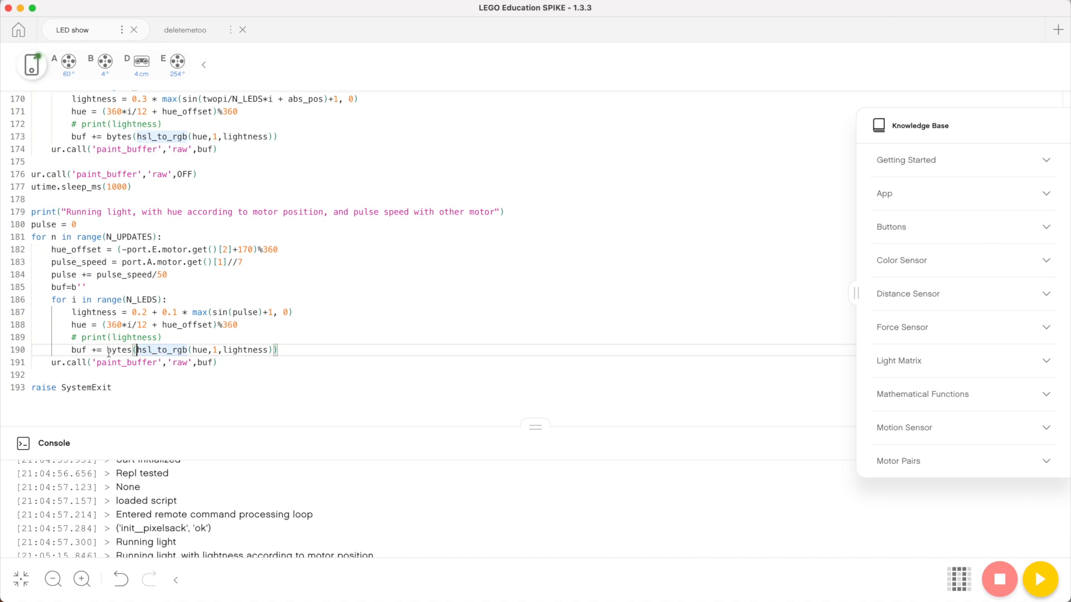
{"action": "double_click", "coordinate": [191, 349]}
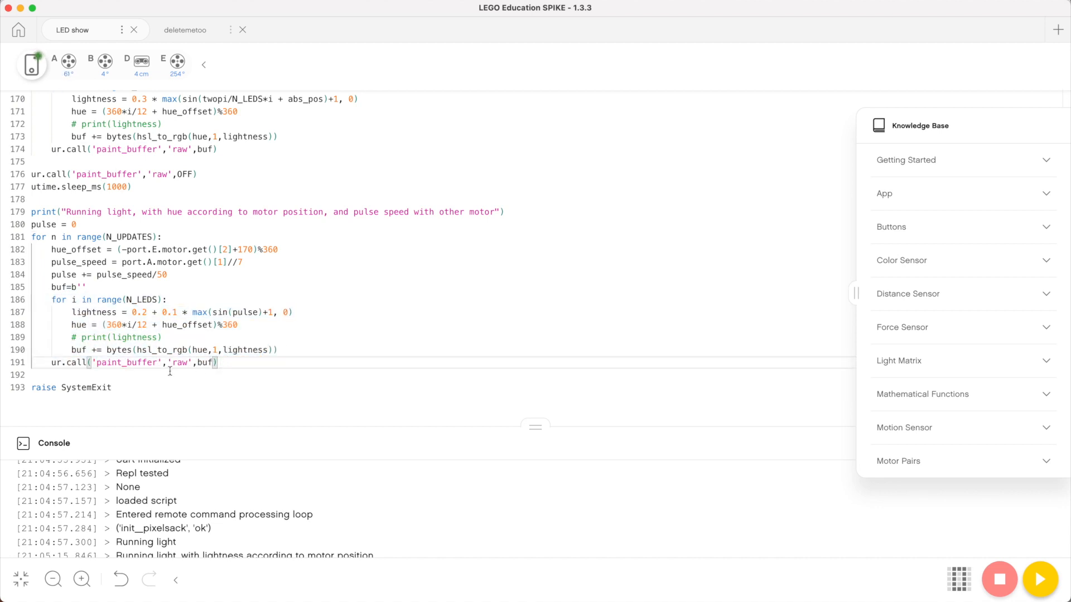
{"action": "mouse_move", "coordinate": [301, 376]}
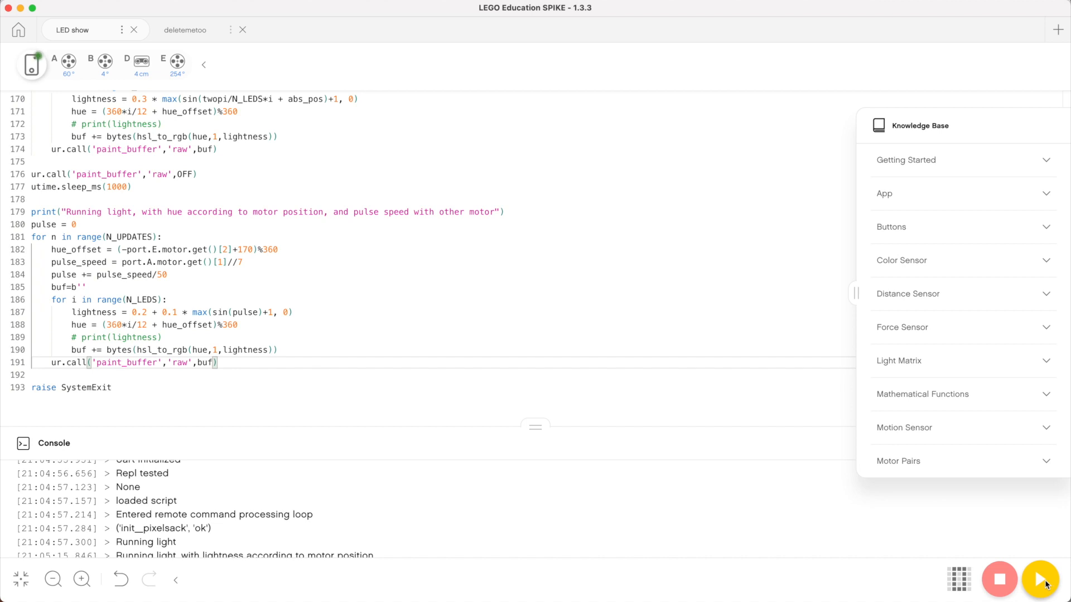
{"action": "mouse_move", "coordinate": [1039, 579]}
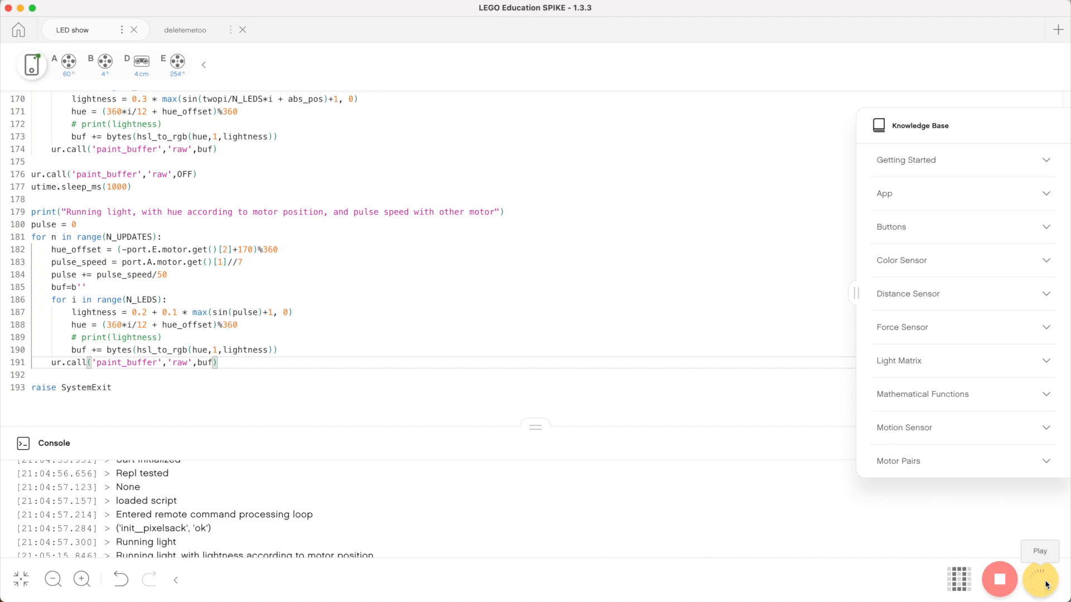